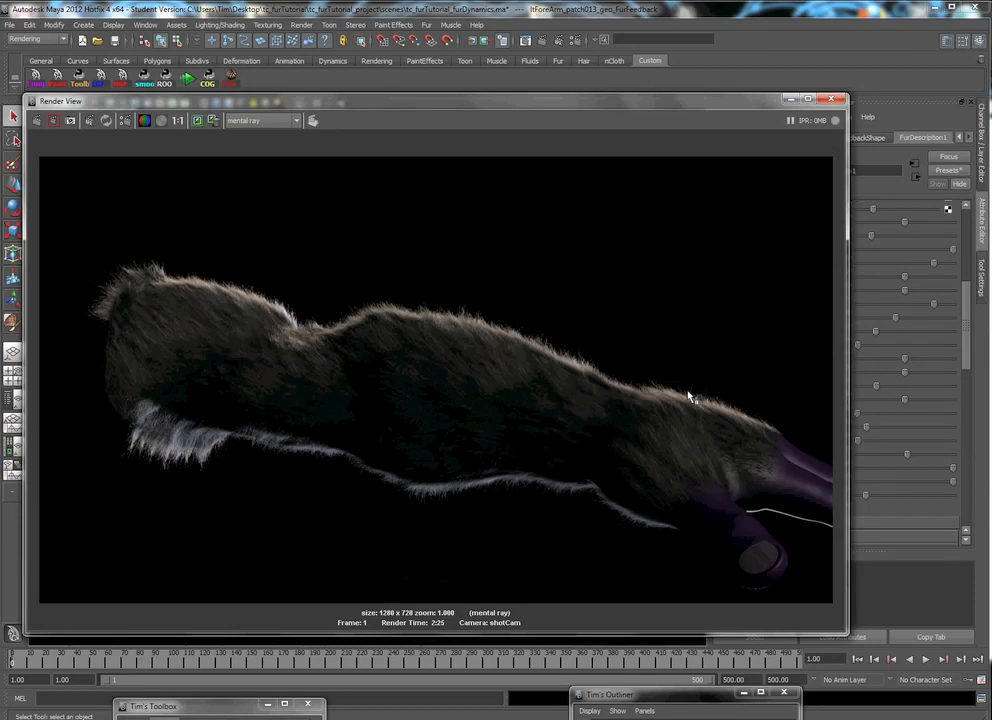
mouse_move(258, 308)
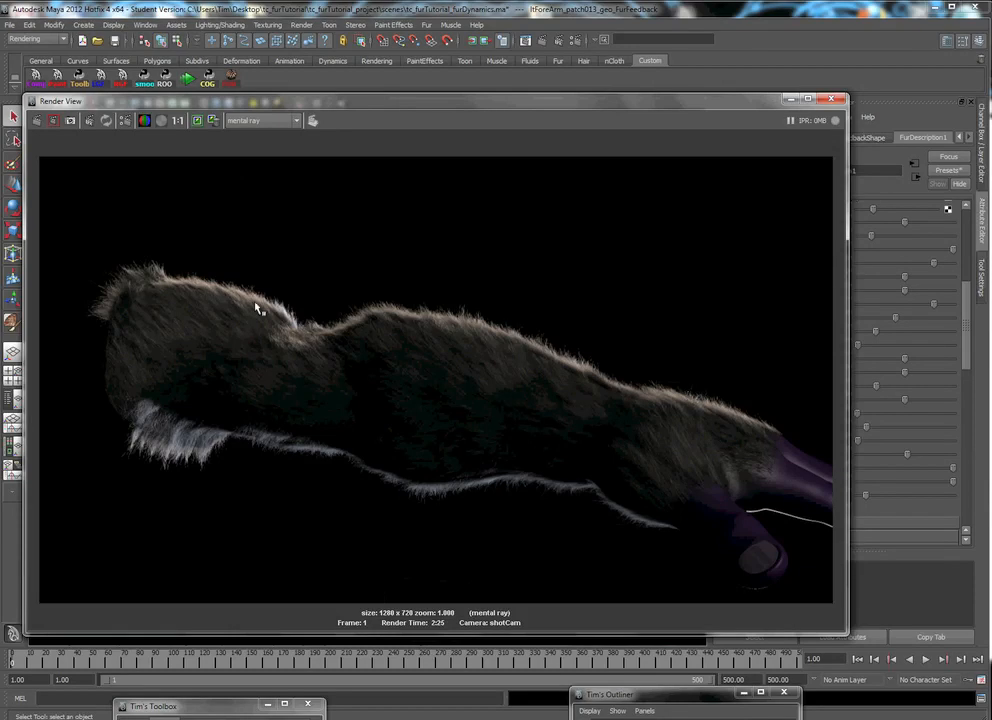
mouse_move(212, 388)
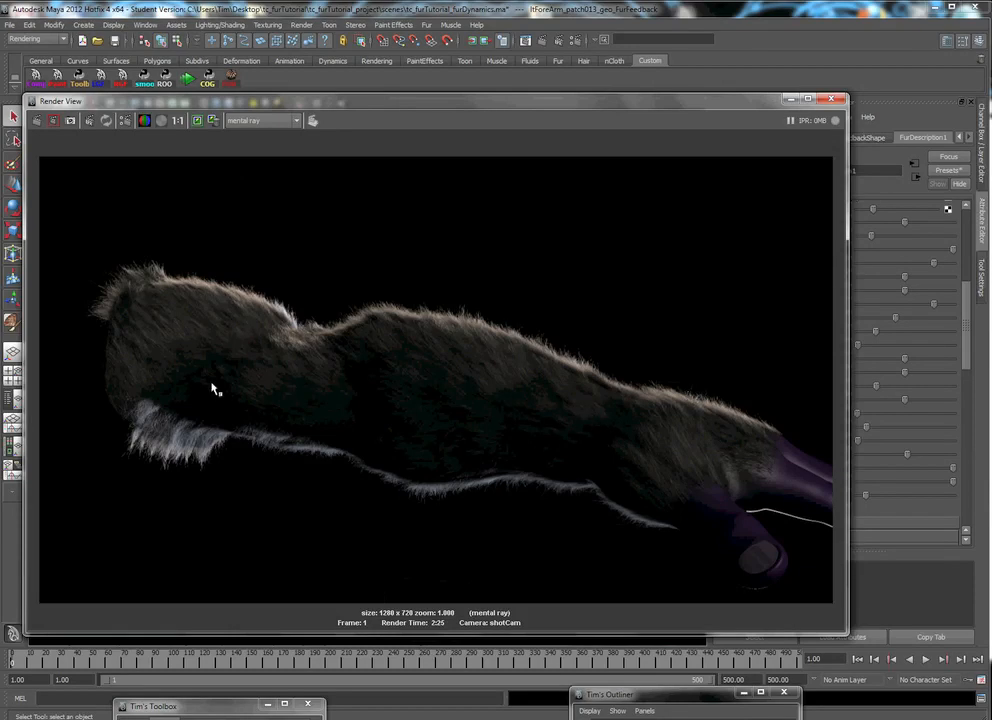
mouse_move(604, 550)
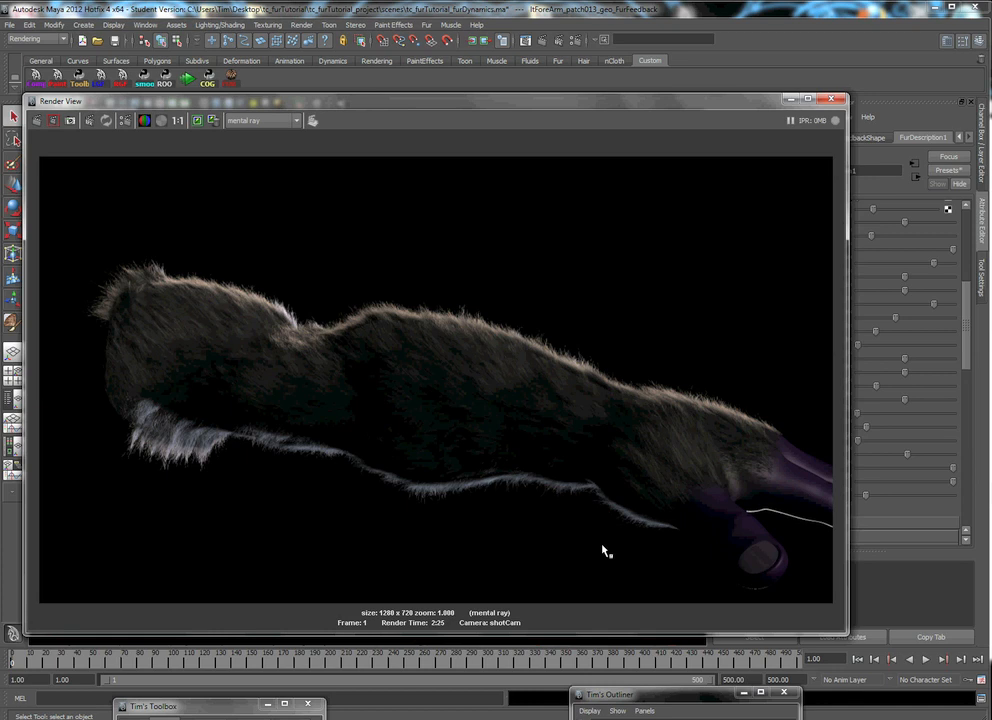
mouse_move(450, 618)
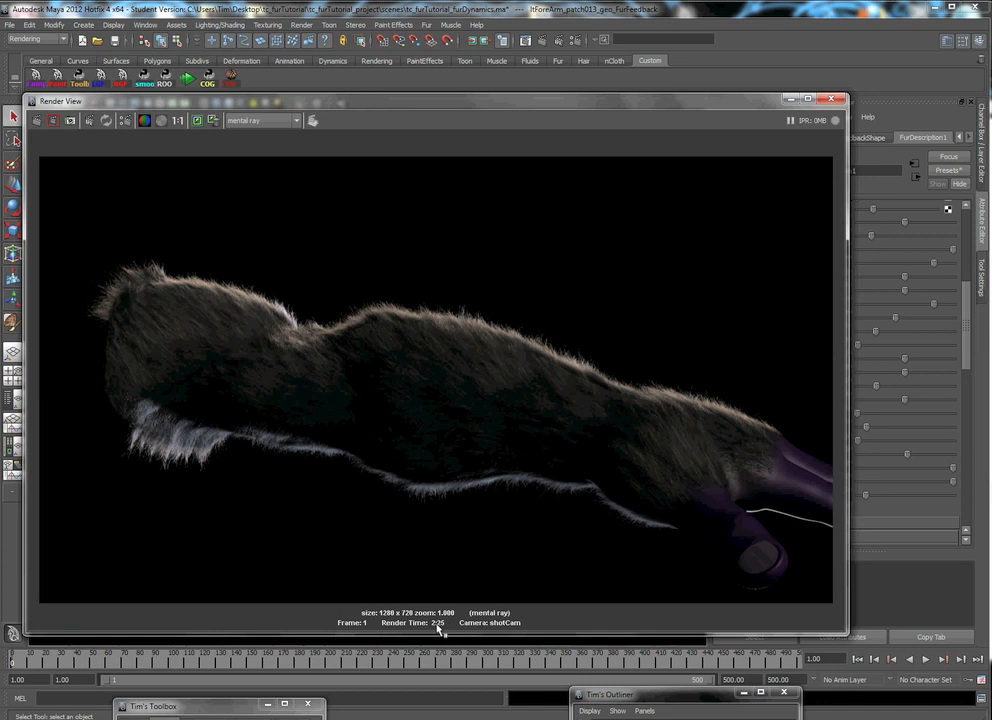
mouse_move(368, 412)
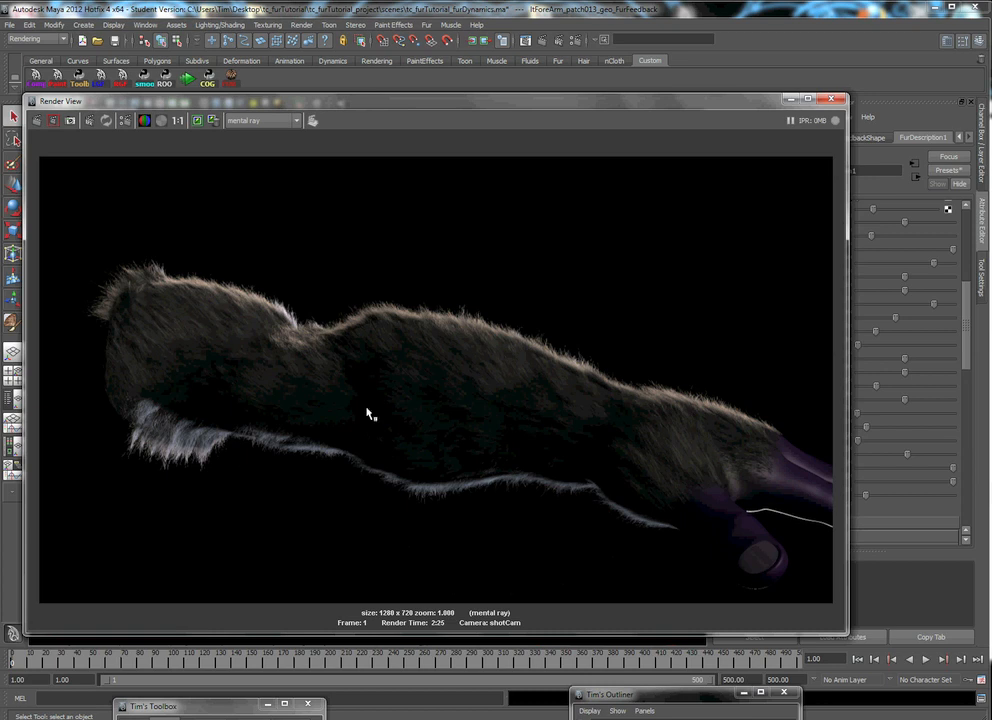
mouse_move(548, 408)
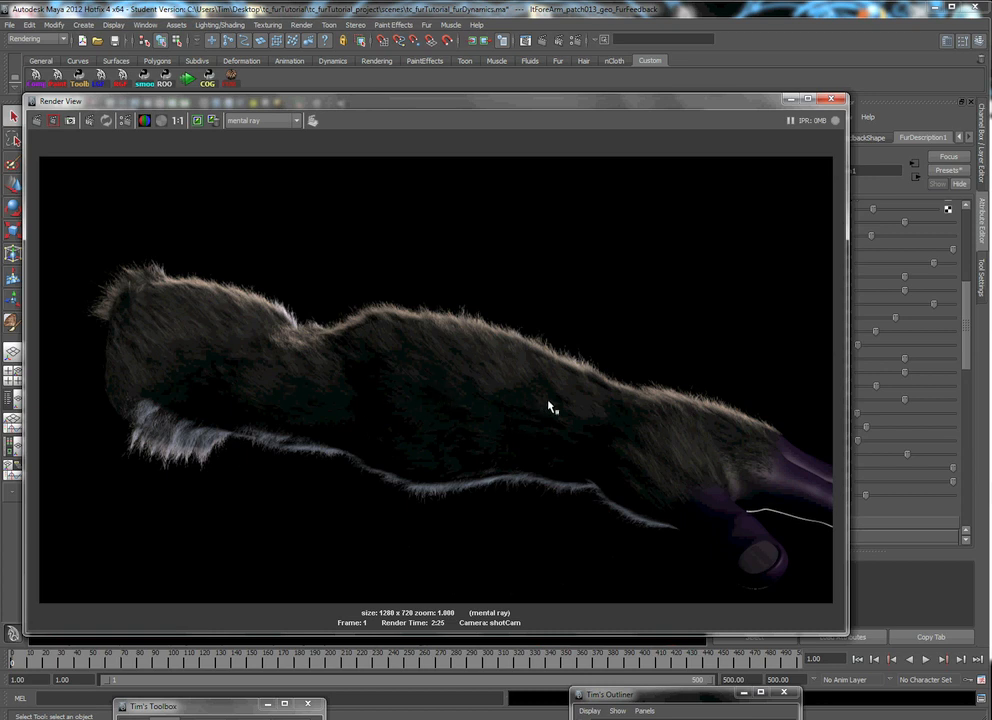
mouse_move(336, 332)
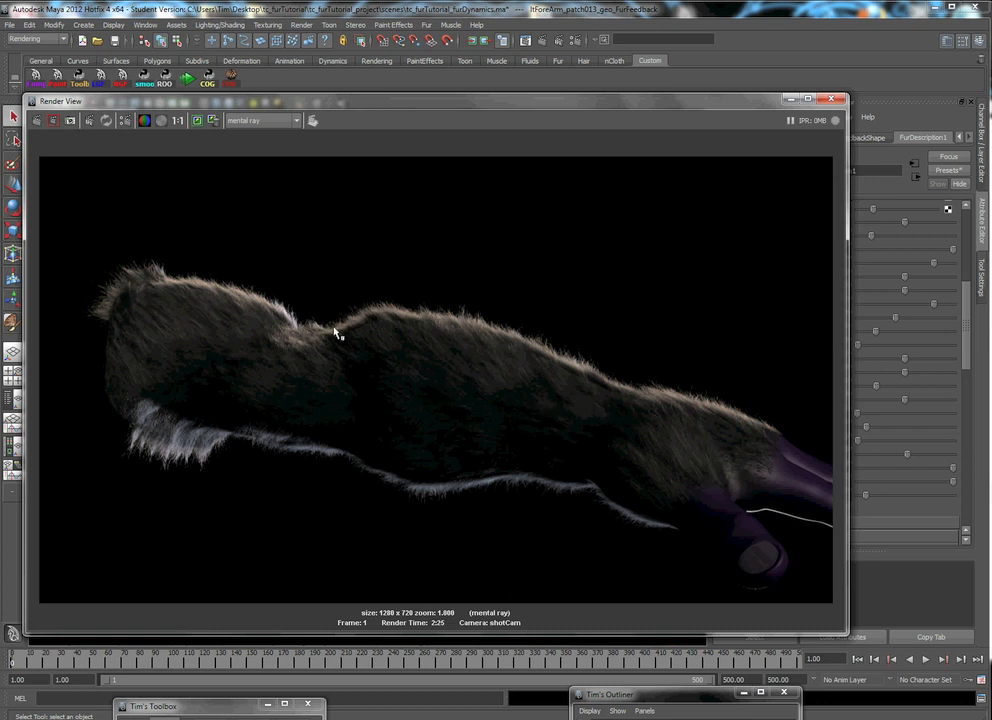
mouse_move(490, 348)
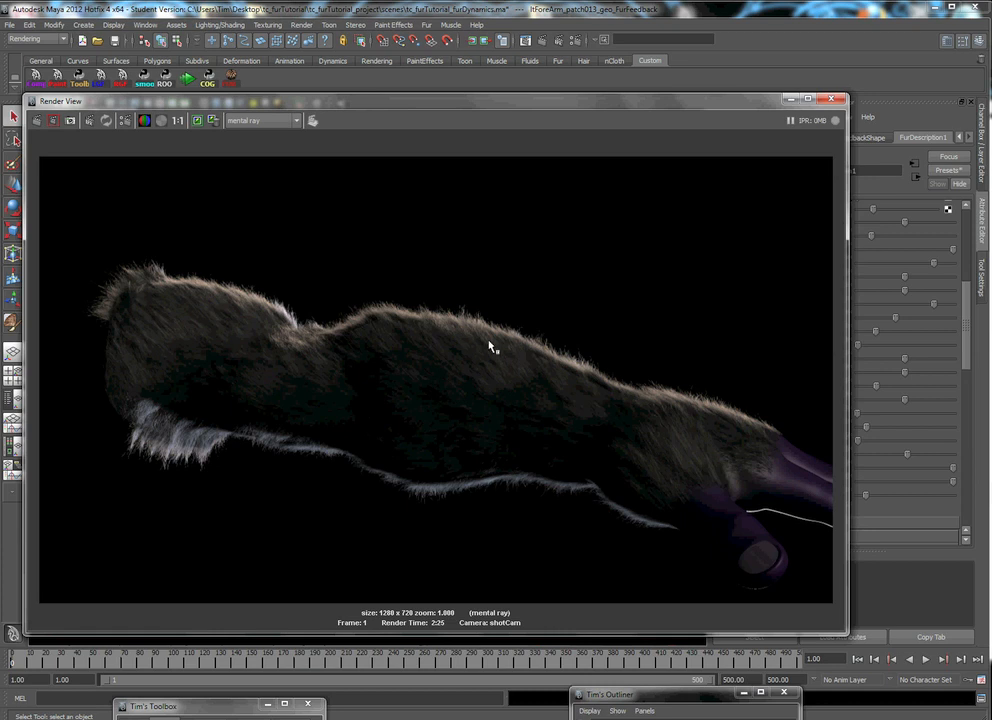
mouse_move(276, 448)
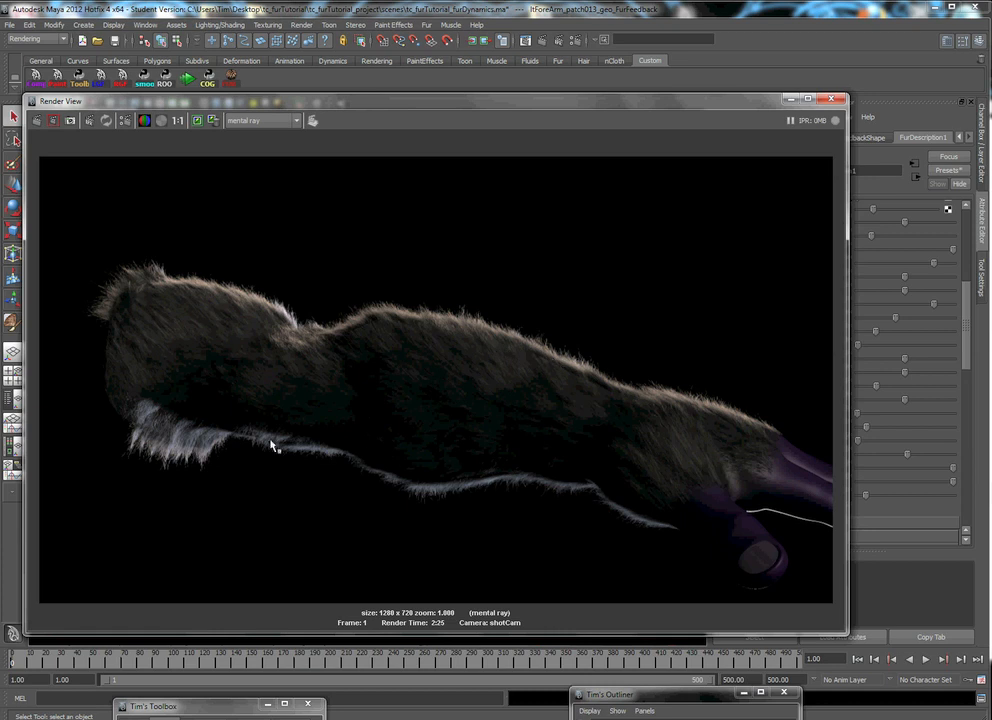
mouse_move(304, 388)
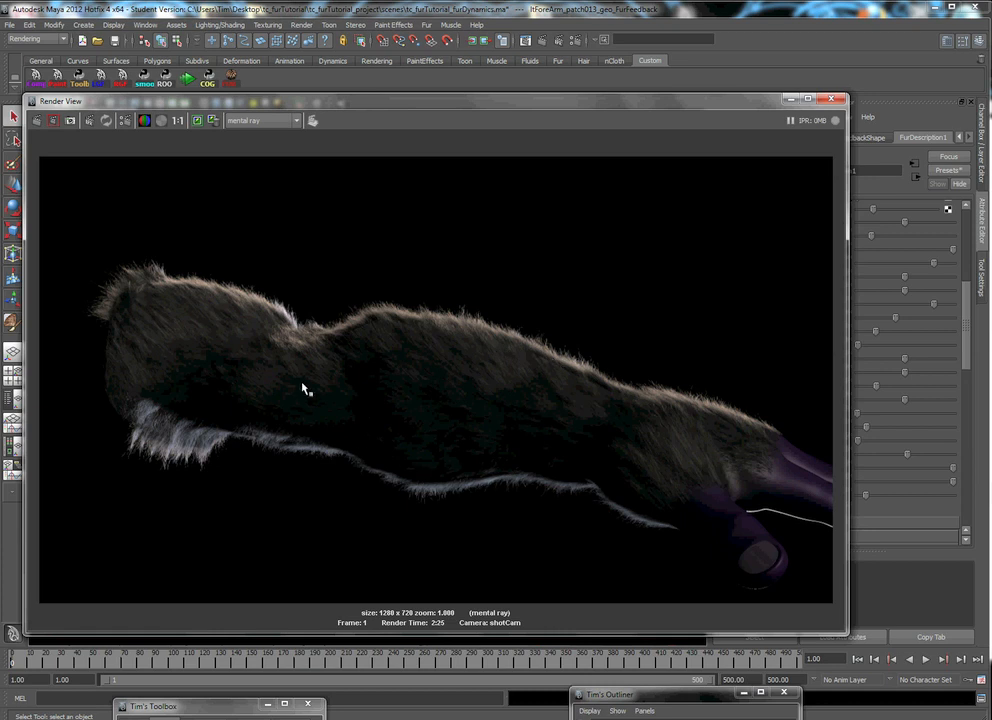
mouse_move(336, 136)
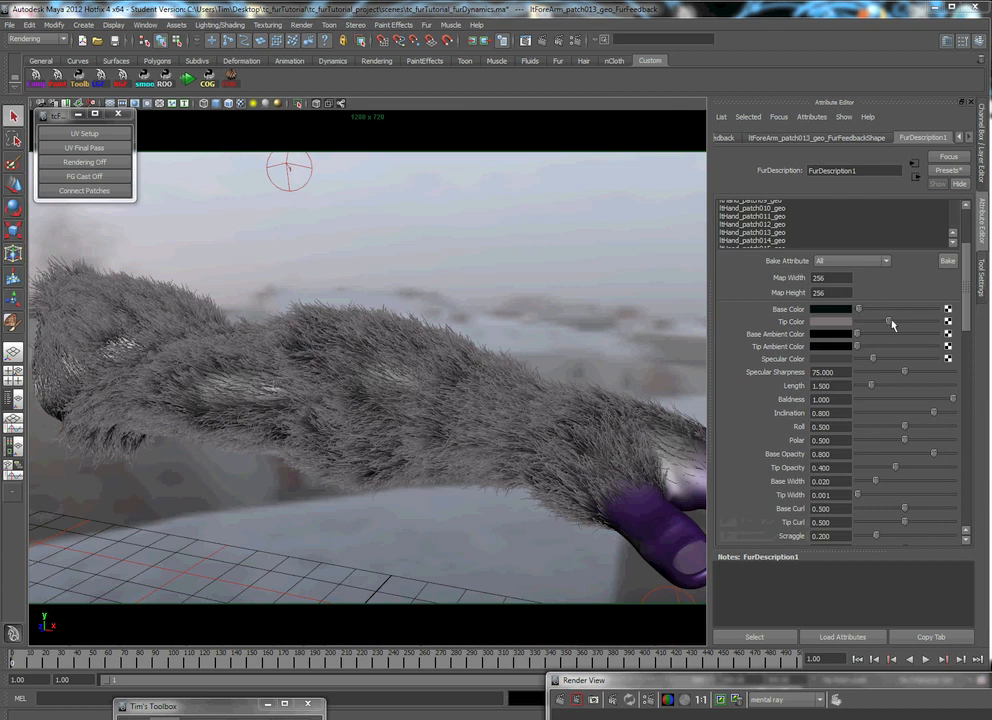
mouse_move(300, 360)
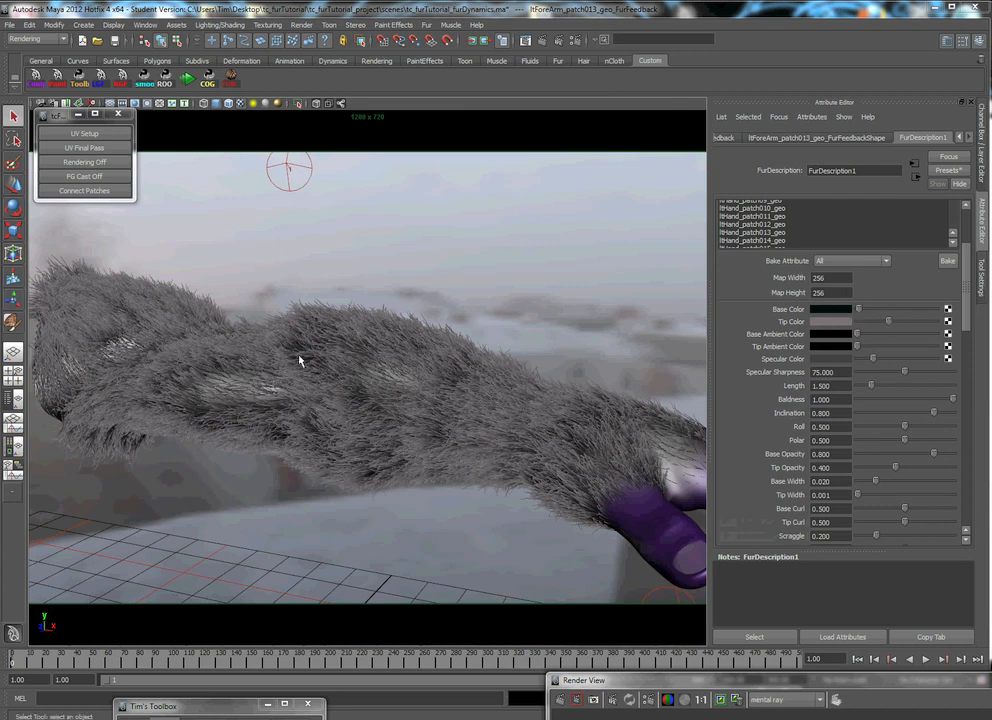
mouse_move(364, 382)
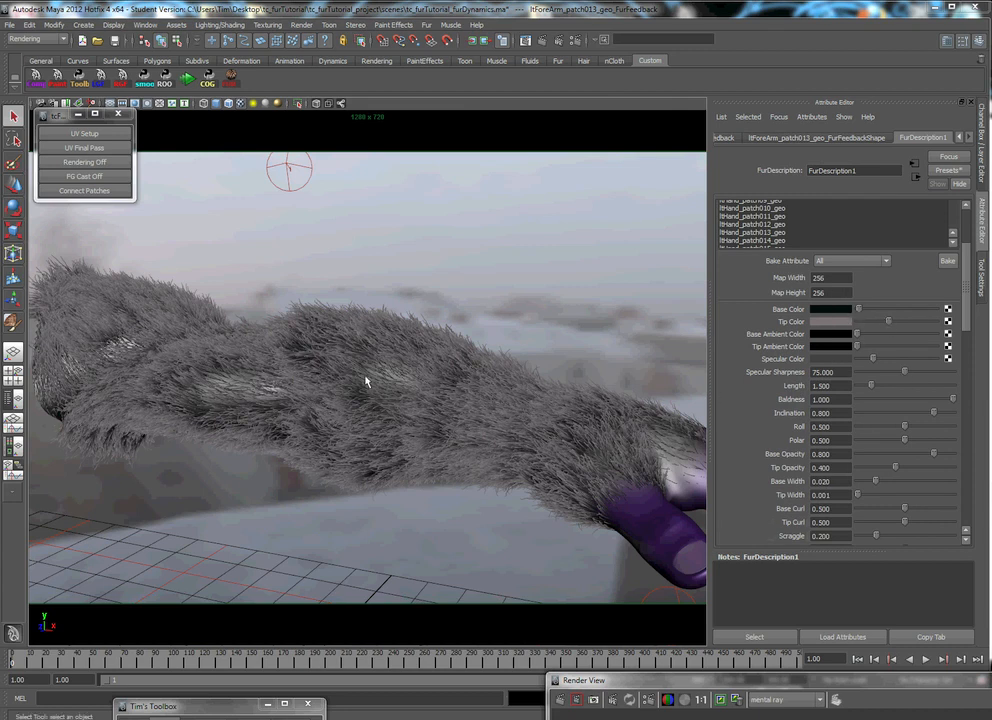
mouse_move(310, 420)
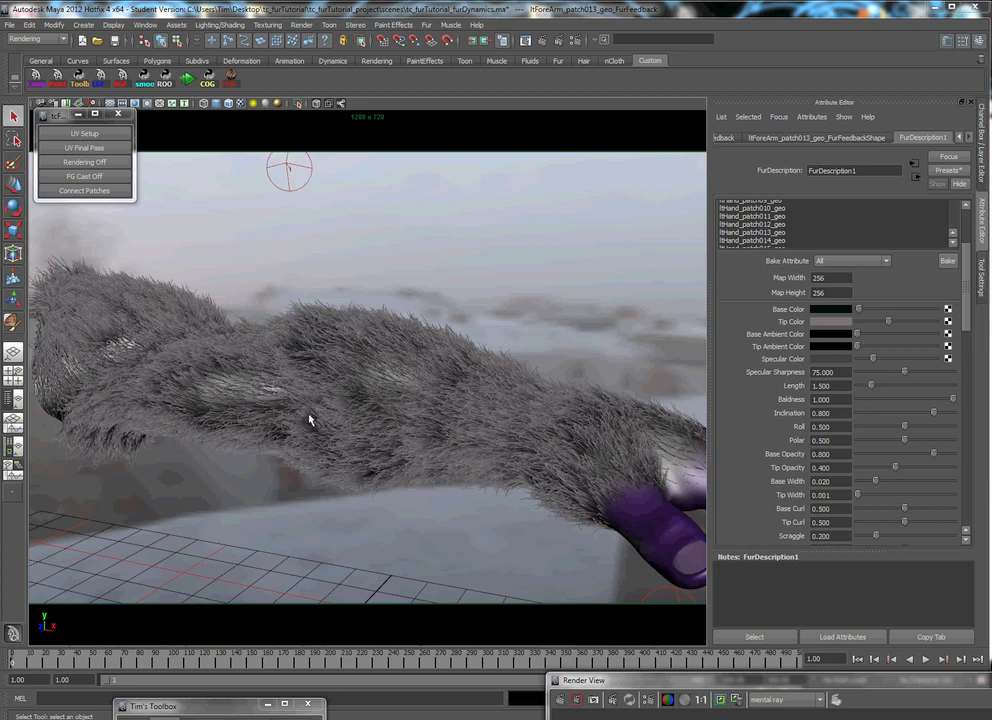
mouse_move(344, 400)
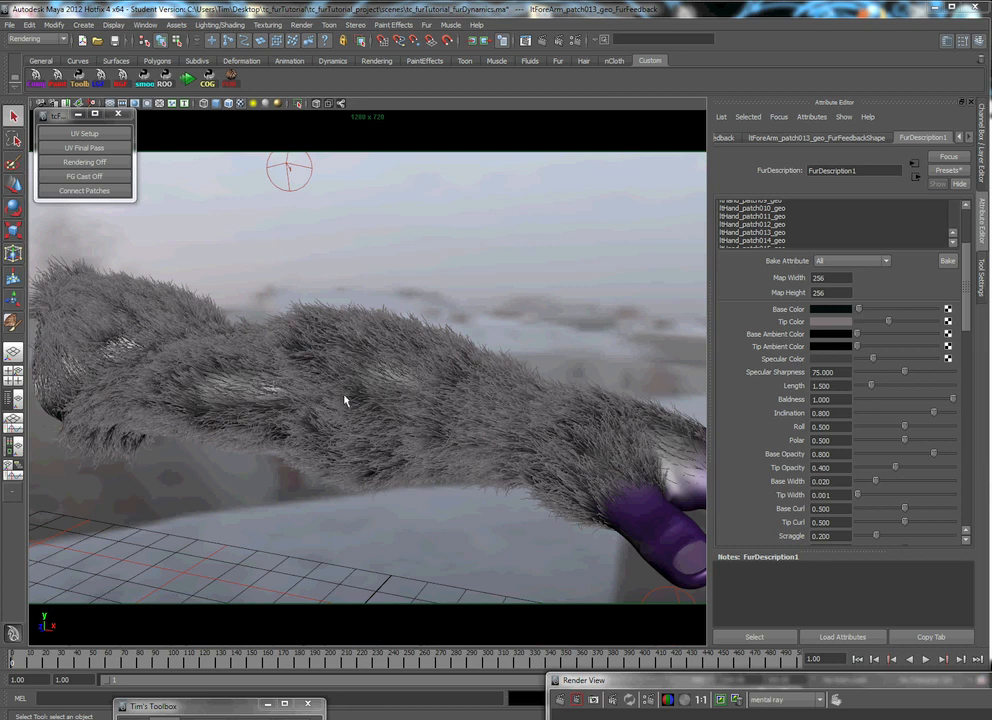
Scroll through the Length, Tip Curl and Clumping noise attributes and select the Clumping noise amplitude value
scroll(down, 3)
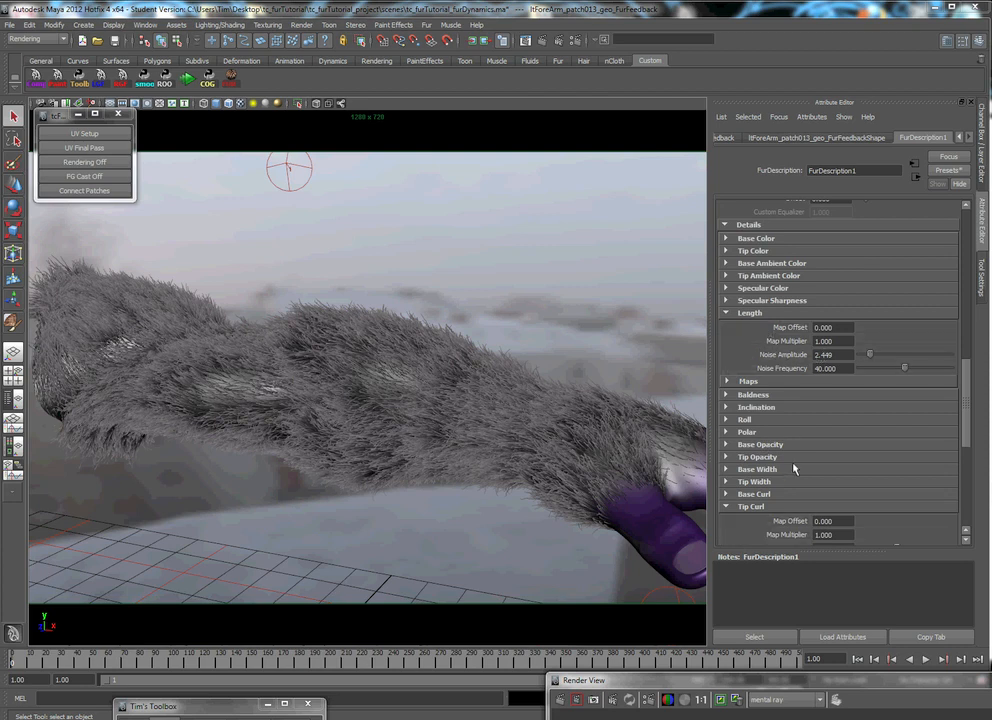
scroll(down, 3)
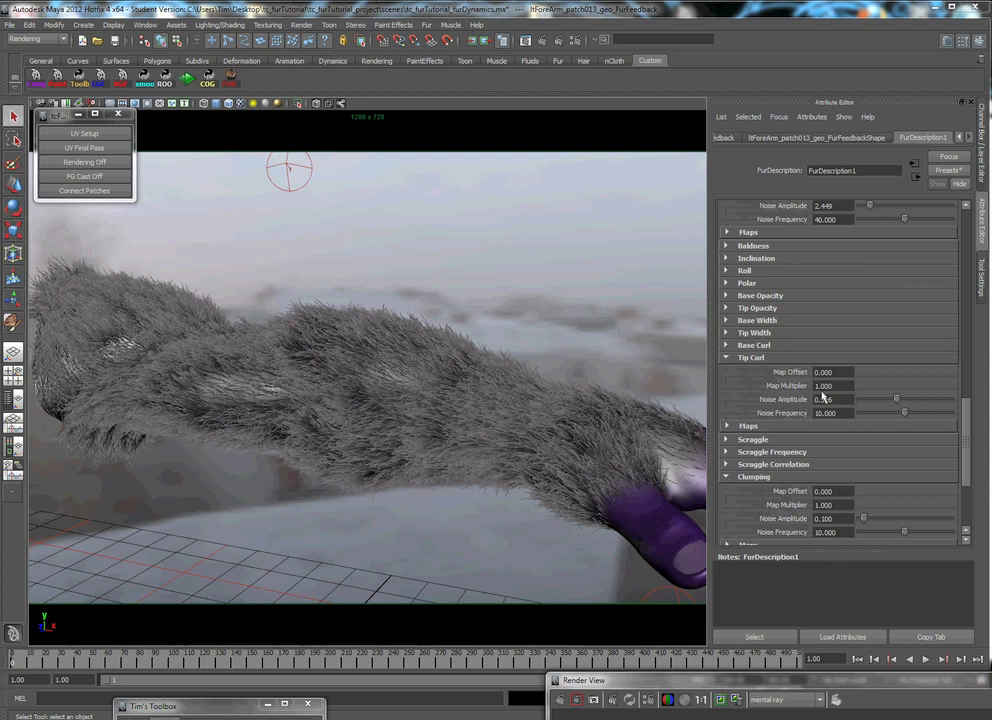
scroll(up, 3)
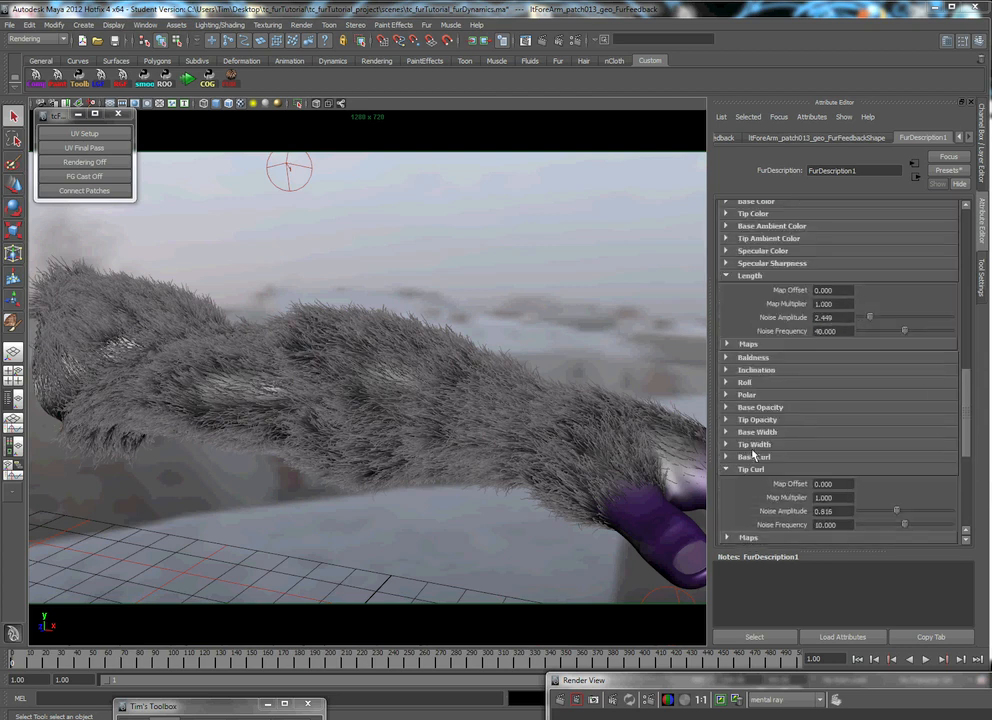
scroll(down, 3)
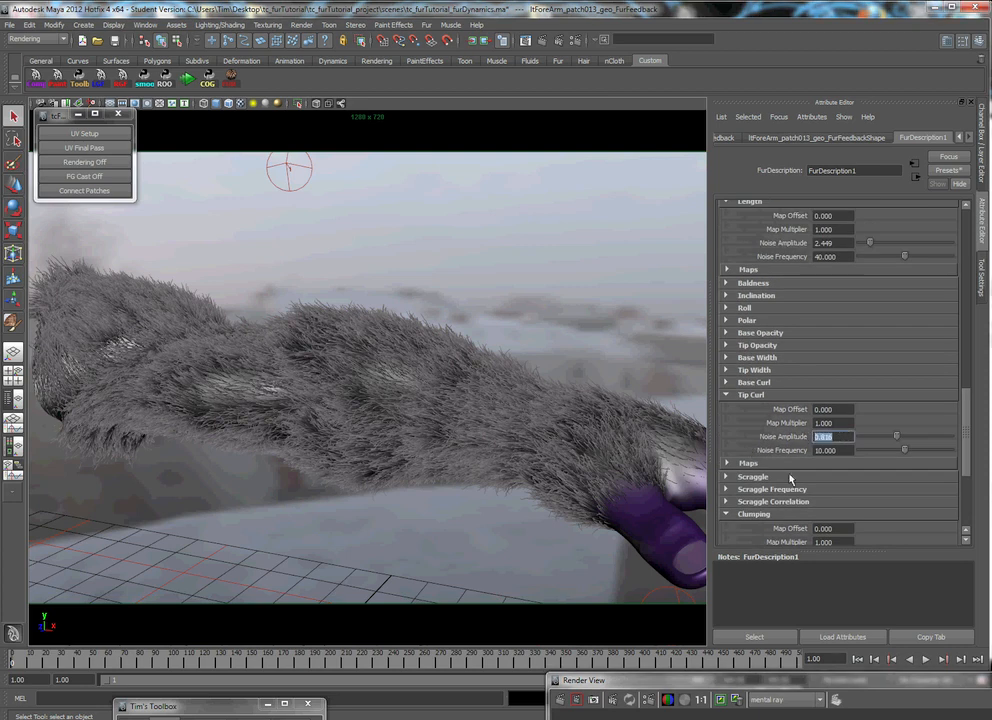
scroll(down, 3)
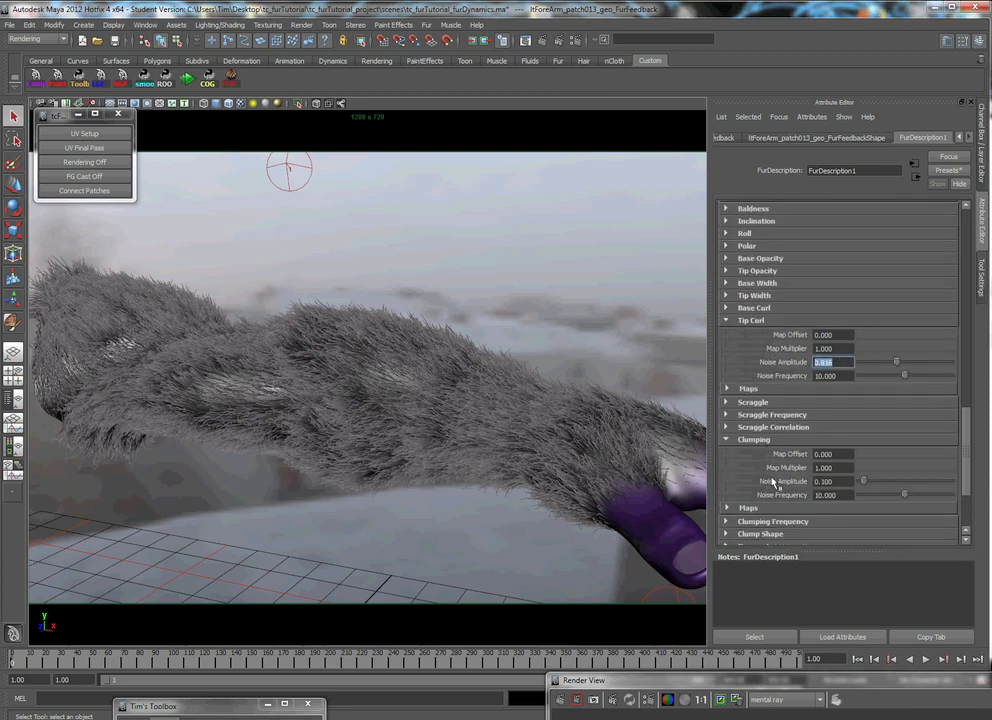
triple_click(830, 480)
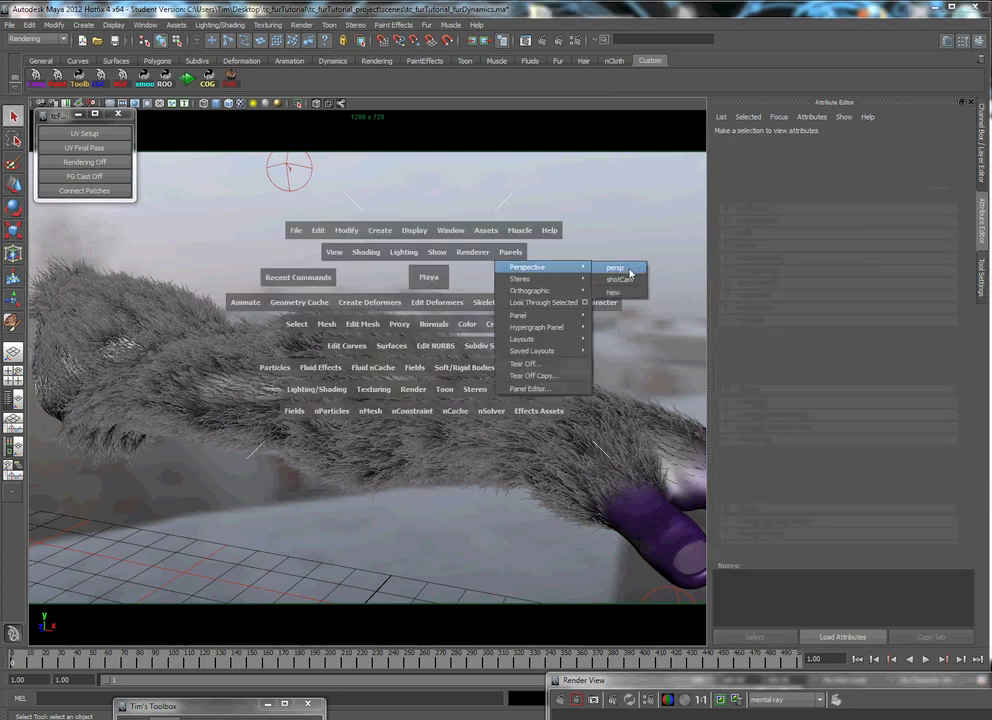
Look through the persp camera and hide the arm geometry so only the fur patches remain in view
click(616, 268)
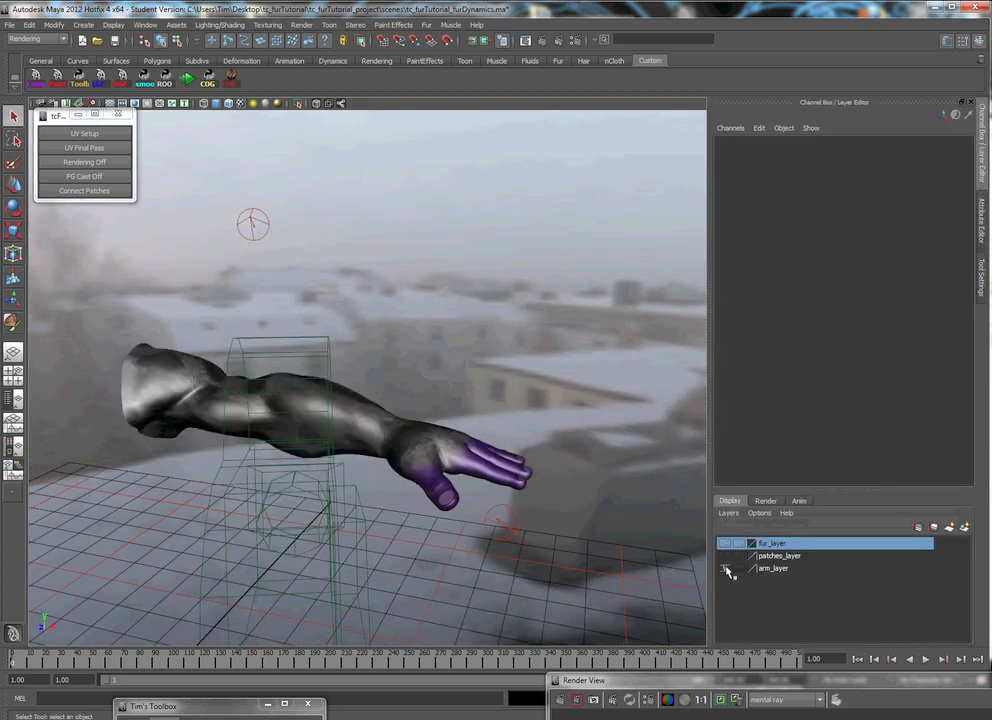
click(724, 556)
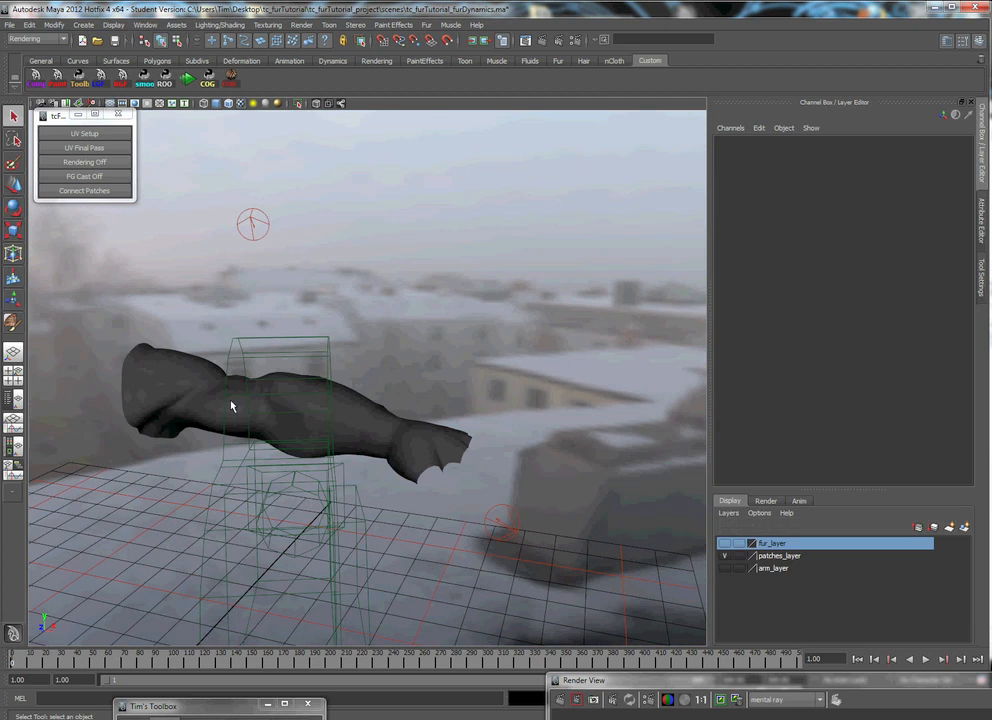
drag(230, 404, 344, 400)
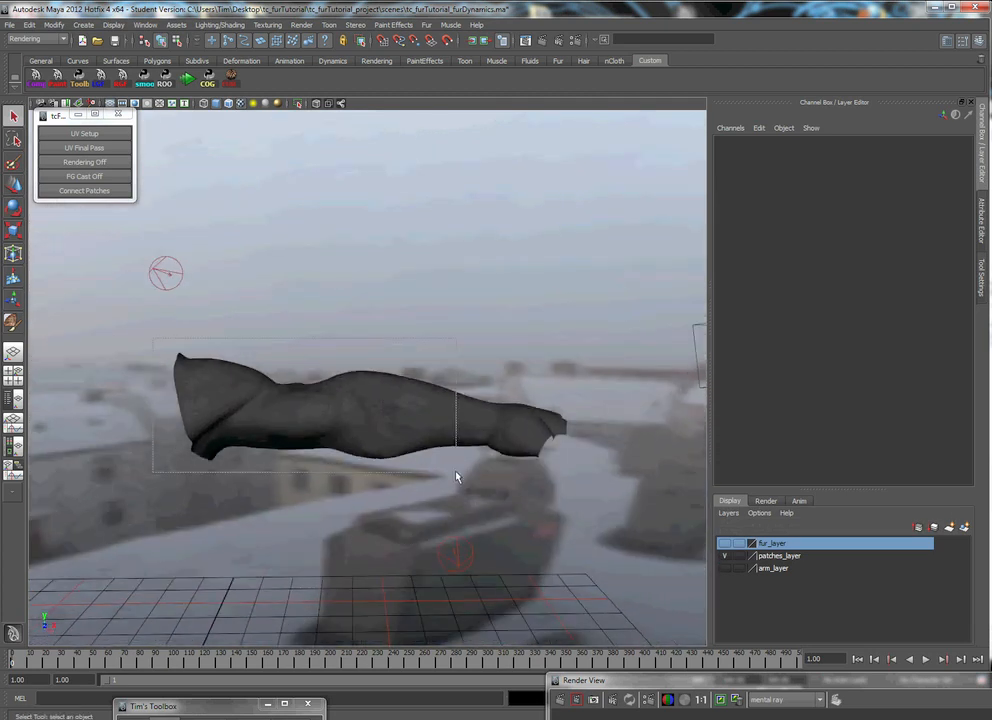
Select all the fur patches covering the arm, ready for the fur commands
click(376, 420)
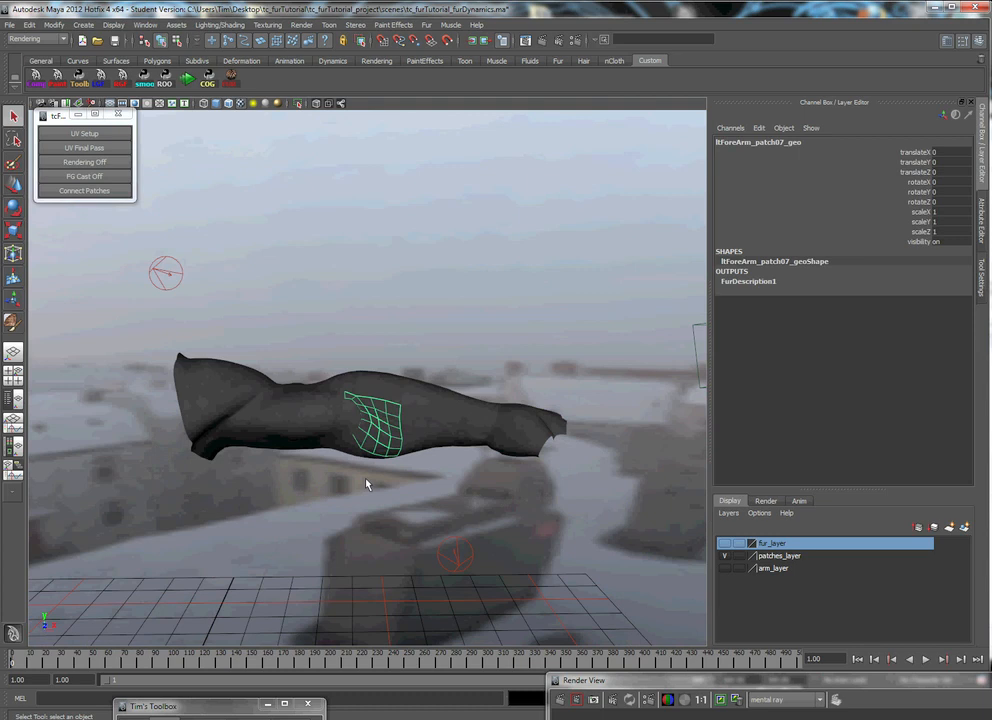
click(376, 384)
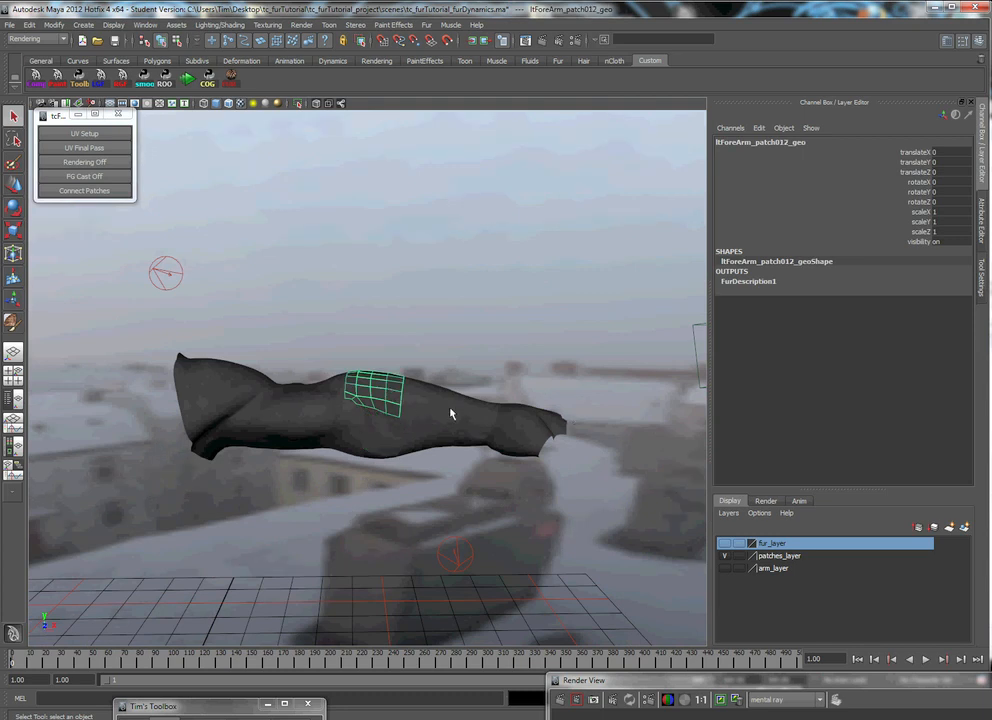
mouse_move(396, 432)
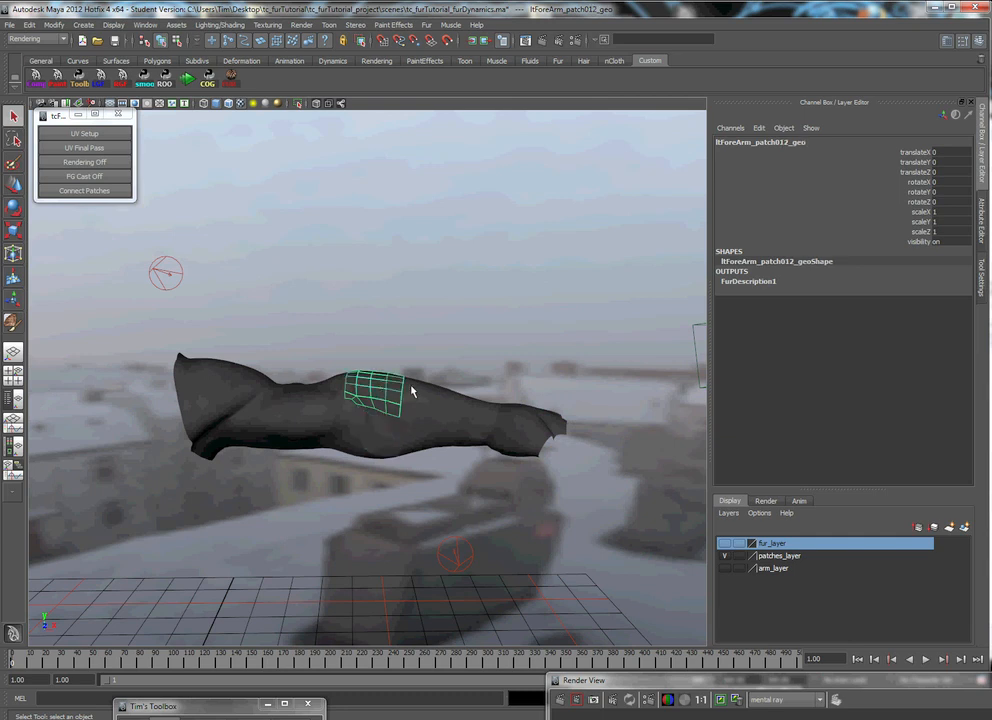
click(376, 420)
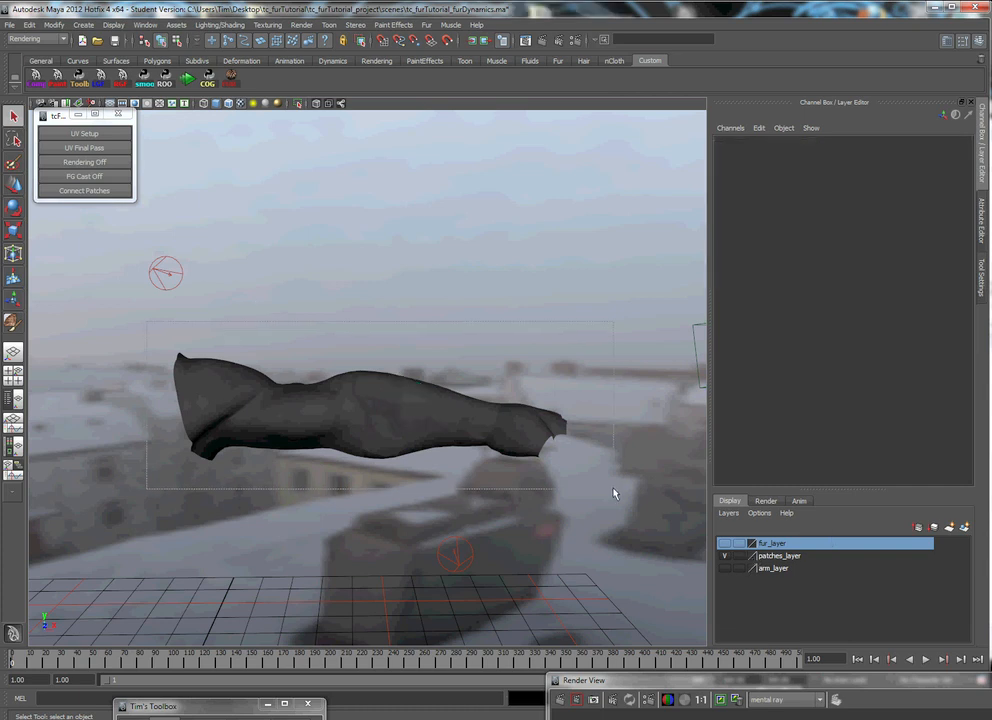
click(370, 410)
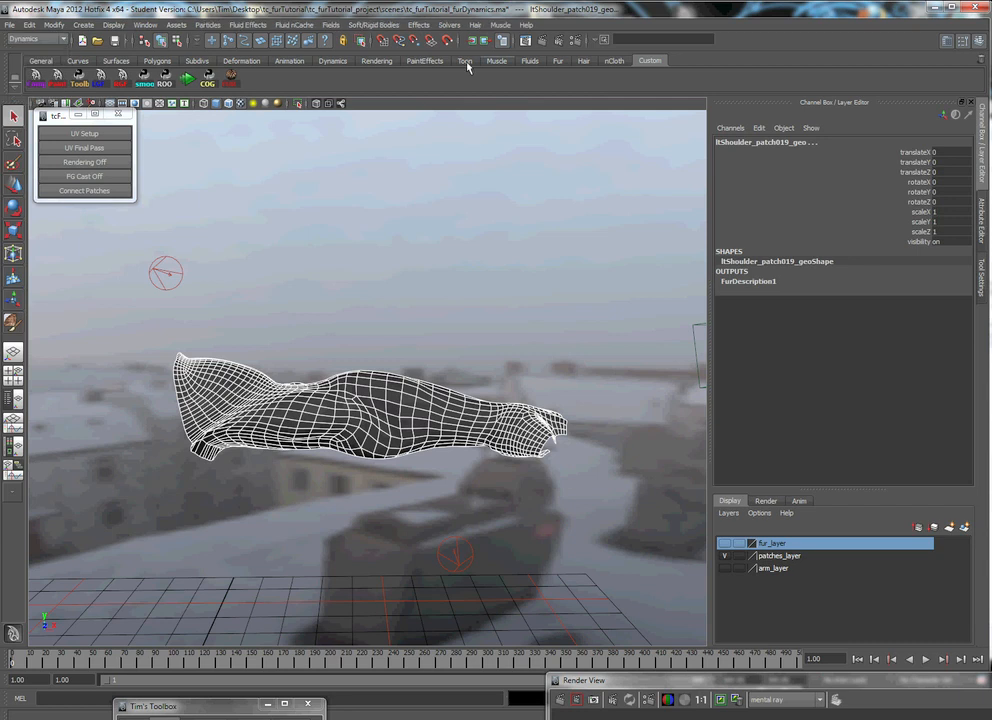
click(476, 24)
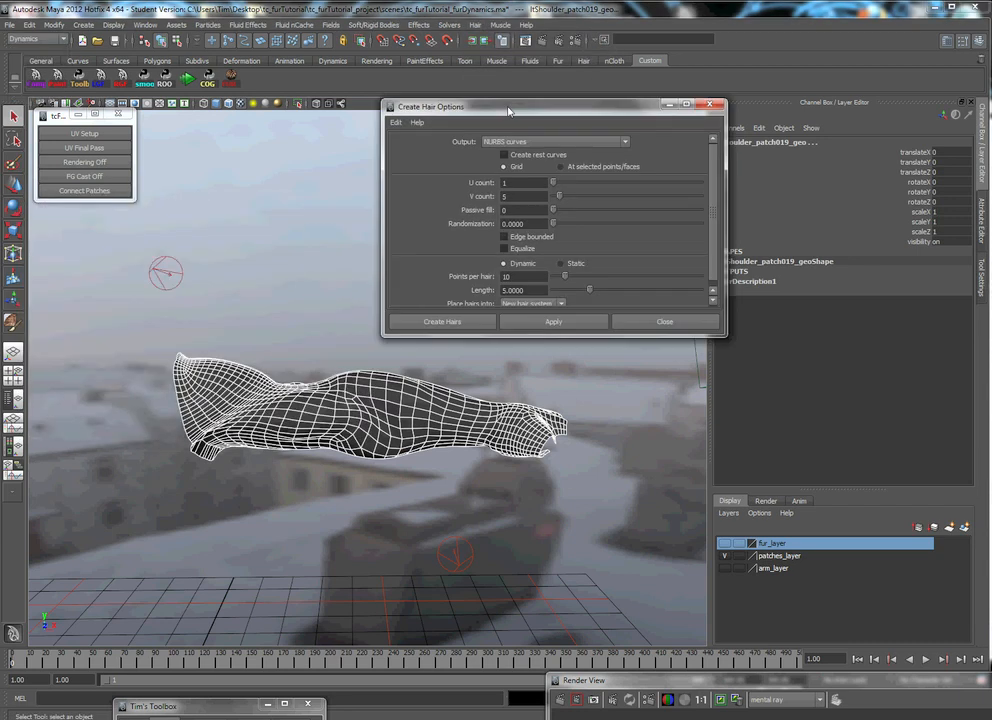
Choose the hair output type and adjust the hair counts, points per hair and hair length values
click(522, 112)
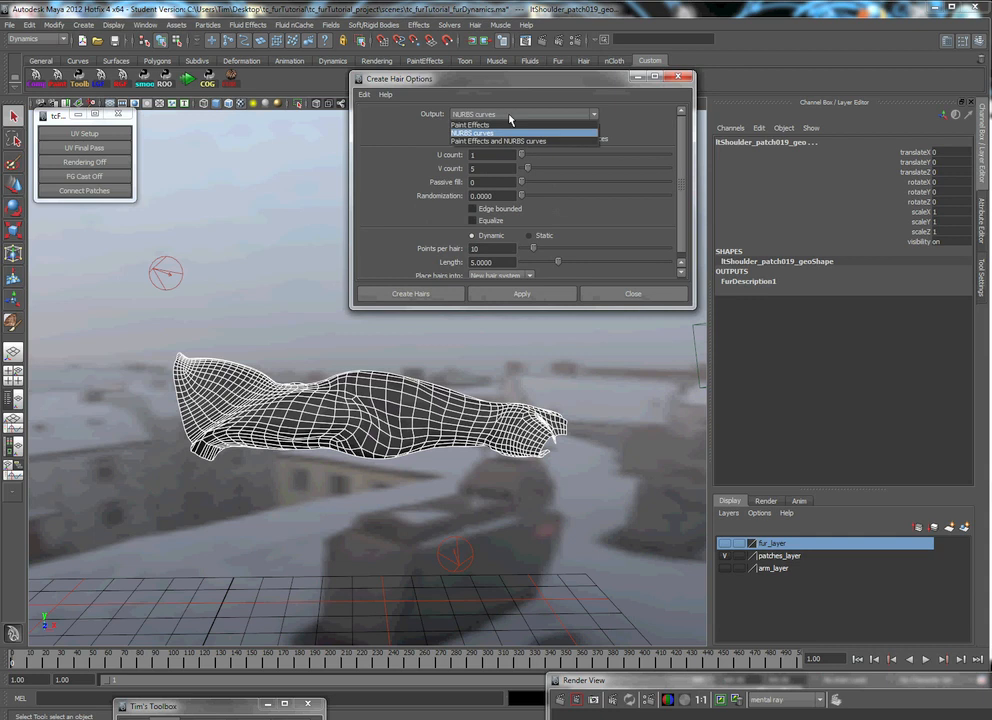
mouse_move(496, 140)
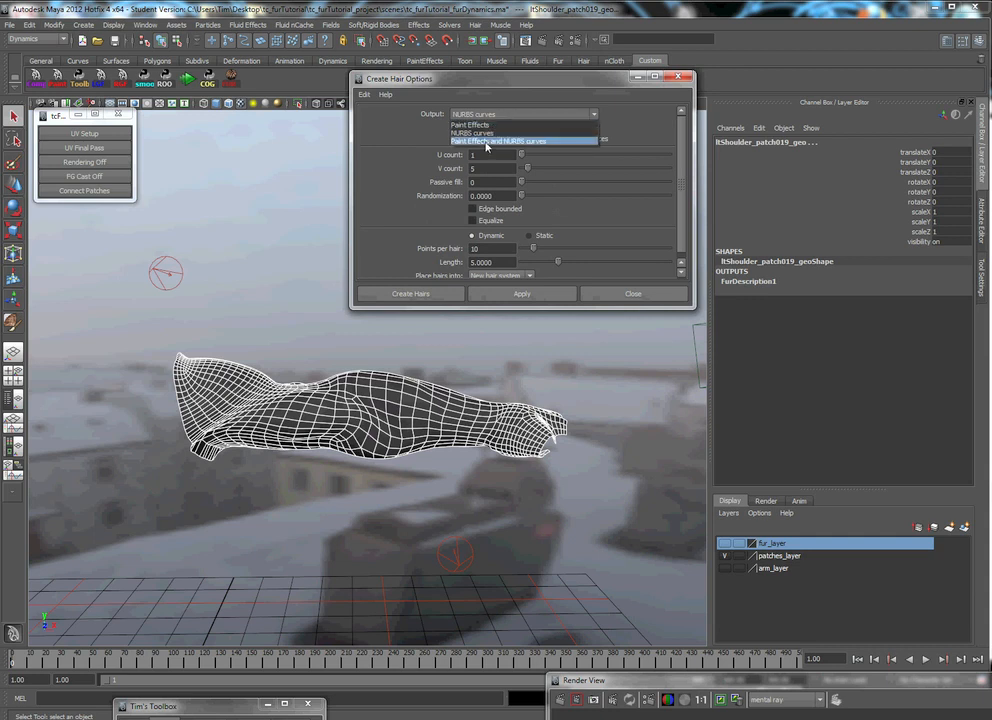
click(472, 132)
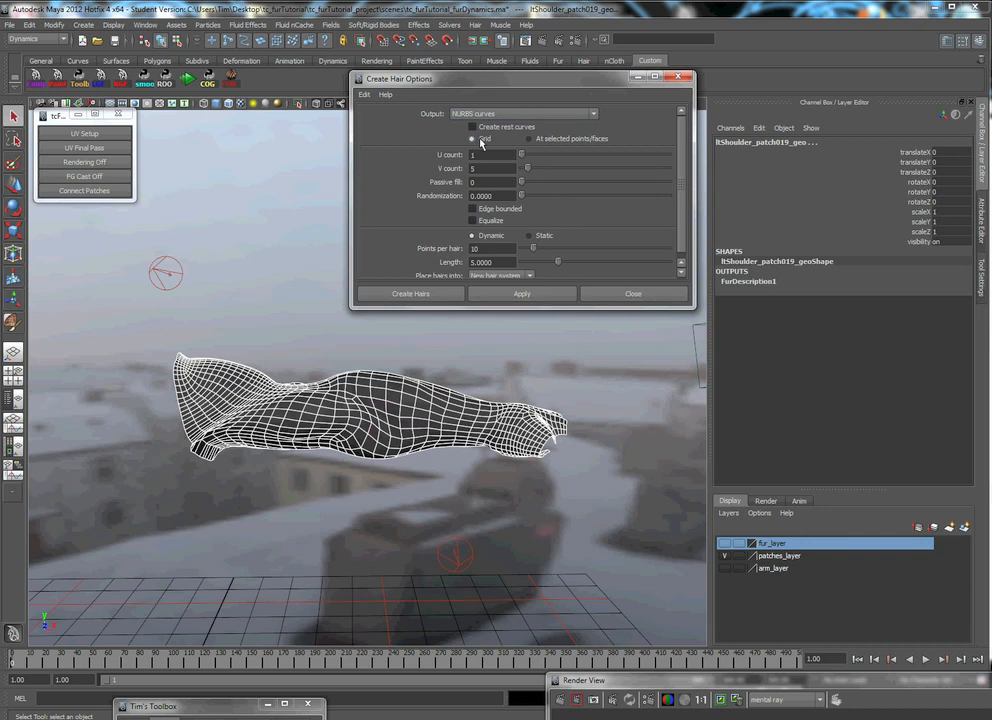
click(490, 154)
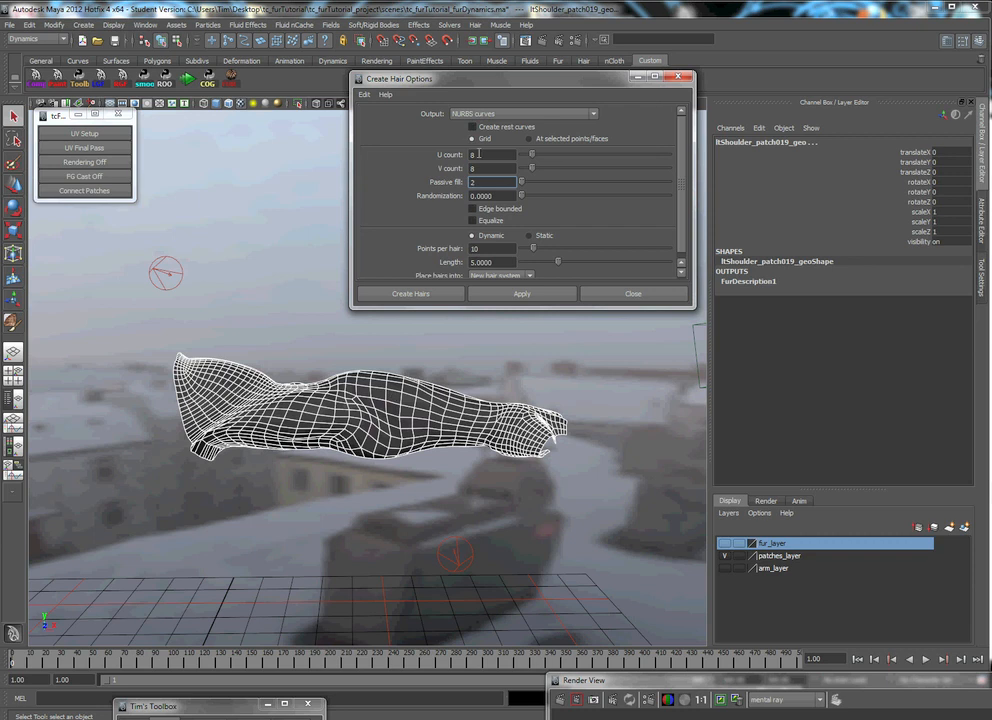
mouse_move(474, 206)
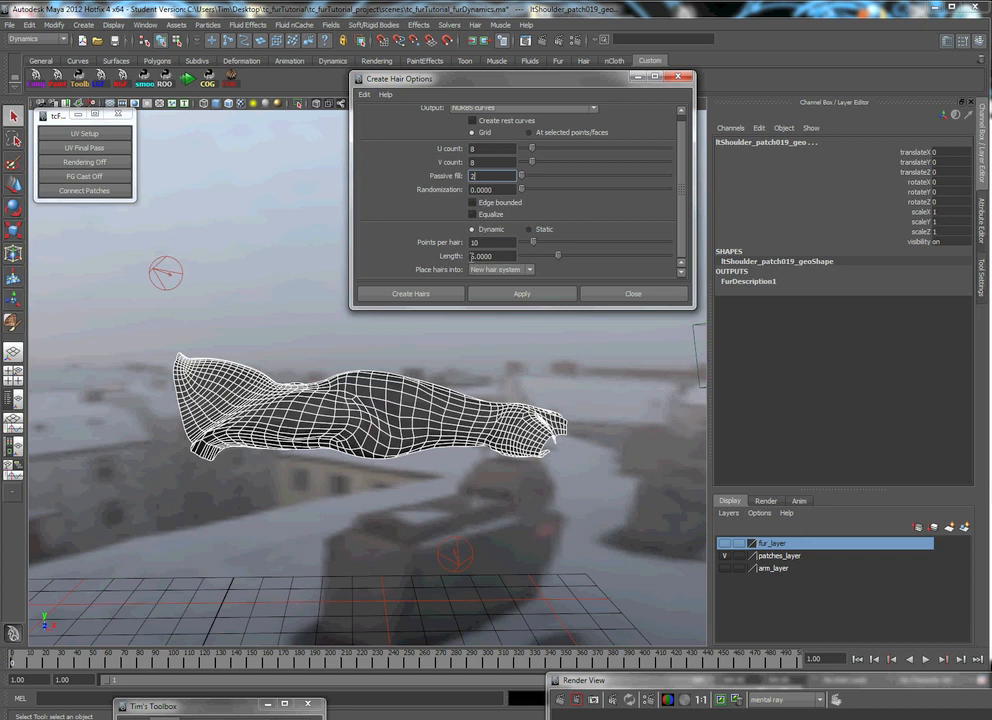
triple_click(490, 256)
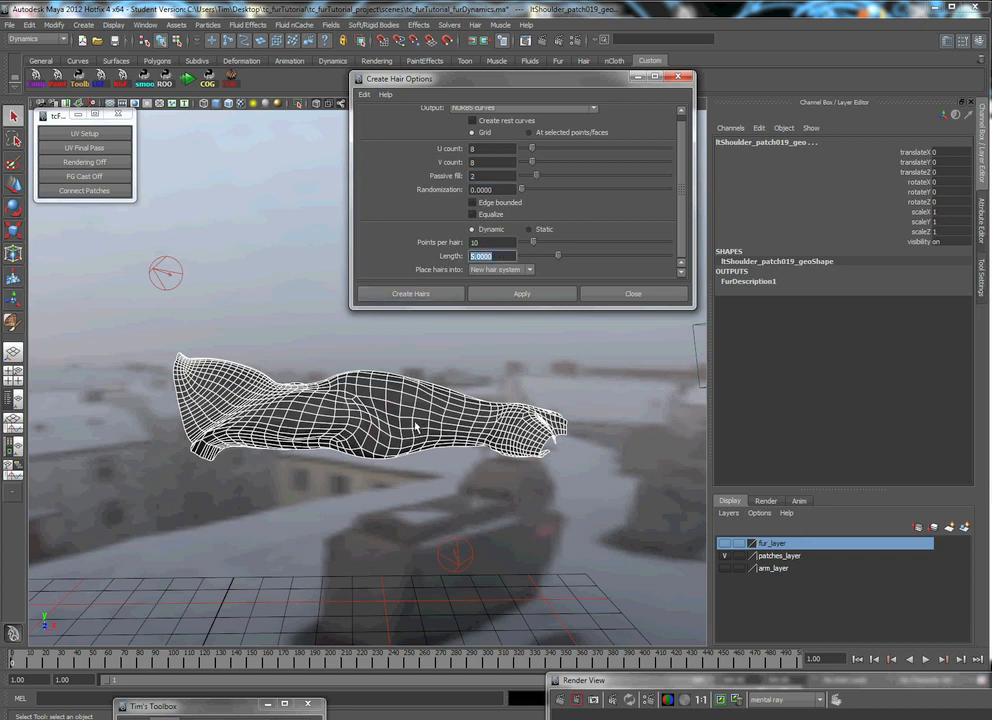
mouse_move(436, 270)
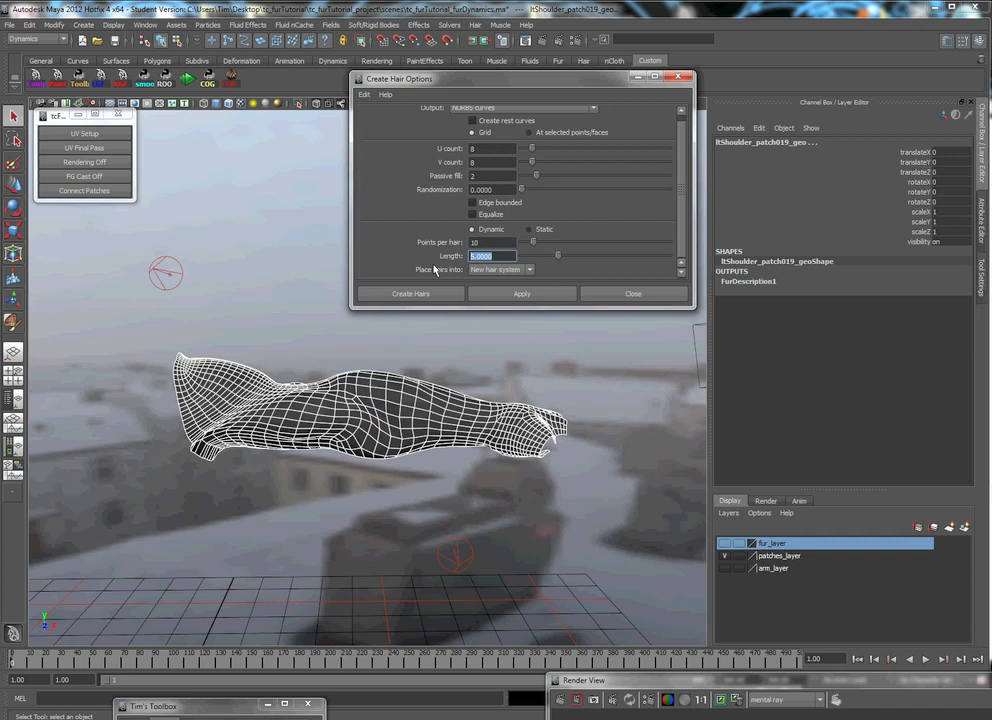
mouse_move(336, 374)
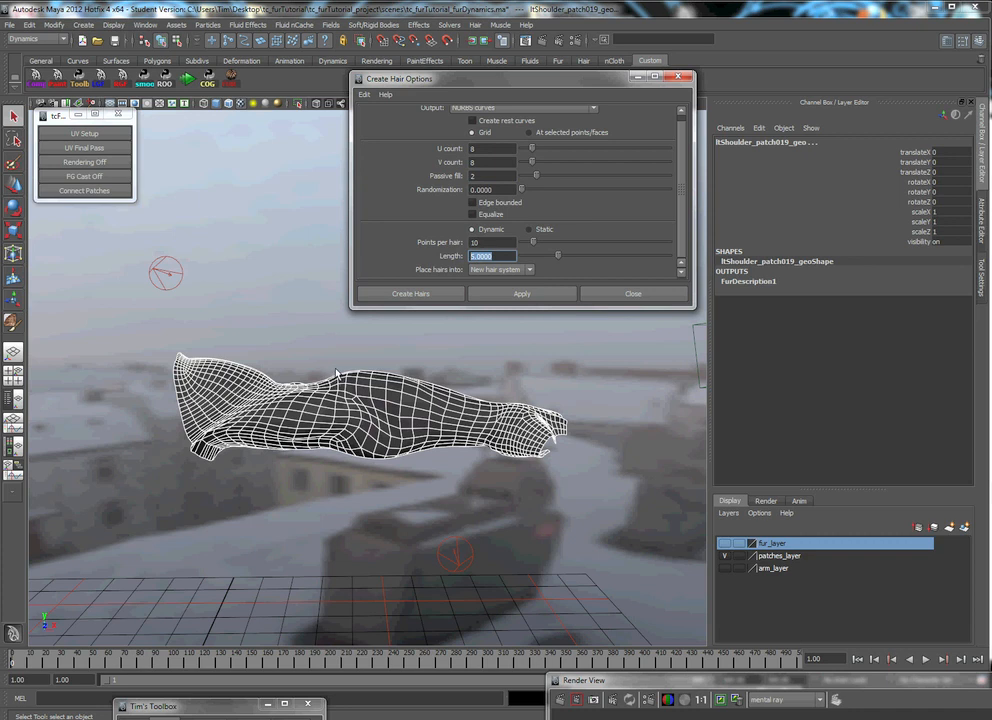
mouse_move(330, 372)
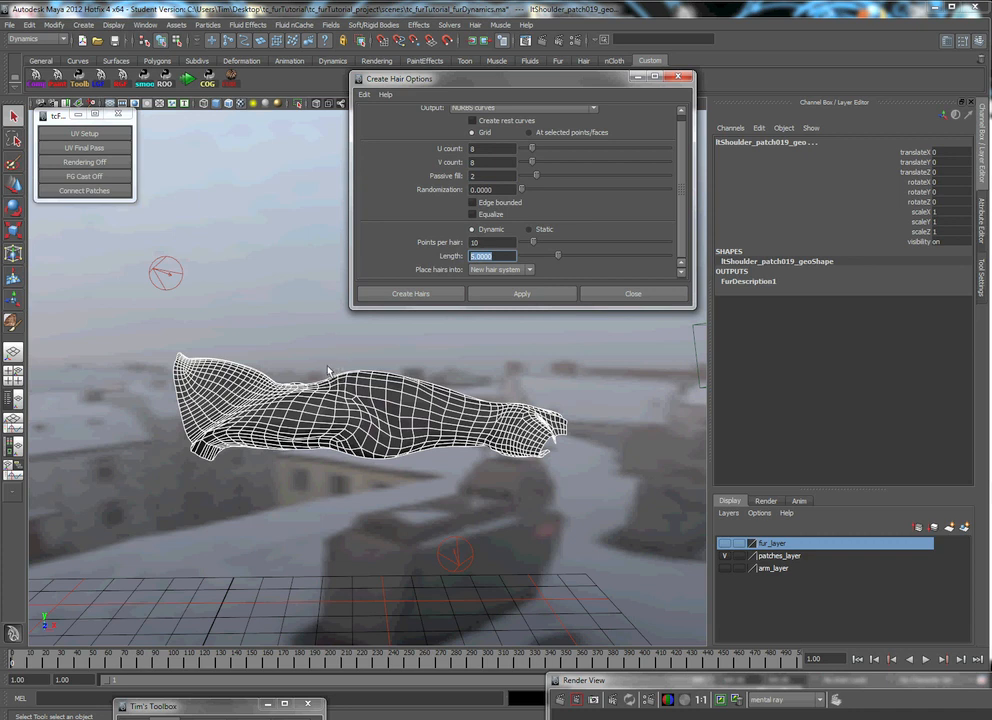
mouse_move(324, 188)
text(0.1500)
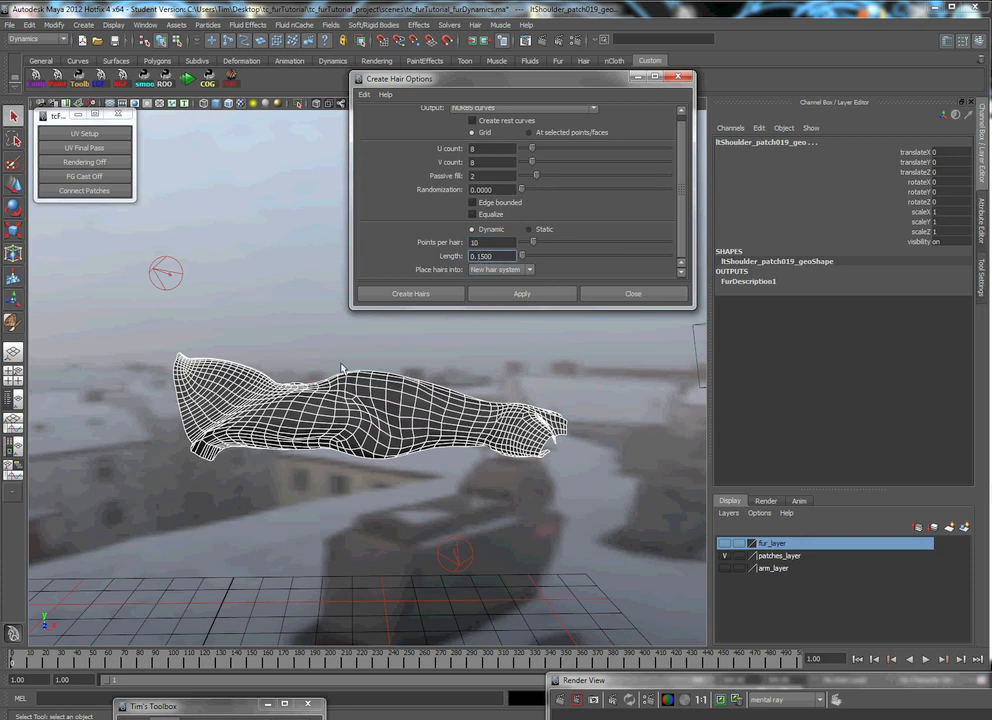
mouse_move(484, 348)
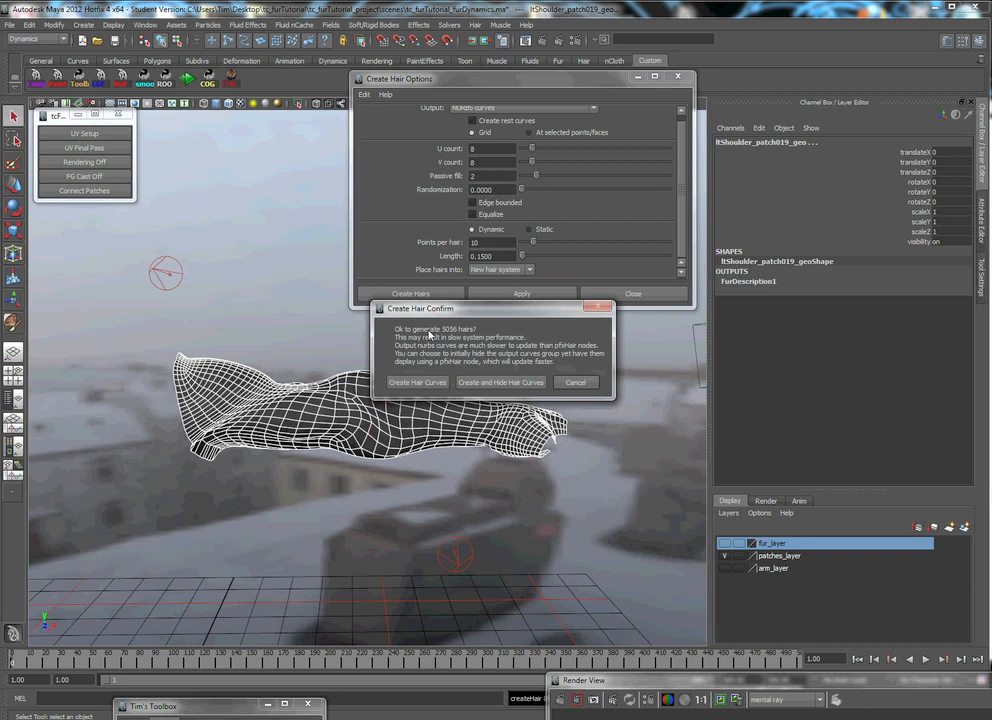
mouse_move(452, 352)
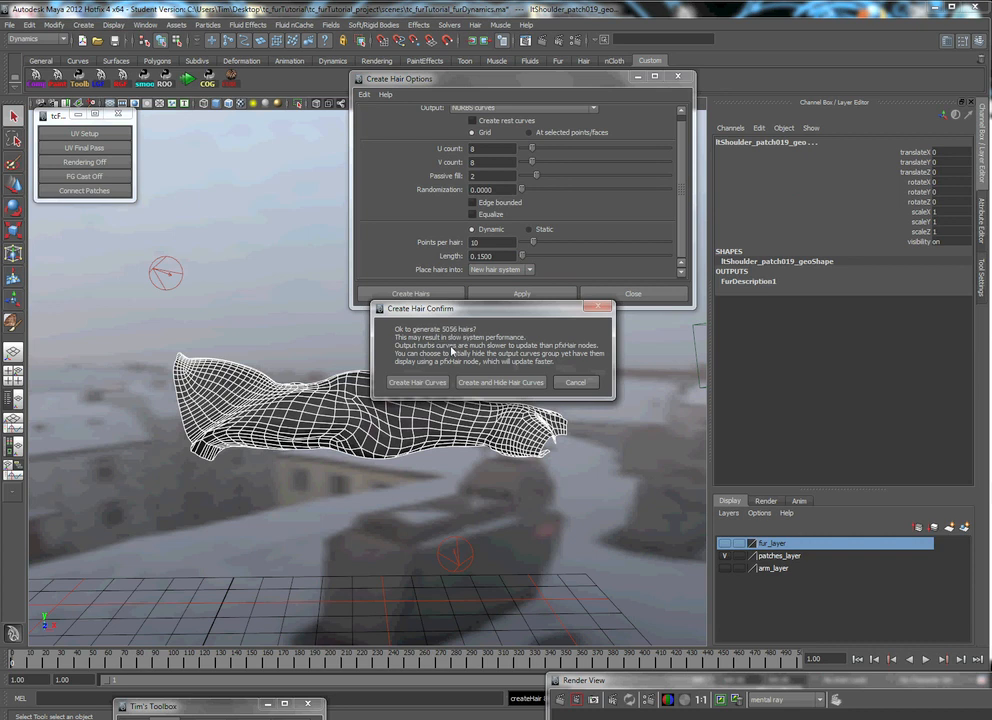
mouse_move(452, 352)
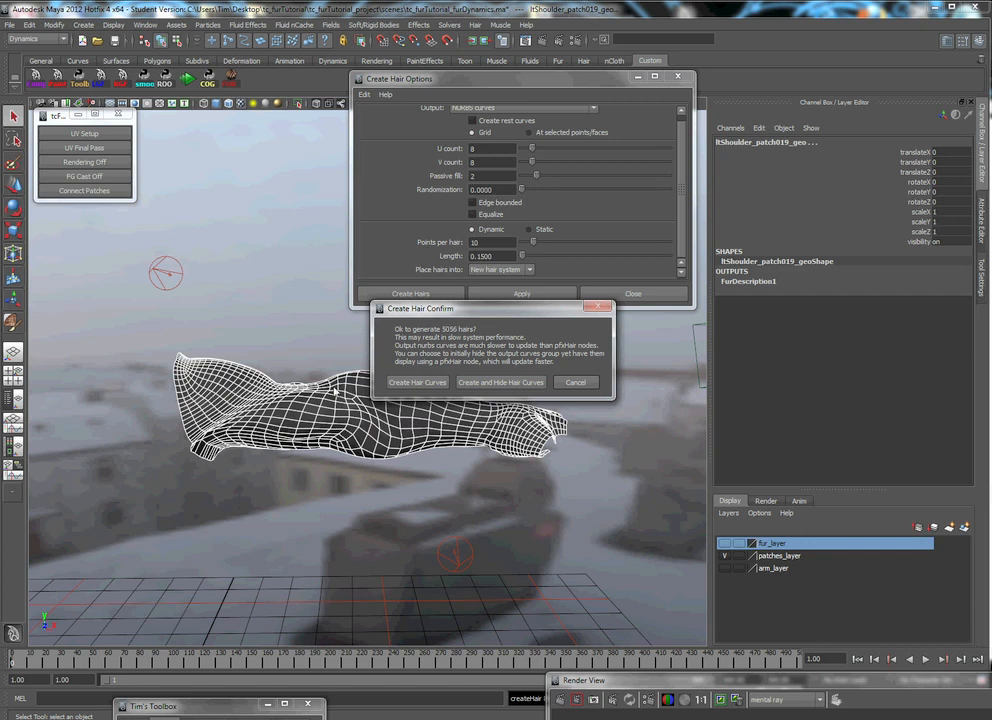
mouse_move(500, 382)
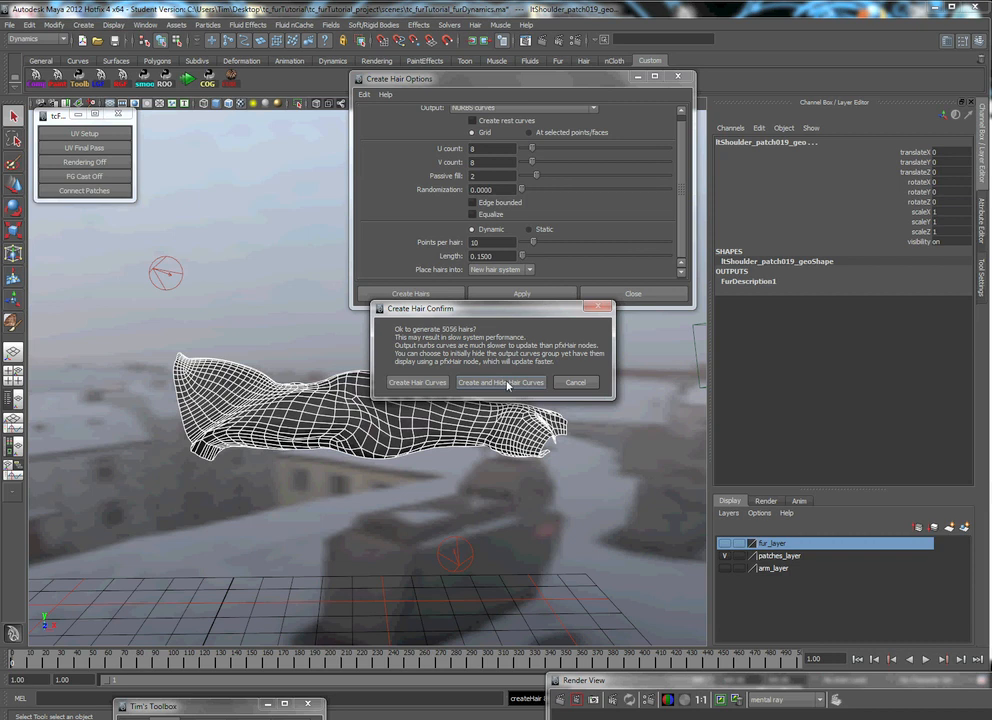
Create the hairs with their curves on the arm patches and show the new hair system in the Outliner
click(576, 382)
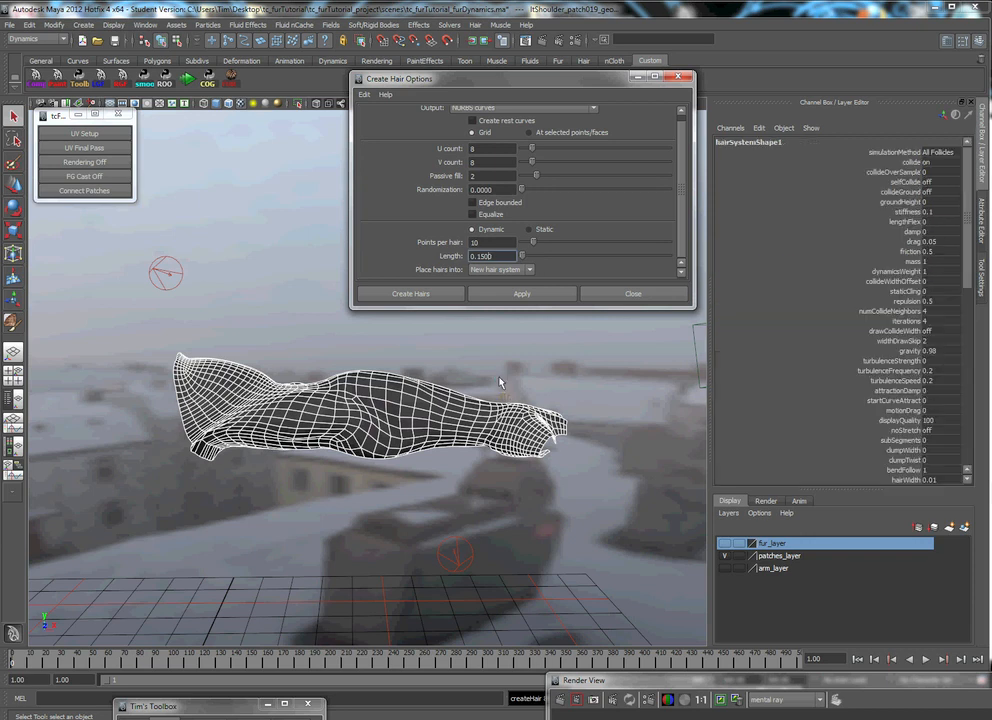
click(410, 292)
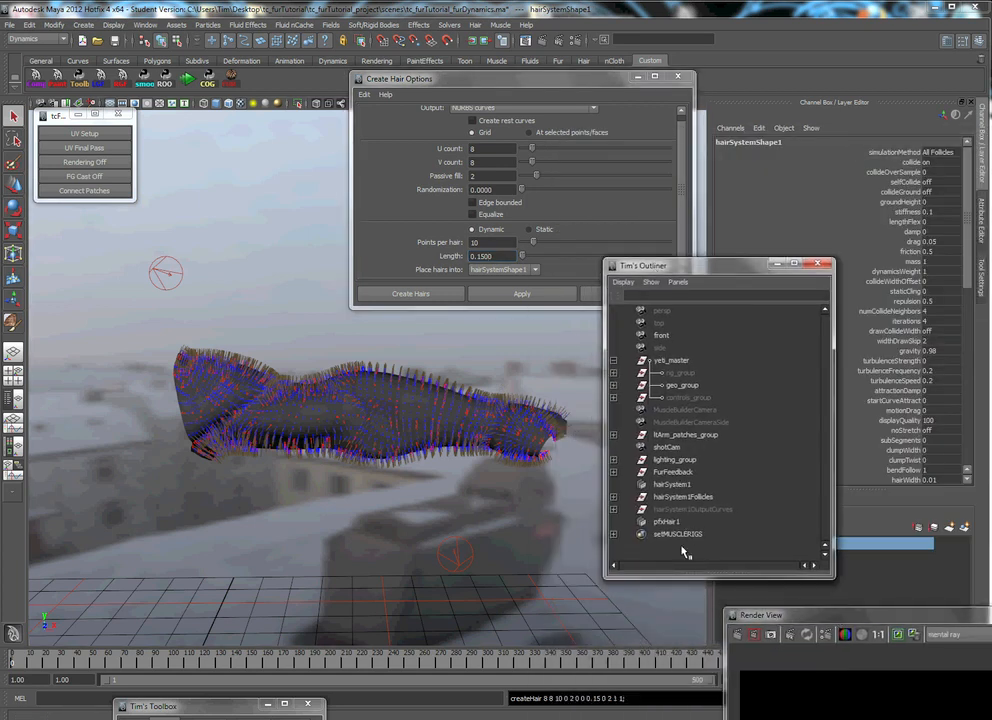
click(668, 520)
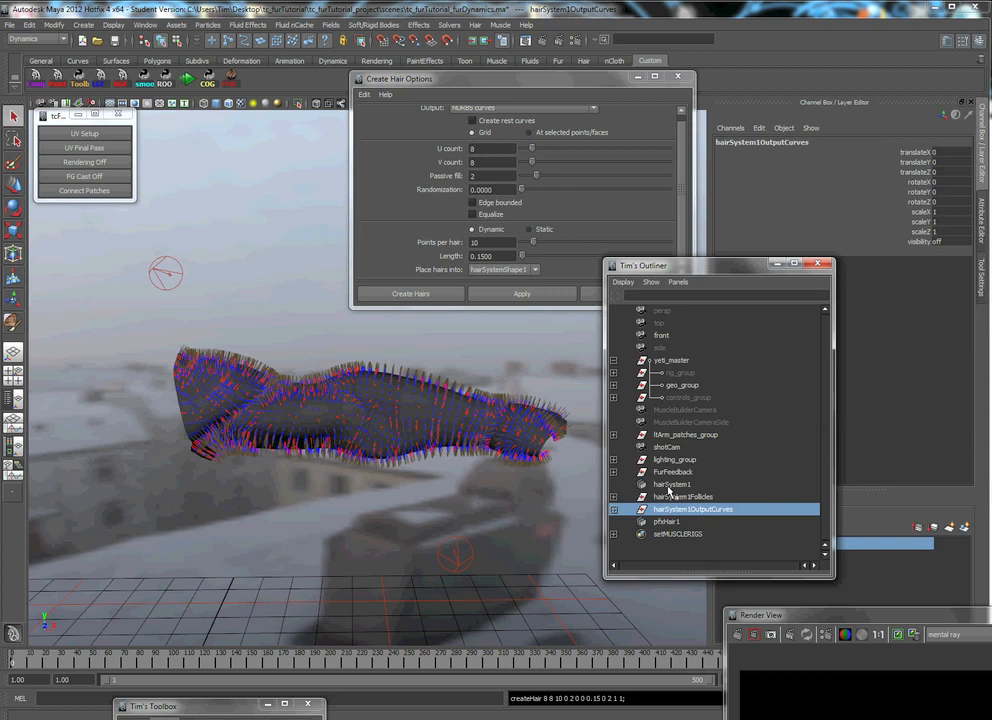
click(670, 520)
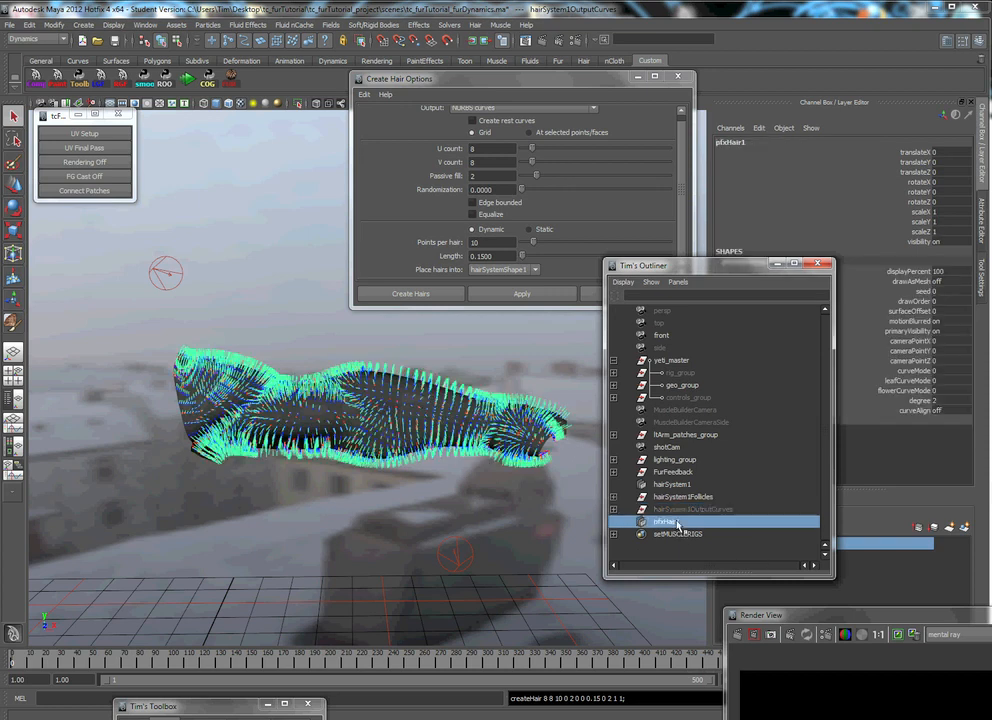
click(680, 520)
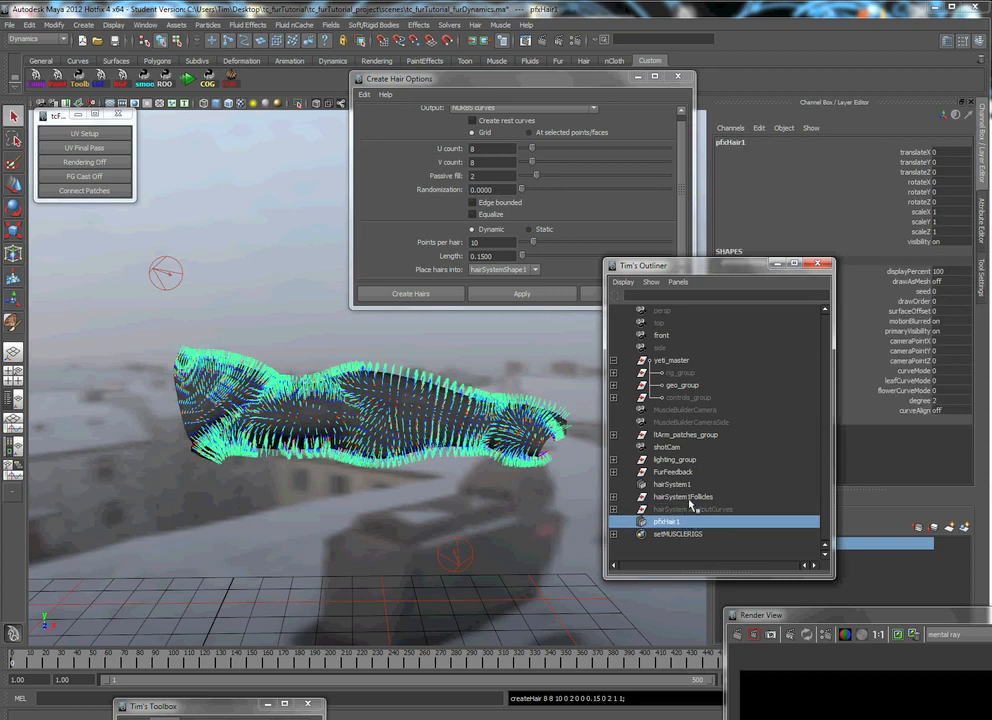
click(684, 496)
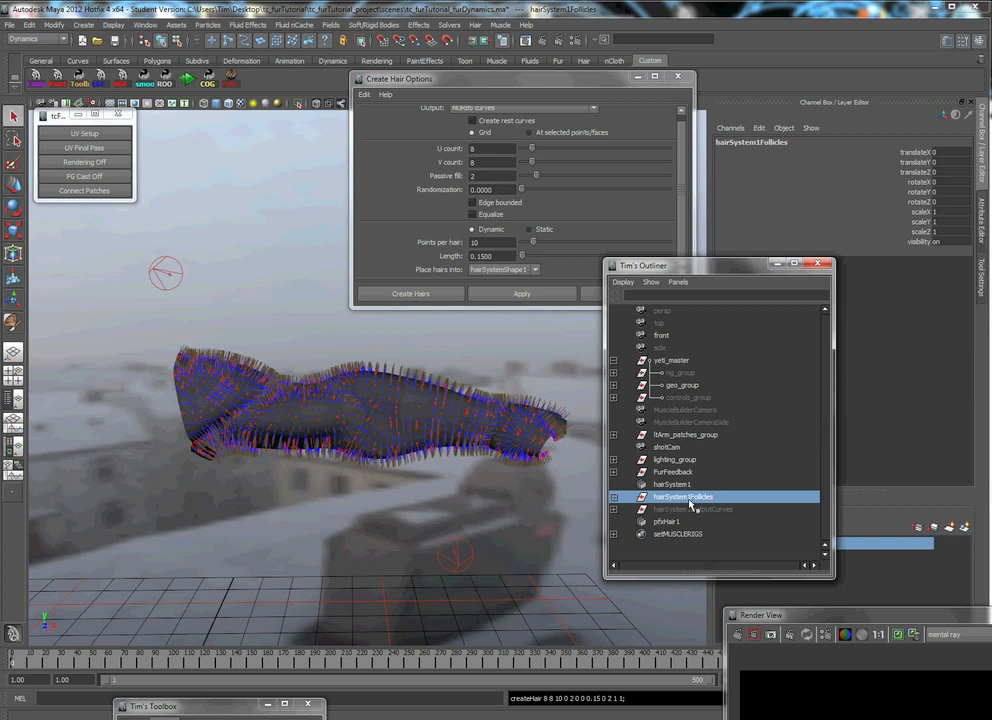
click(684, 496)
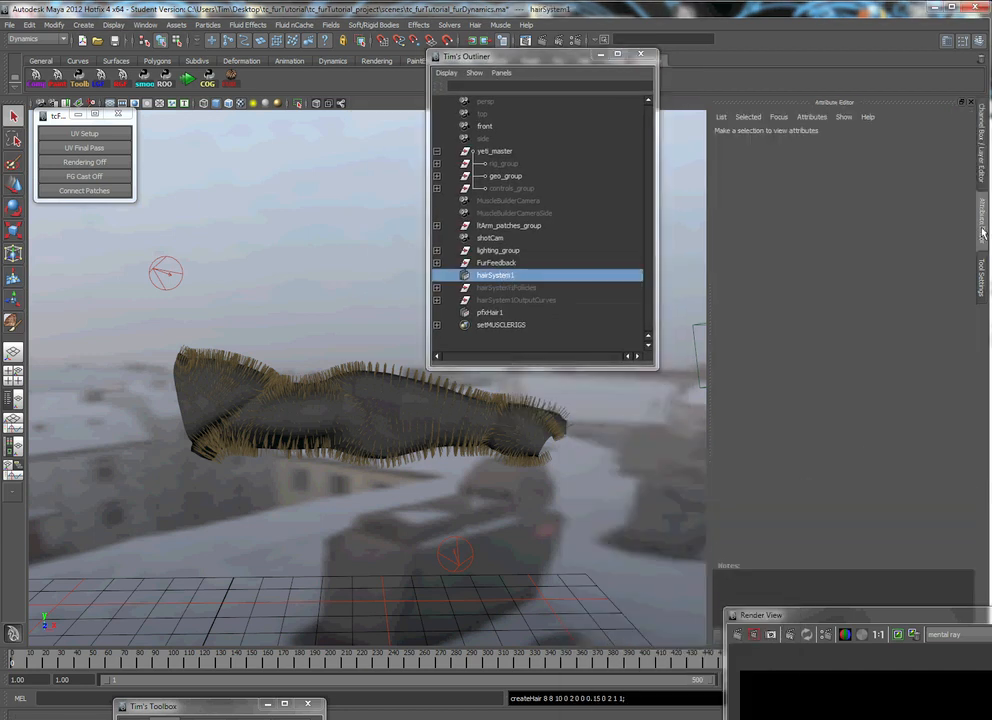
Raise the Iterations value in hairSystemShape1's Dynamics > Solver settings
click(496, 274)
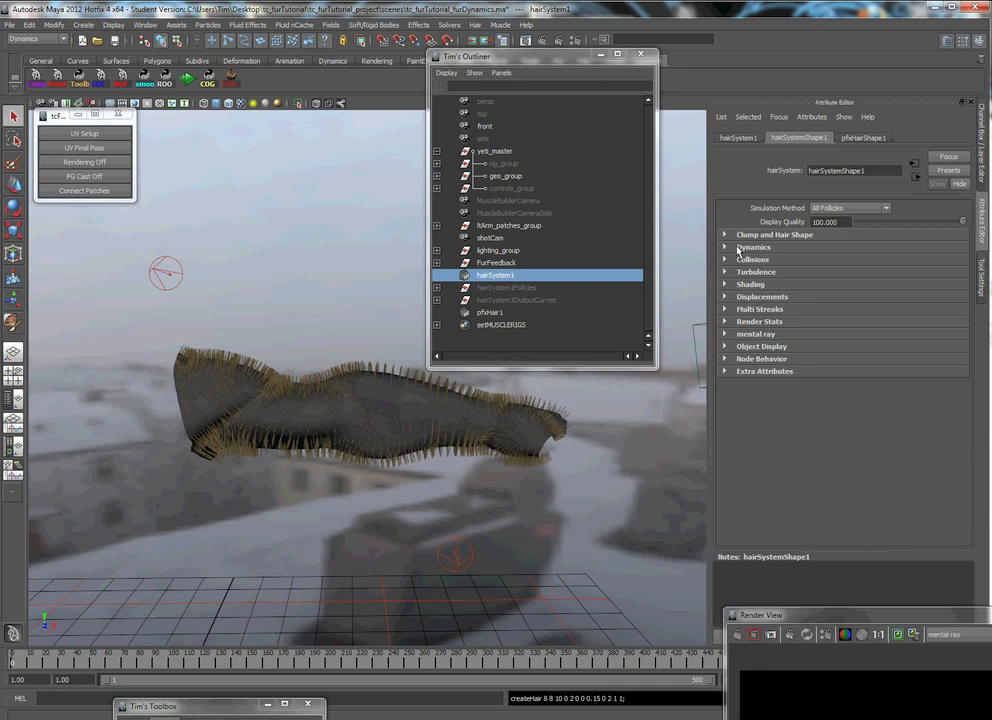
click(752, 248)
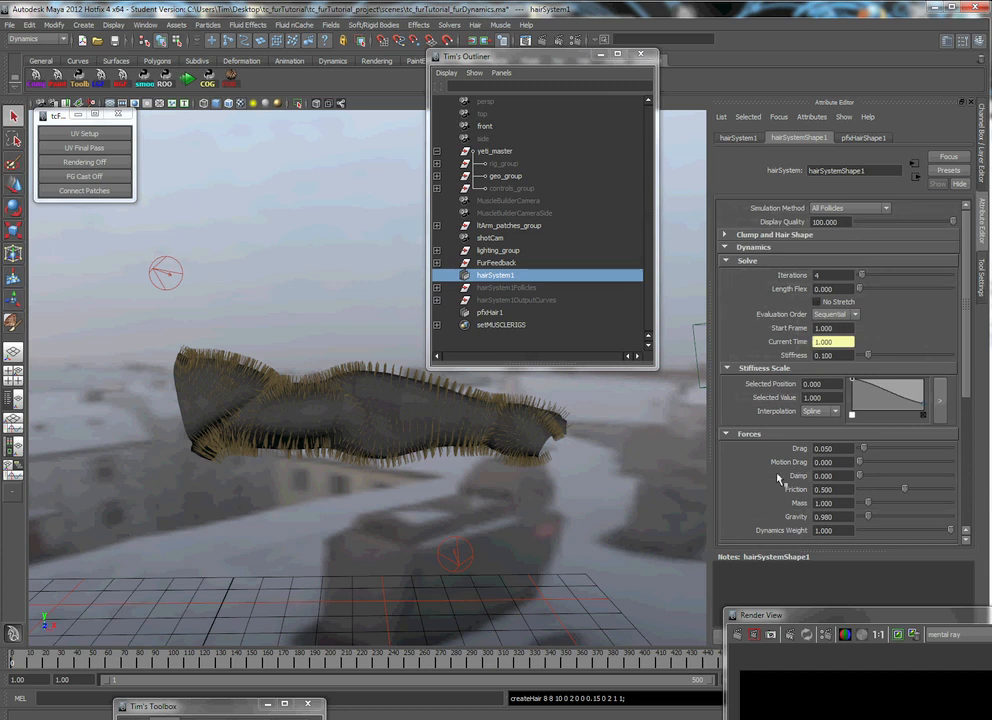
triple_click(832, 276)
text(13)
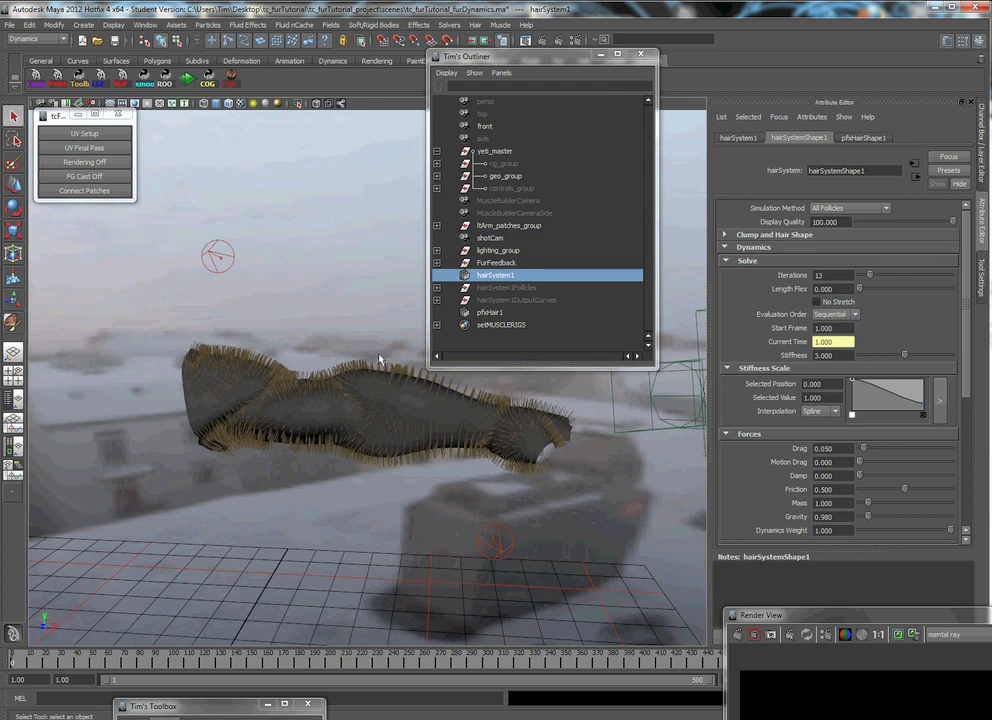
mouse_move(592, 424)
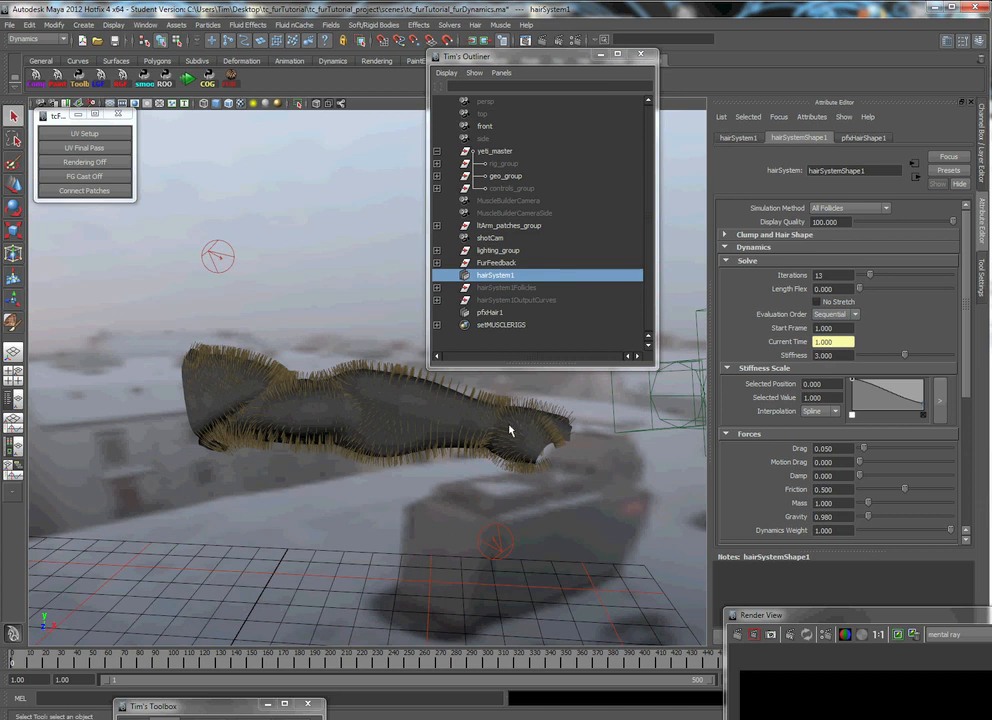
scroll(down, 3)
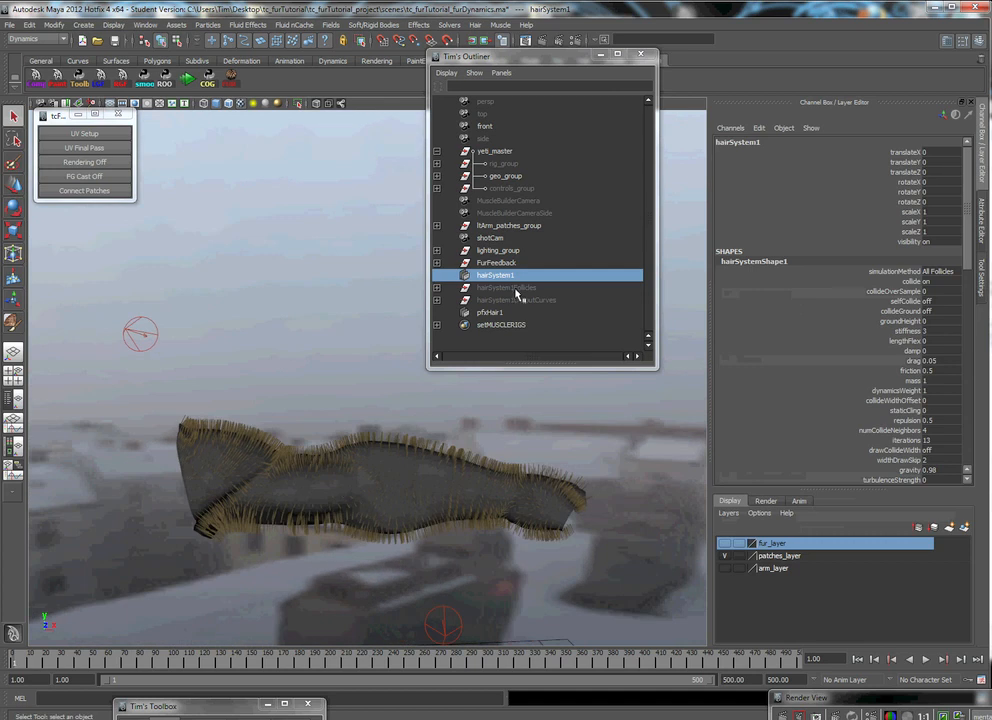
Select every curve in hairSystem1OutputCurves and create a Collide Sphere hair constraint on them
click(516, 300)
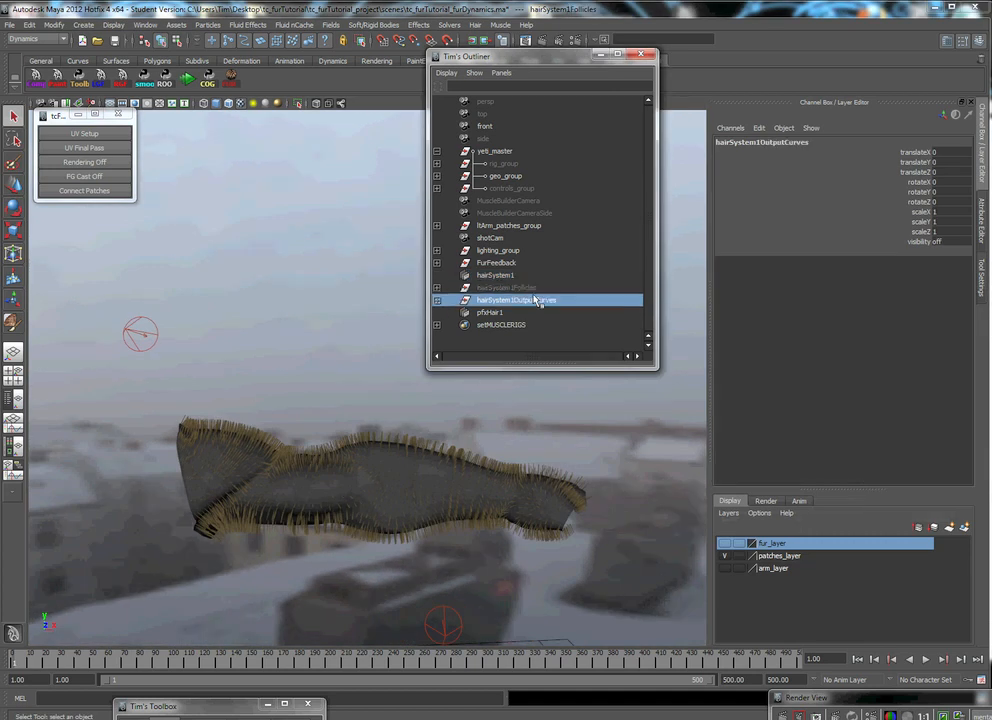
click(32, 24)
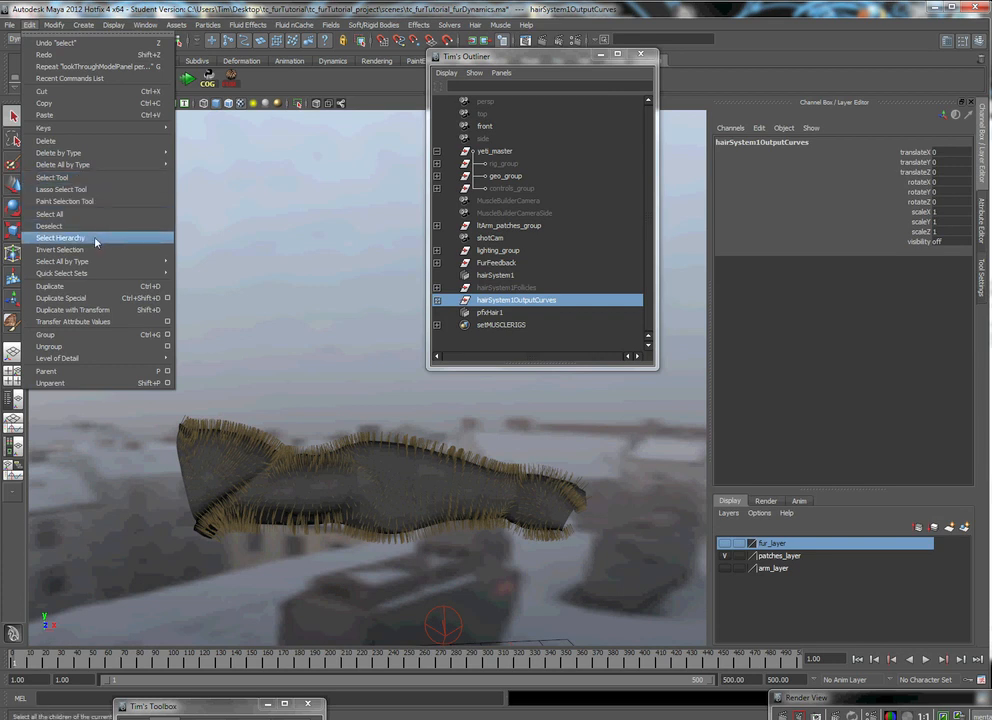
click(60, 236)
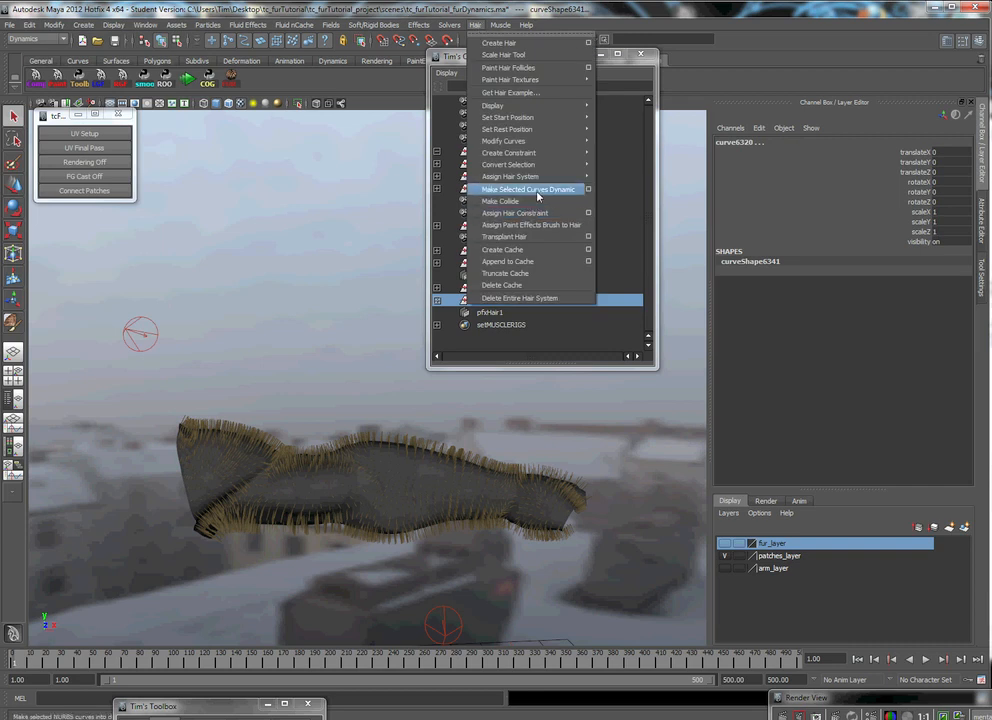
mouse_move(508, 164)
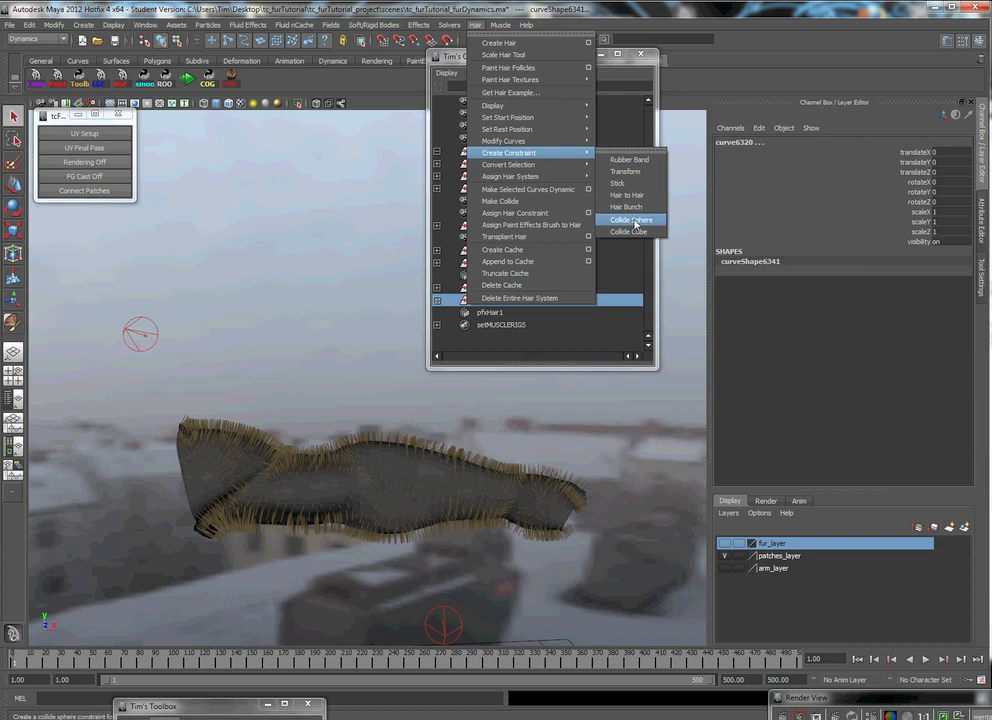
click(632, 218)
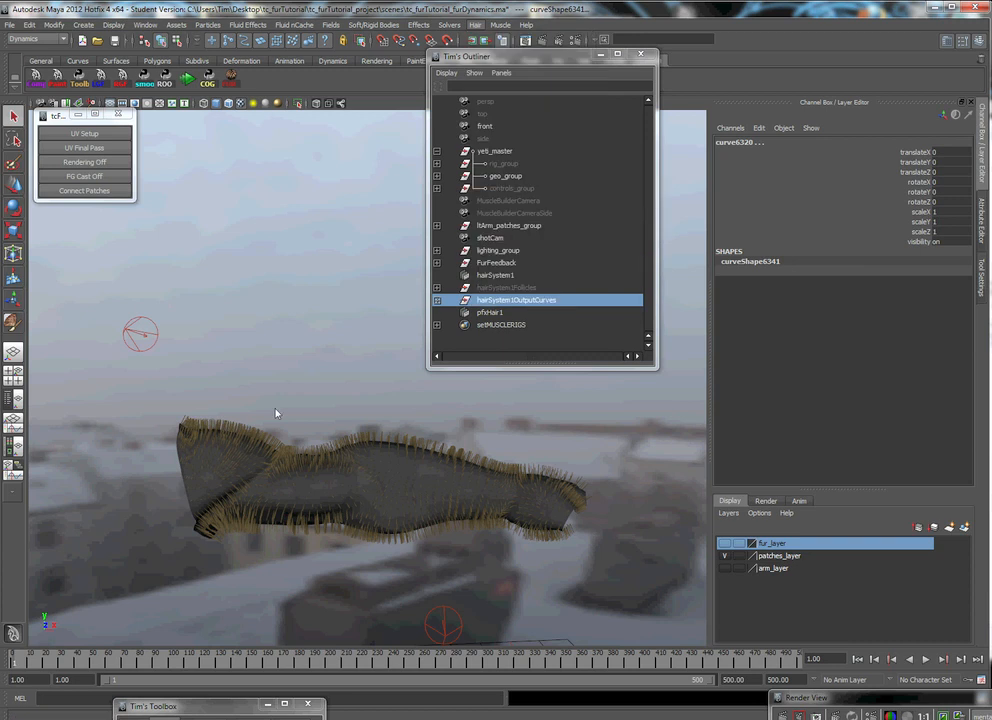
mouse_move(338, 408)
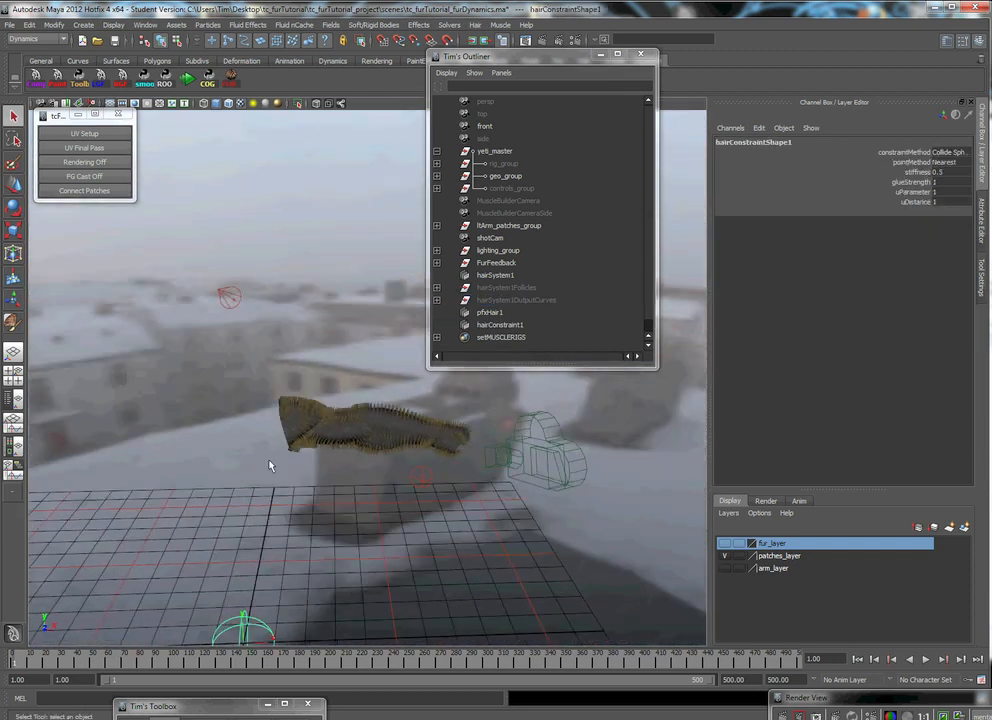
Scale and reposition hairConstraint1's collide sphere around the fur, then discard the constraint
click(500, 324)
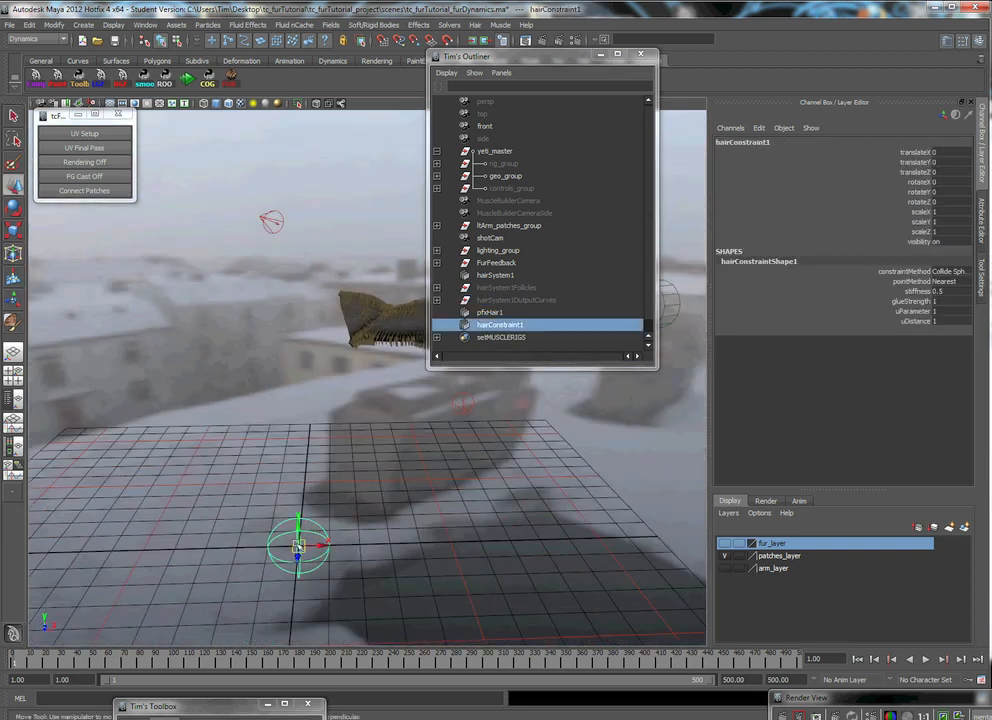
drag(300, 544, 310, 336)
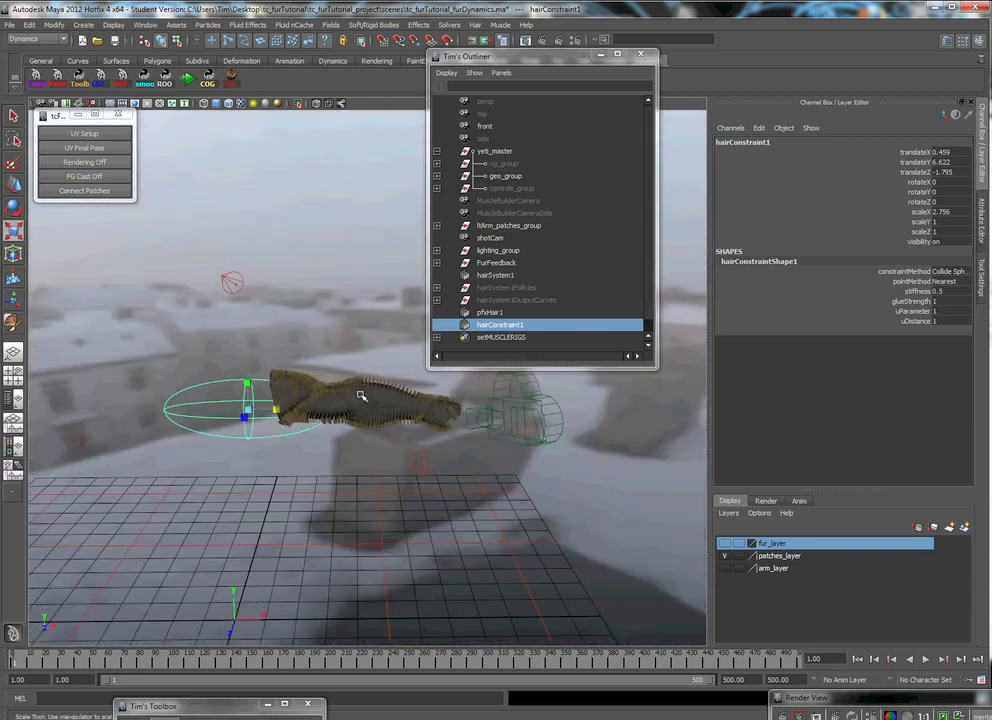
mouse_move(384, 470)
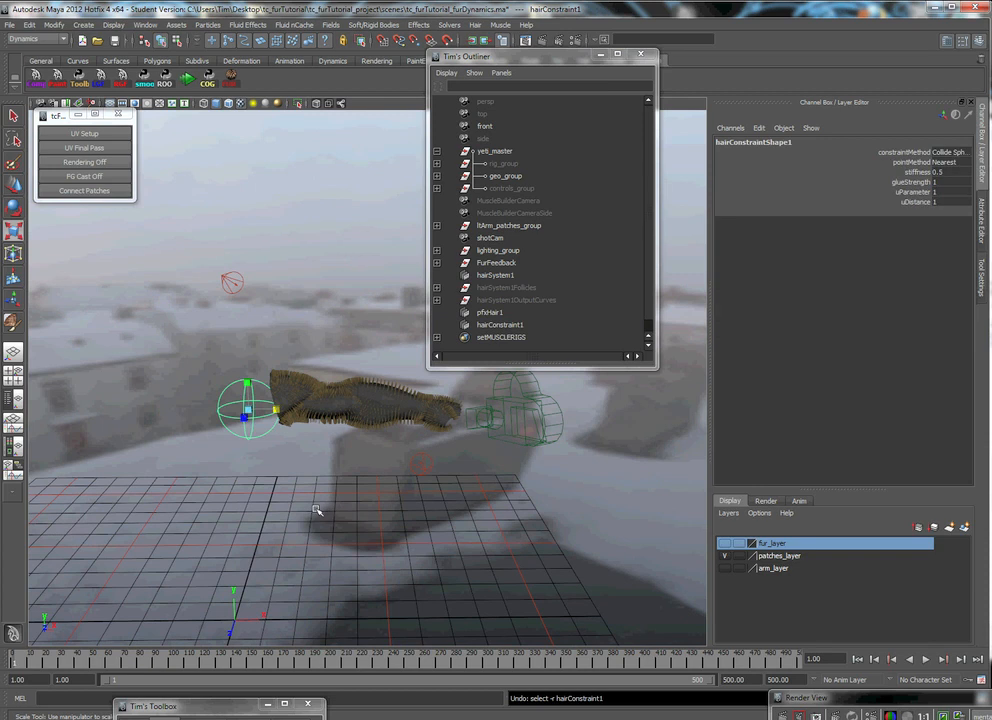
drag(248, 410, 236, 616)
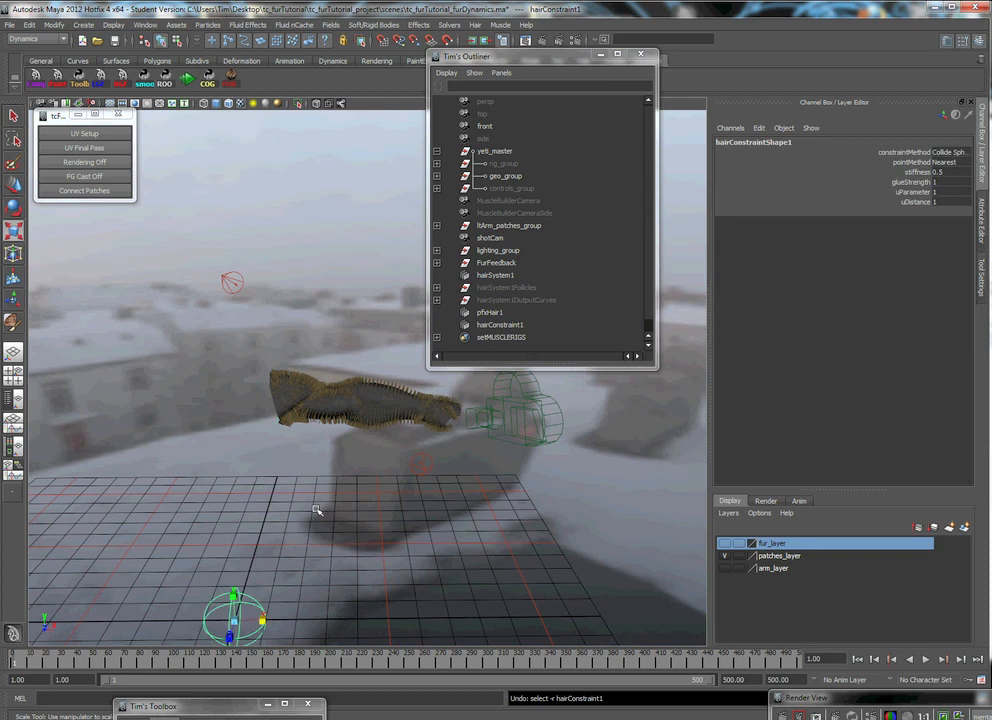
click(496, 274)
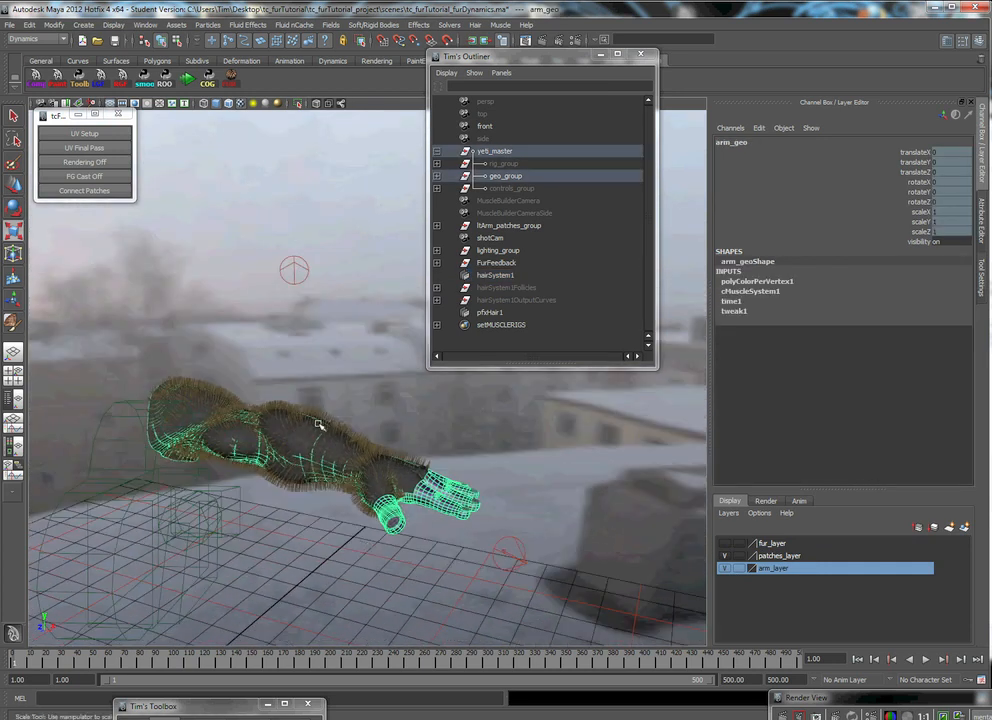
Select the hair output curves with arm_geo and apply Hair > Make Collide to the arm mesh
click(476, 24)
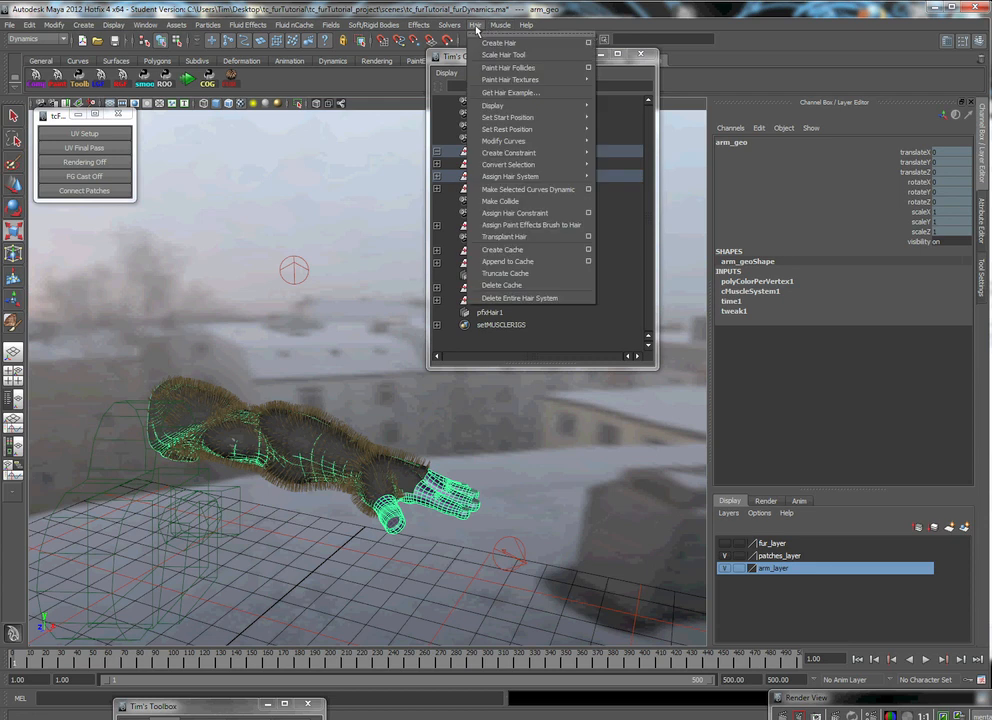
mouse_move(532, 200)
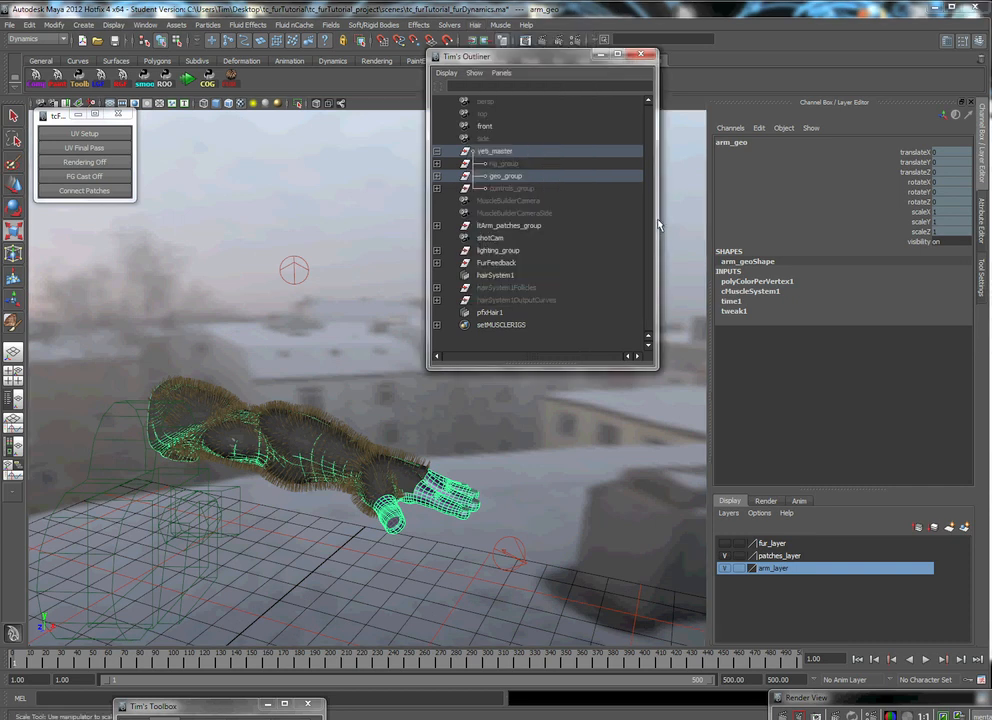
mouse_move(528, 308)
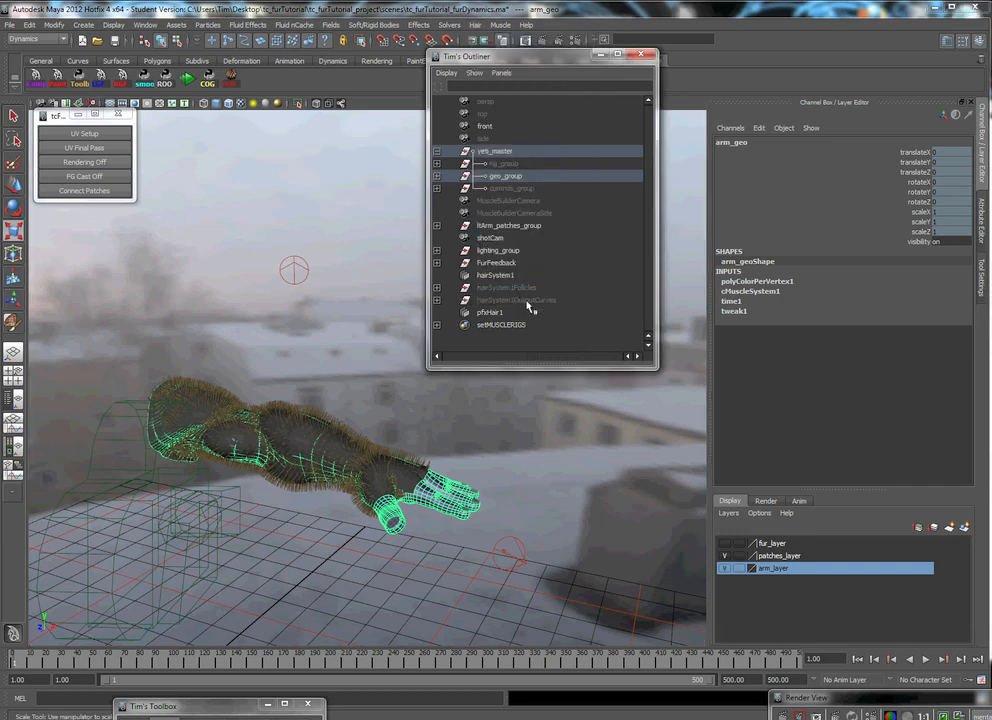
click(516, 300)
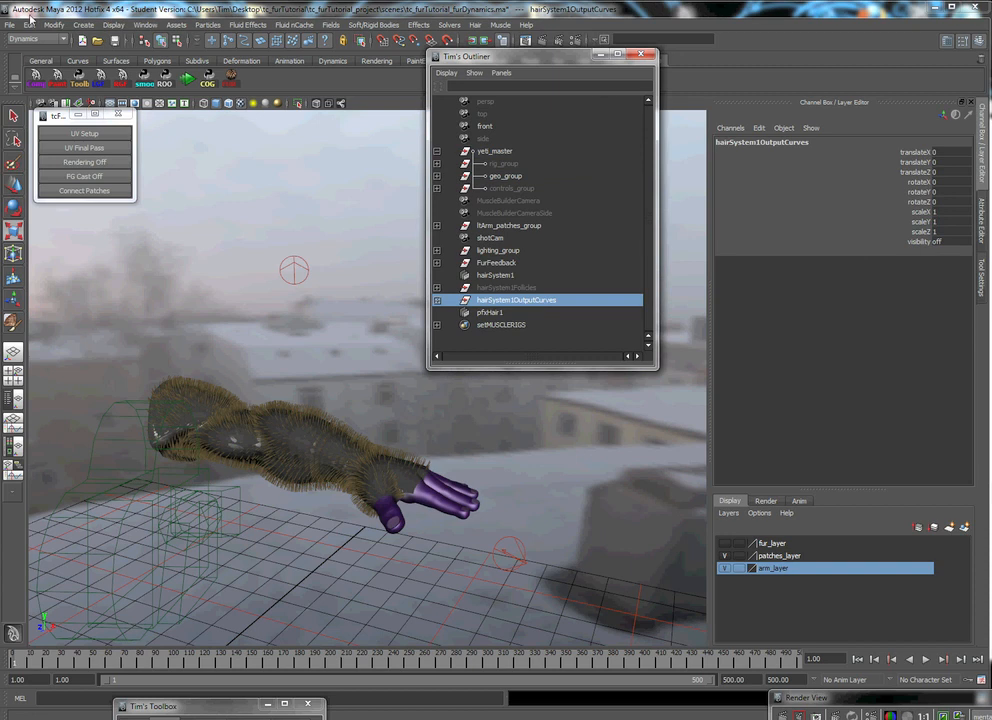
click(52, 24)
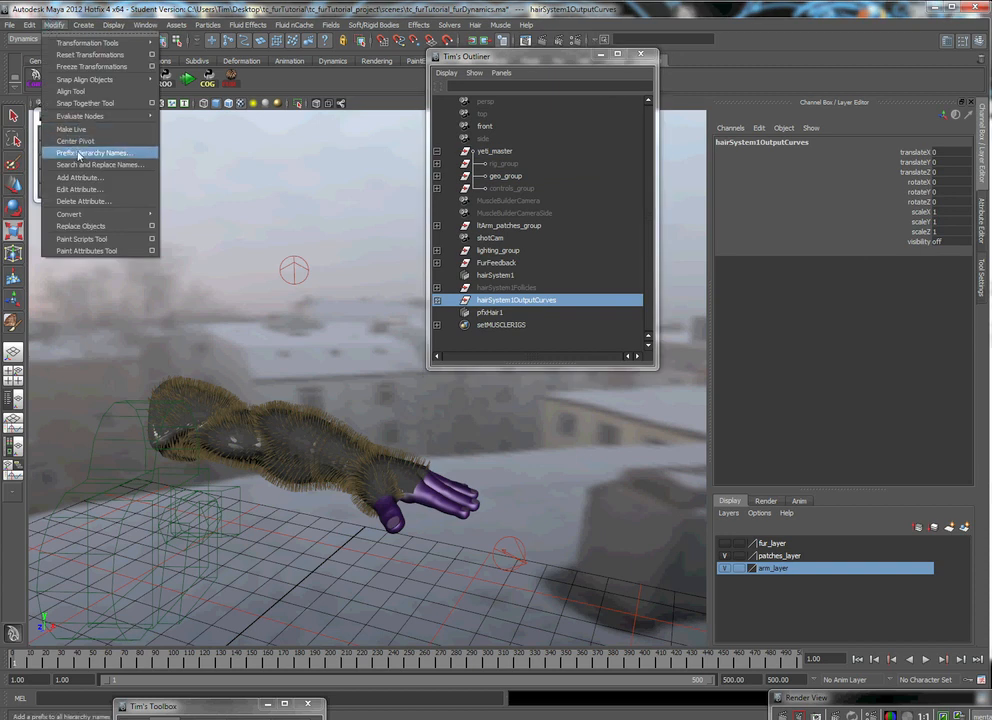
click(30, 24)
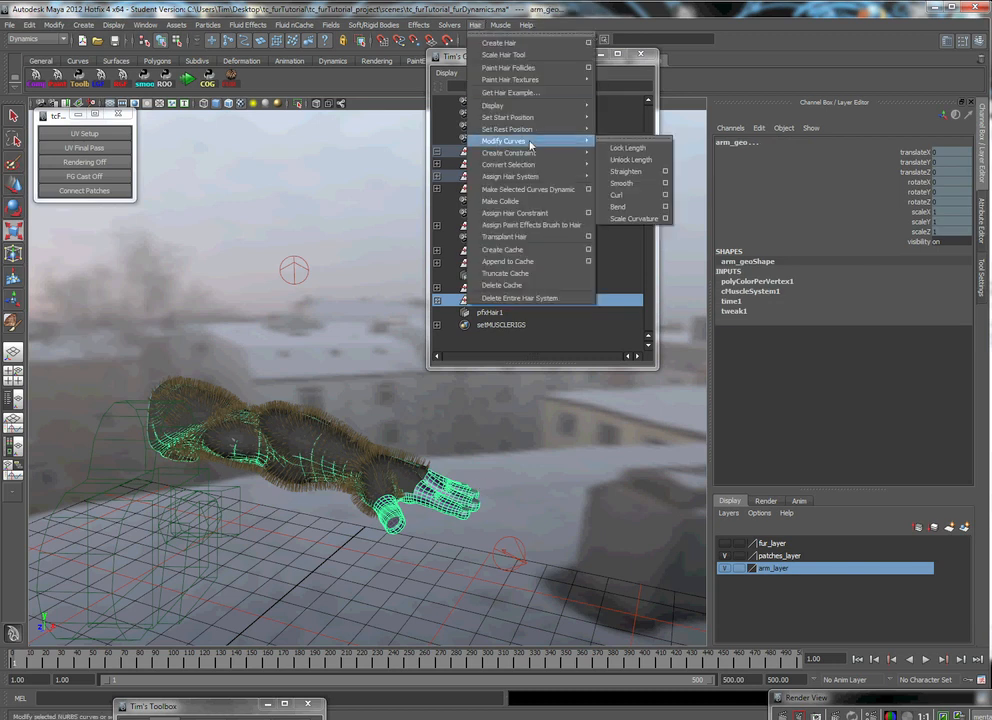
mouse_move(500, 200)
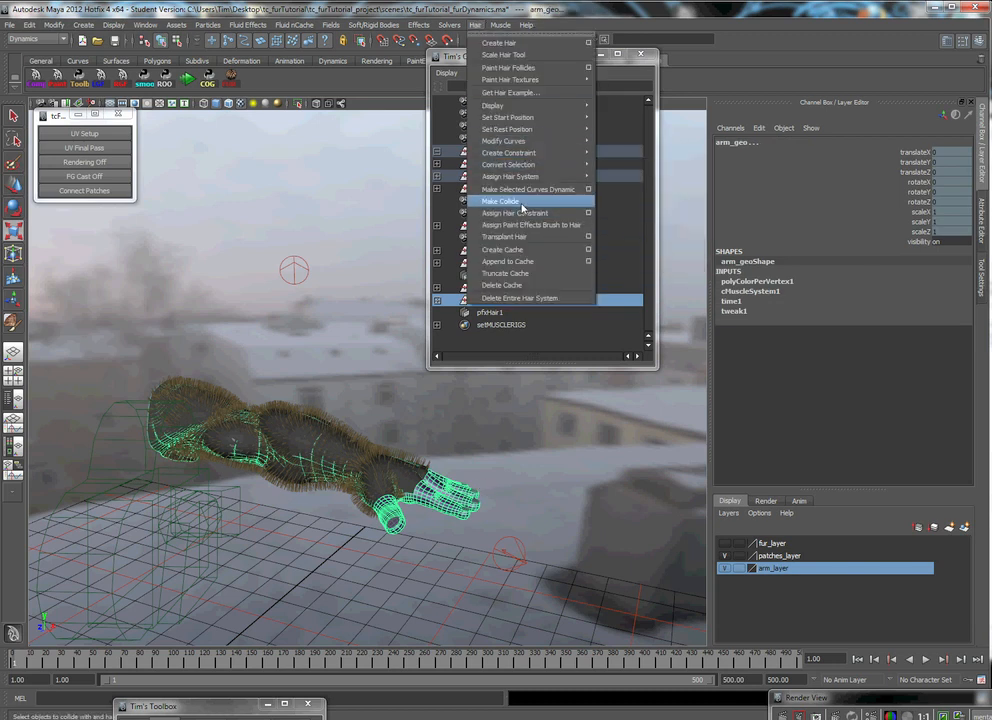
click(500, 200)
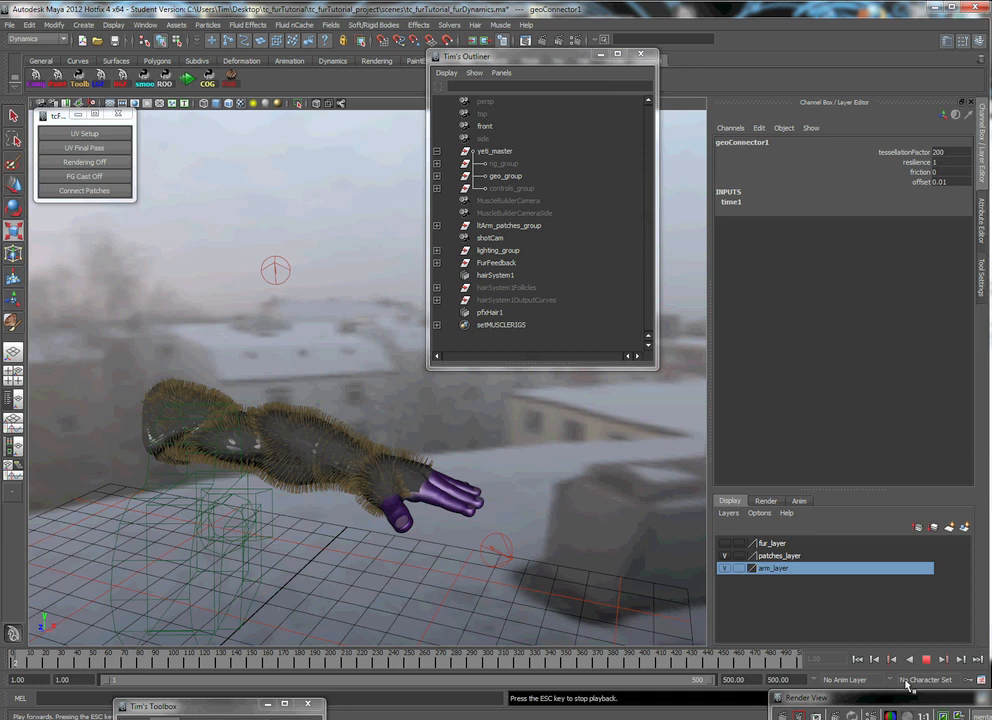
mouse_move(556, 530)
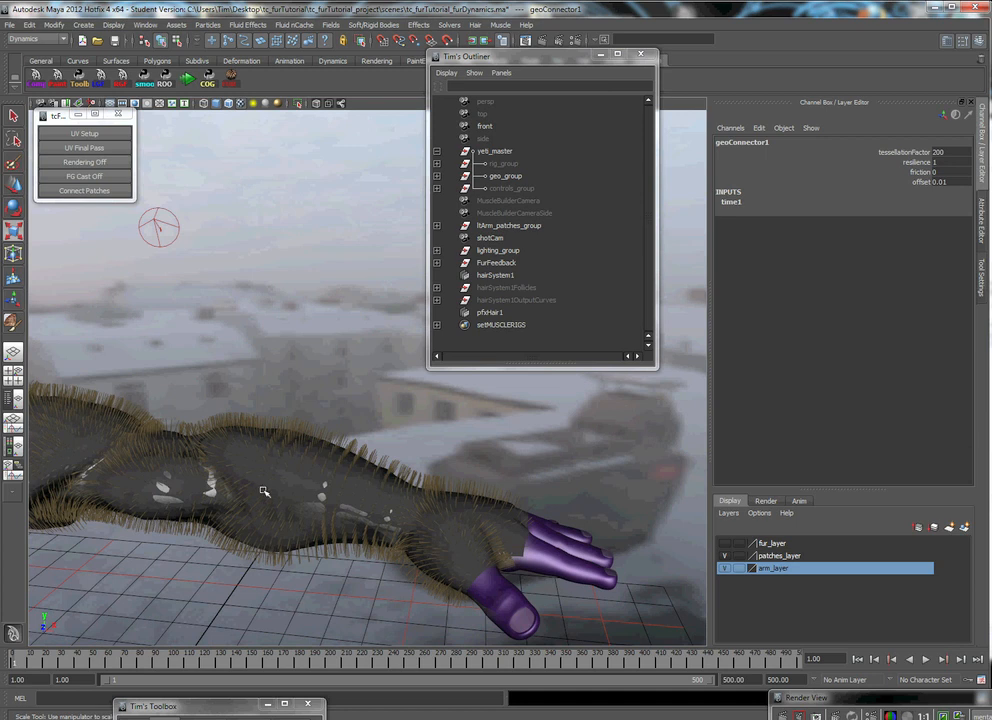
mouse_move(250, 472)
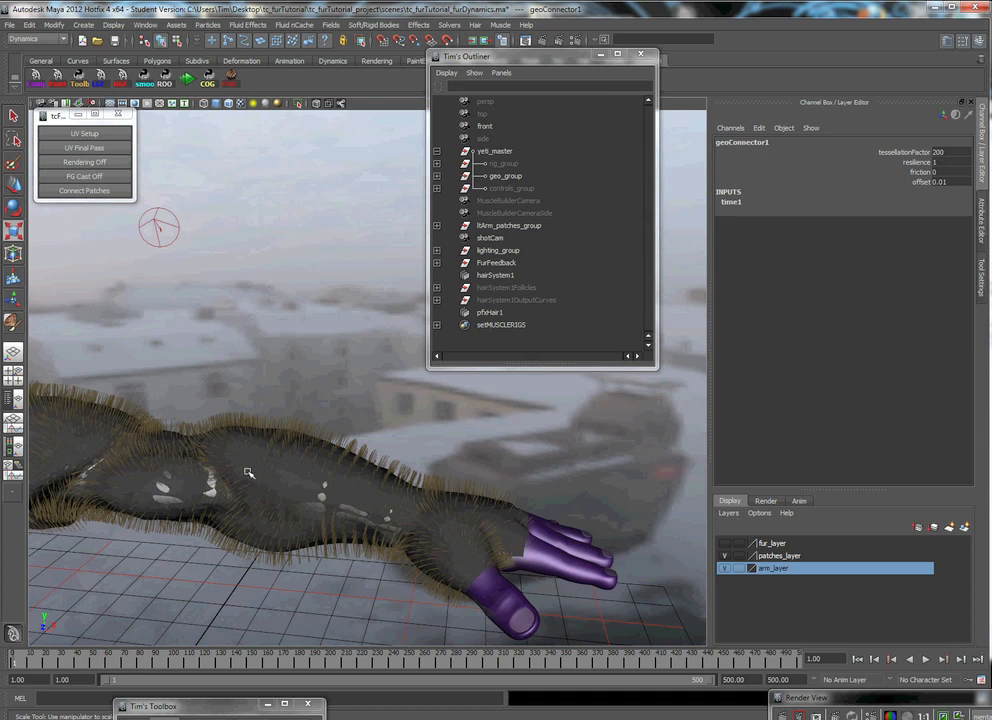
mouse_move(390, 476)
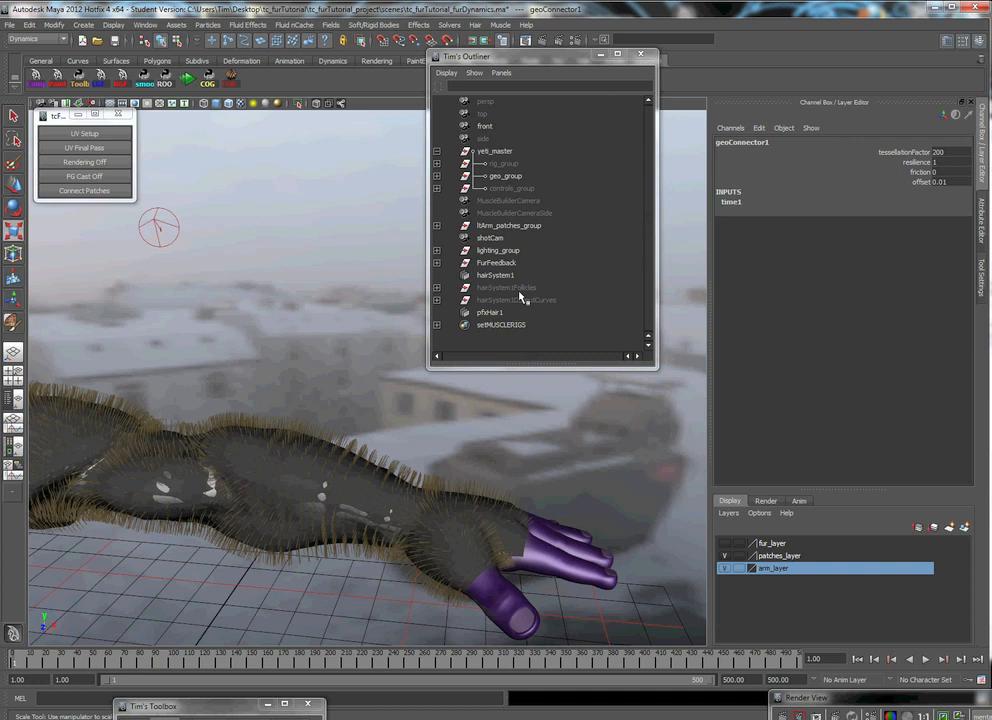
Review hairSystem1's stiffness and force dynamics settings, then select lighting_group
click(496, 276)
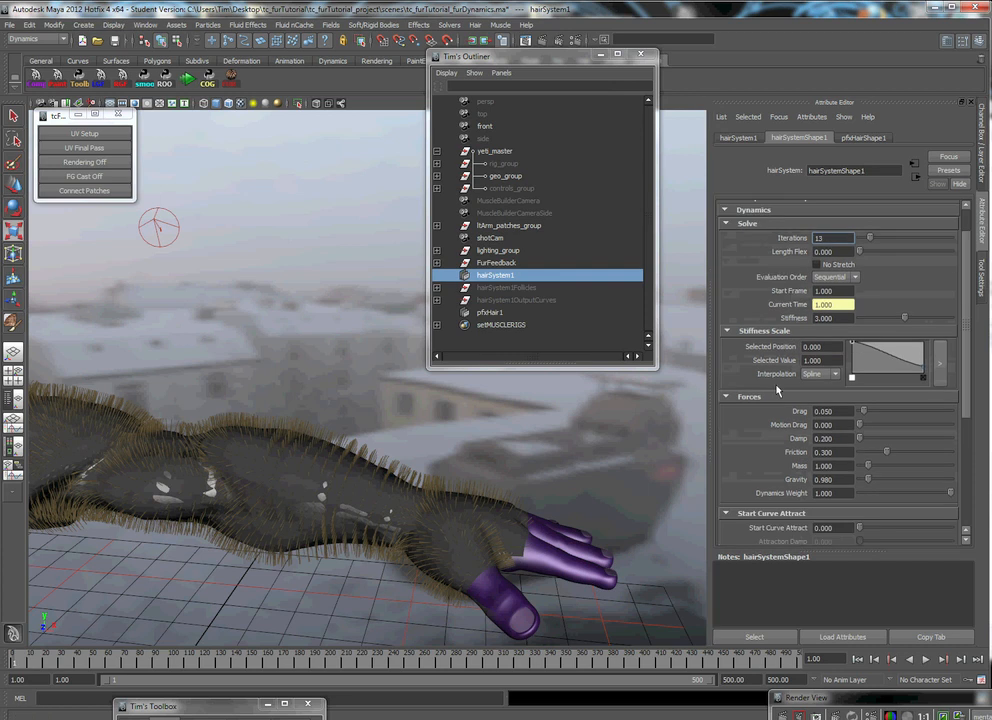
scroll(down, 3)
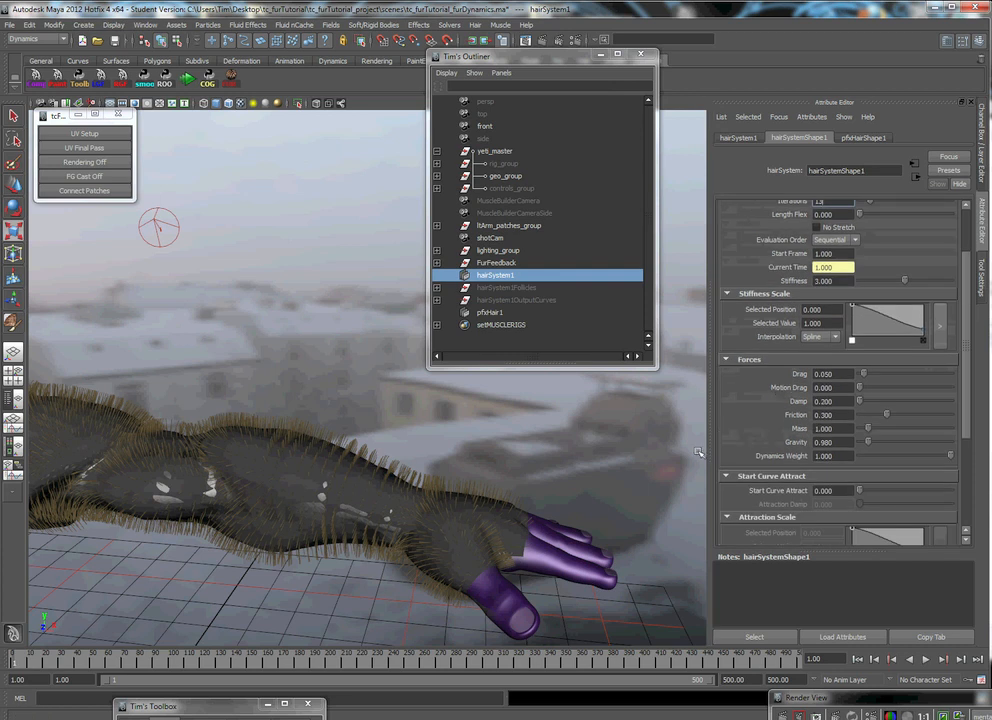
scroll(down, 3)
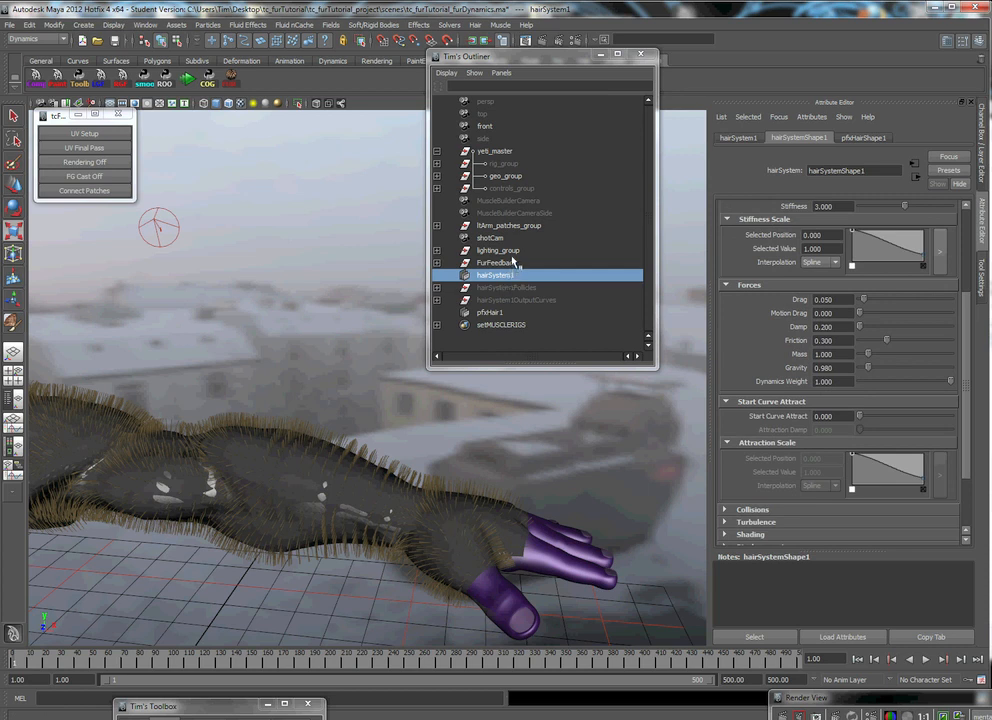
click(498, 250)
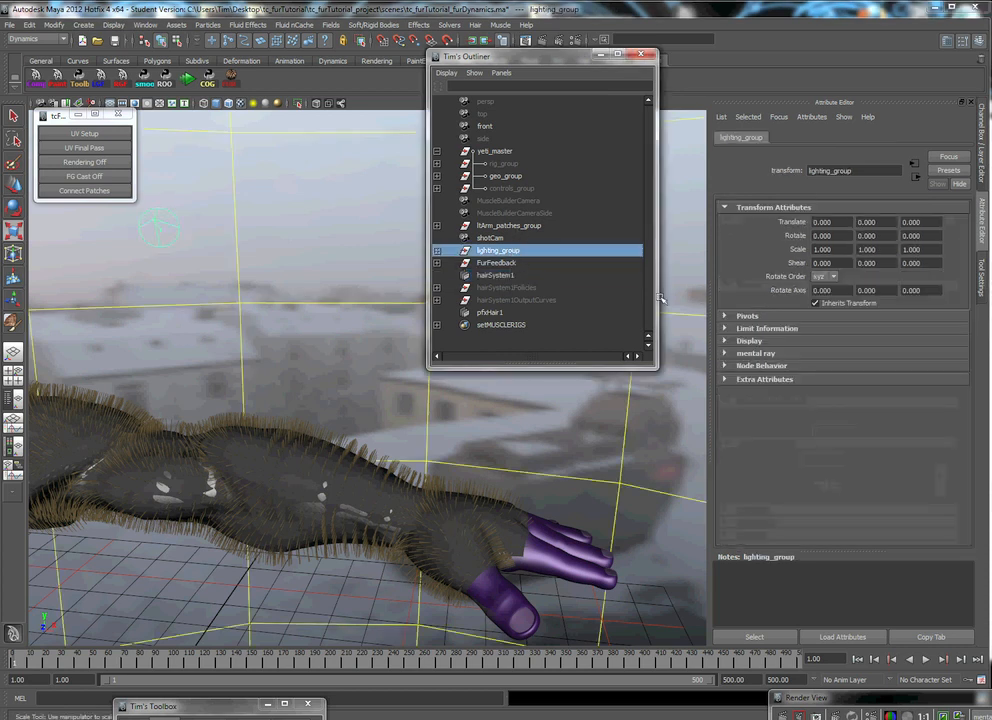
Switch between the hair output curves and hairSystem1 while browsing the Hair tools
click(516, 300)
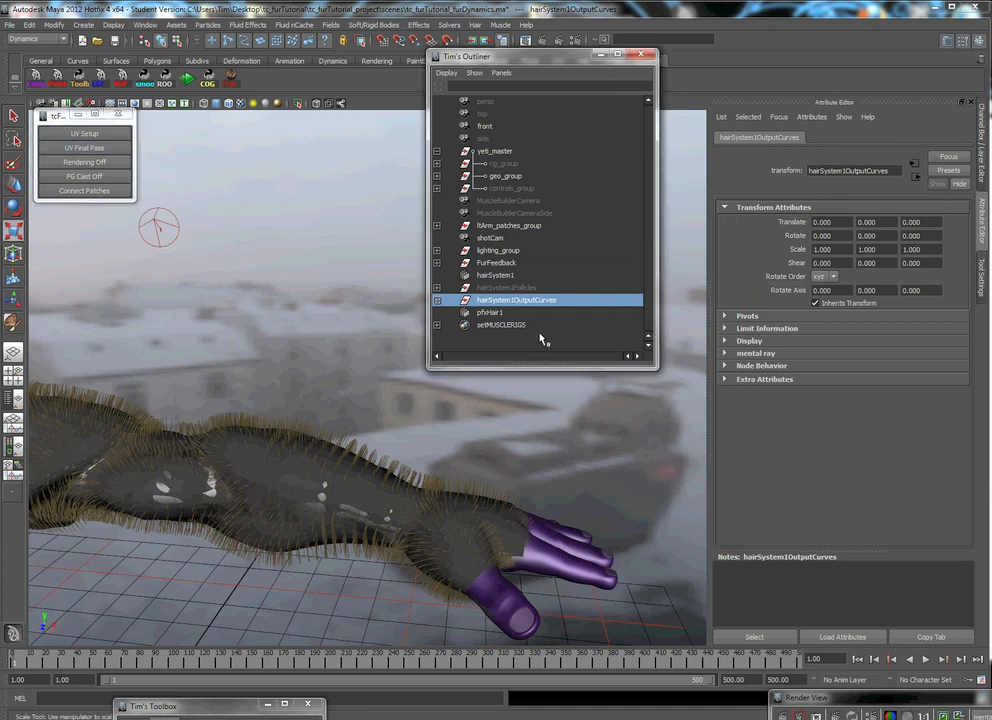
mouse_move(520, 304)
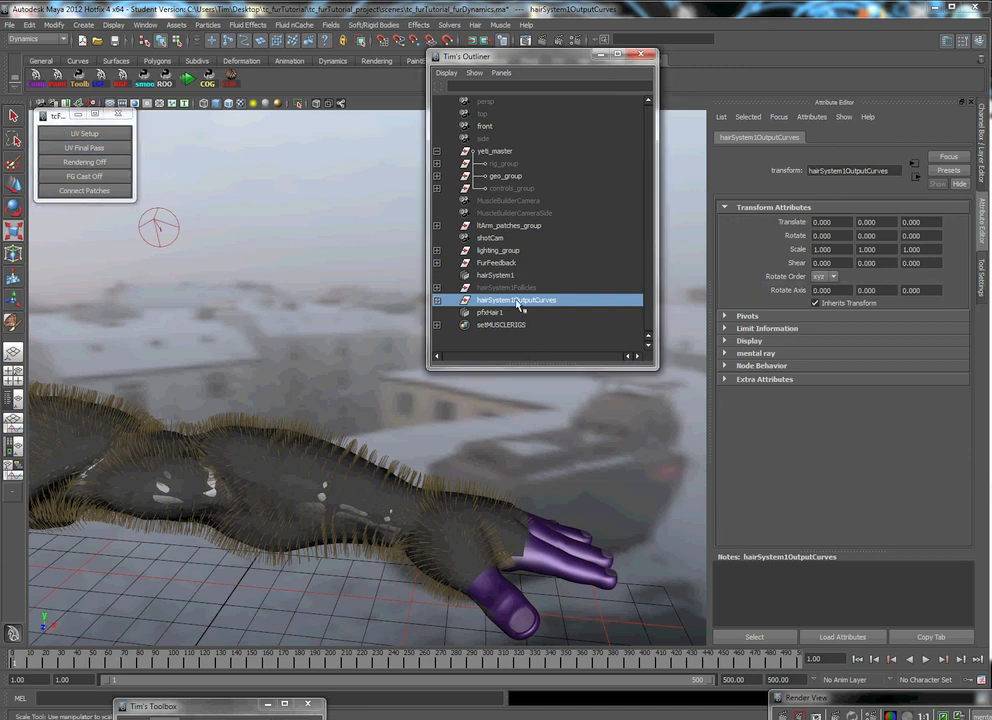
click(496, 276)
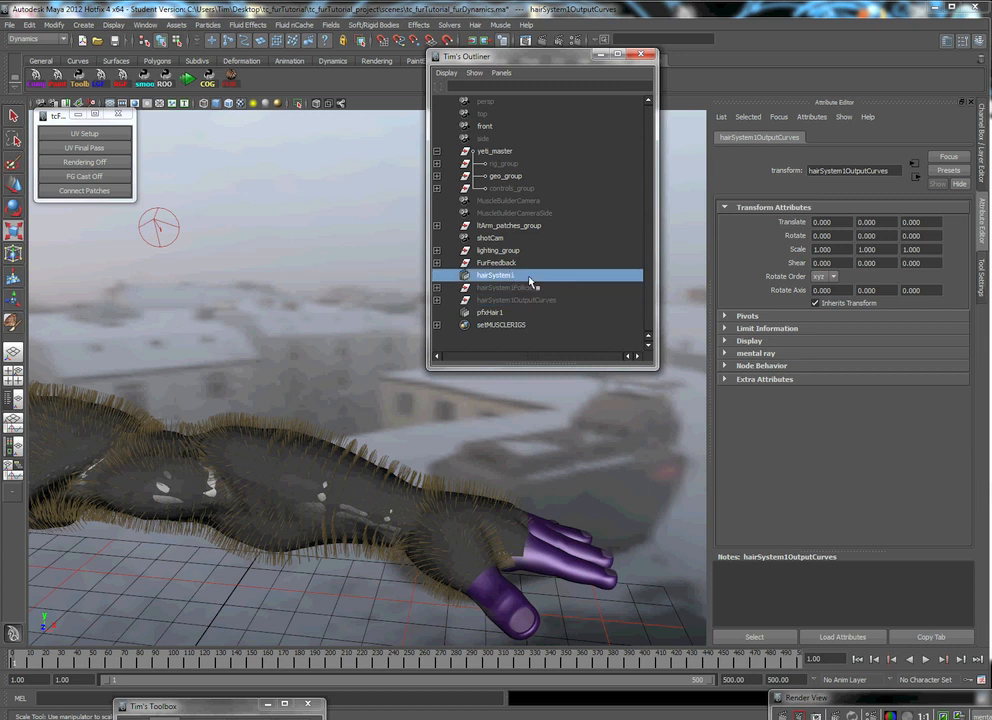
click(476, 24)
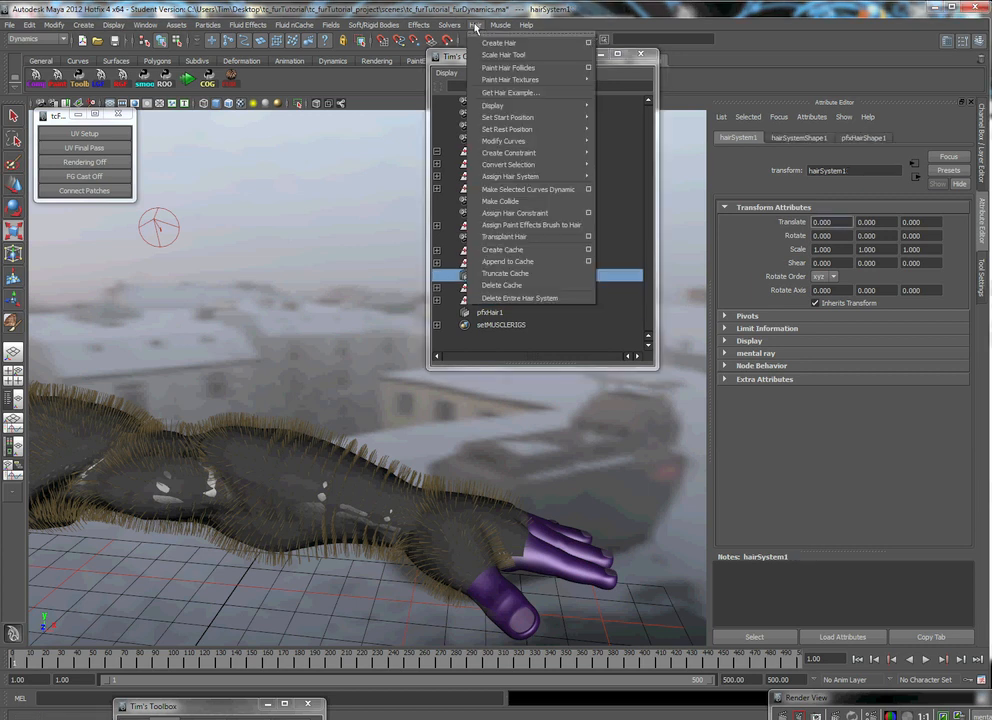
click(520, 300)
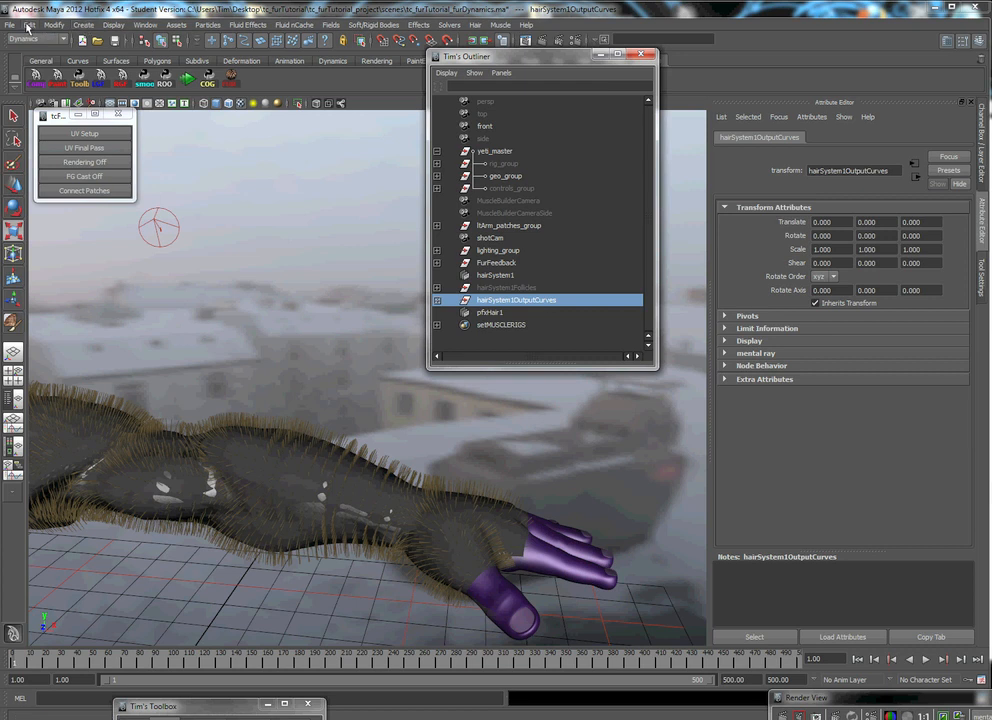
Pick an individual output curve, then load hairSystem1's attributes showing stiffness scale and forces
click(830, 222)
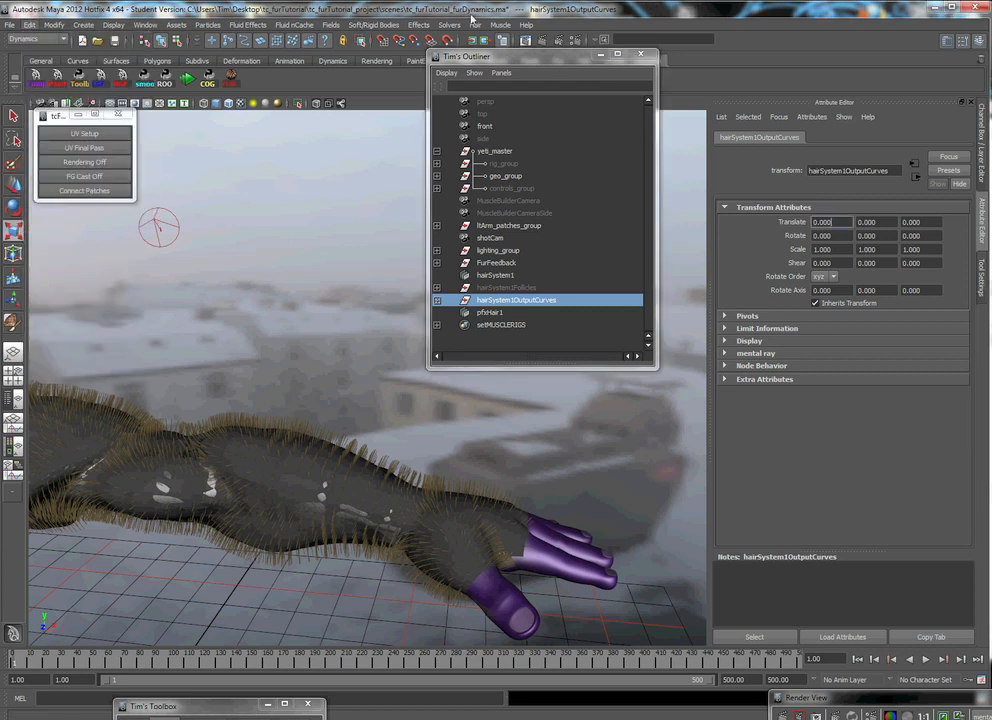
click(476, 24)
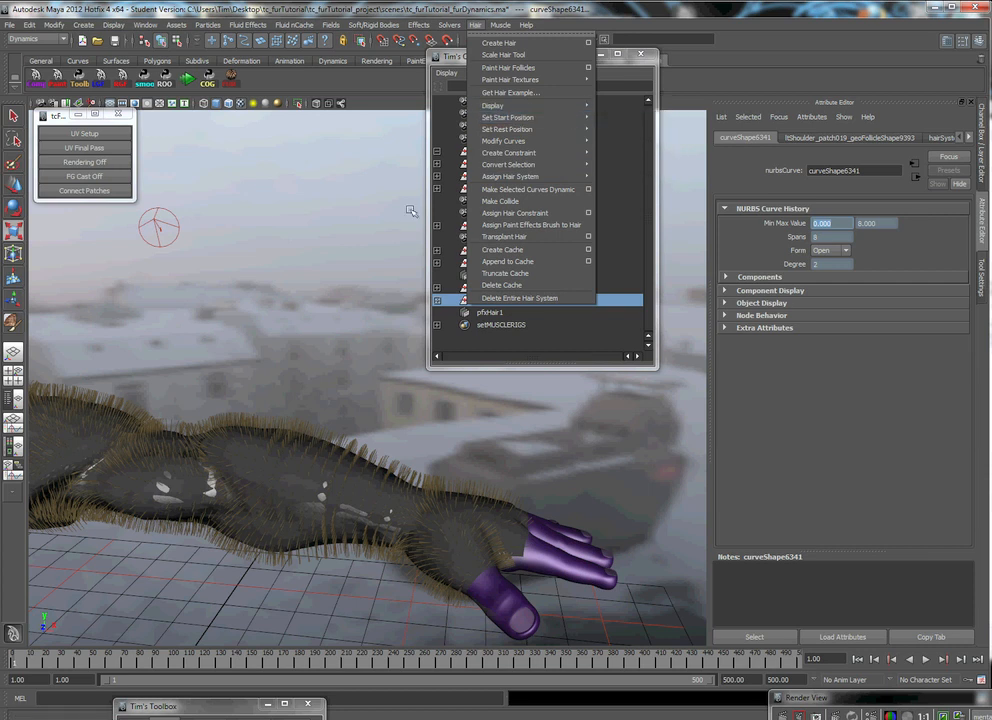
click(520, 298)
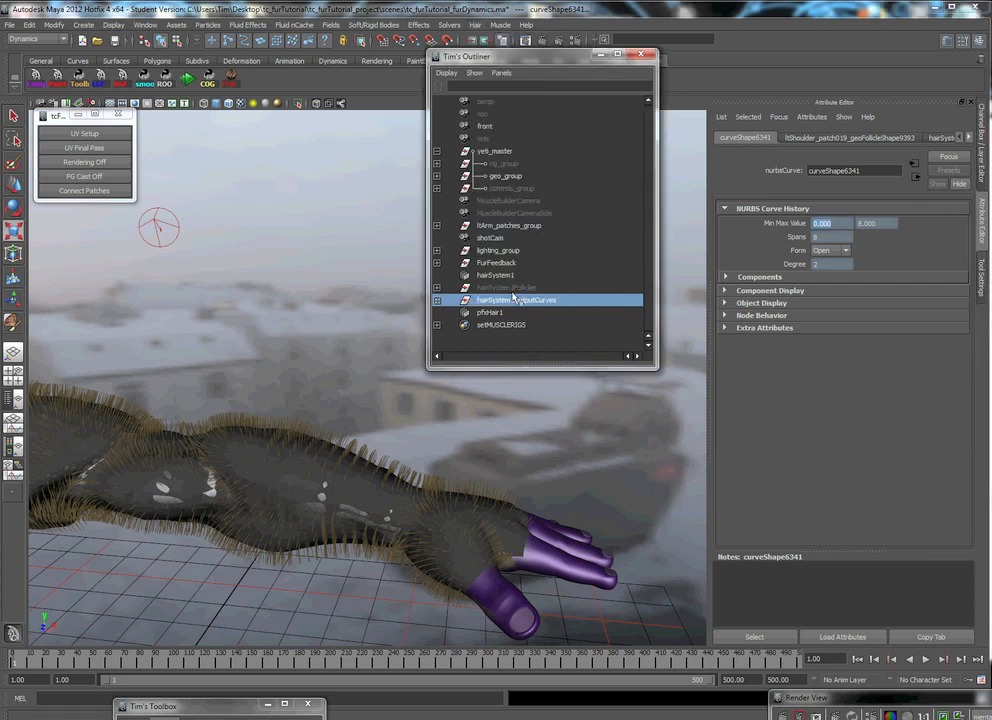
click(496, 274)
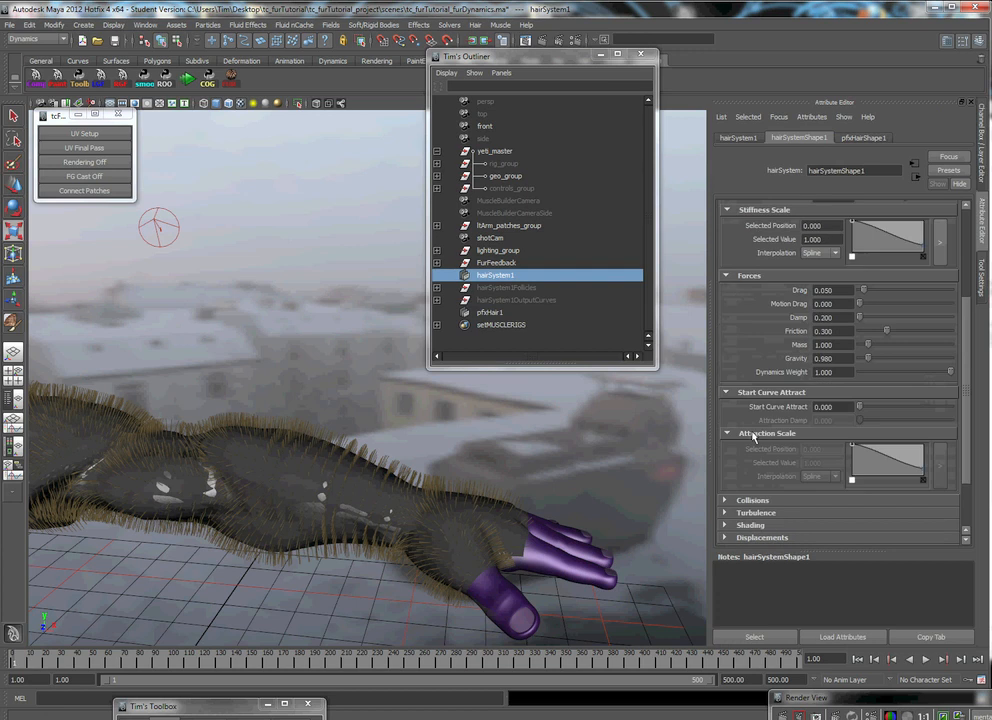
Replace the hairSystemShape1 Start Curve Attract value with a new strength
triple_click(828, 408)
text(0.800)
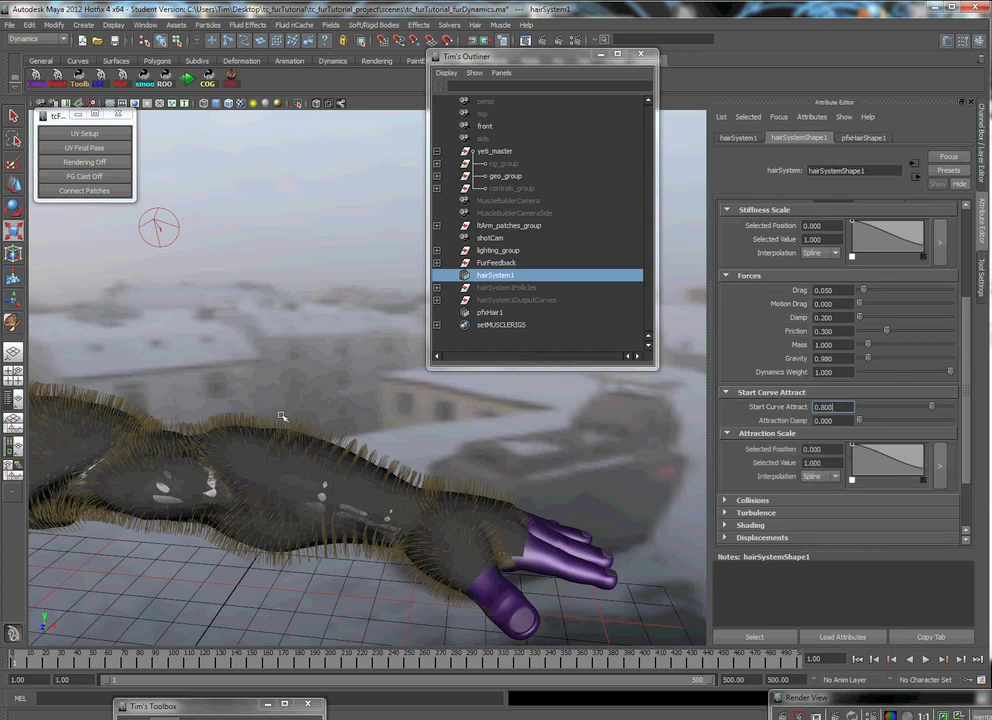
mouse_move(318, 404)
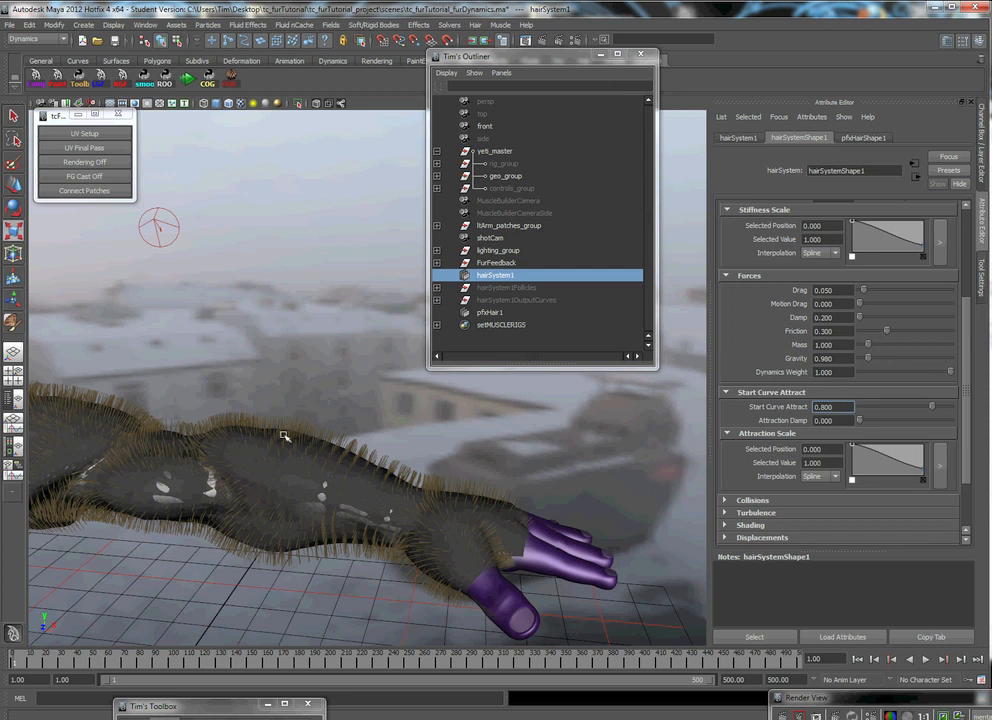
mouse_move(288, 432)
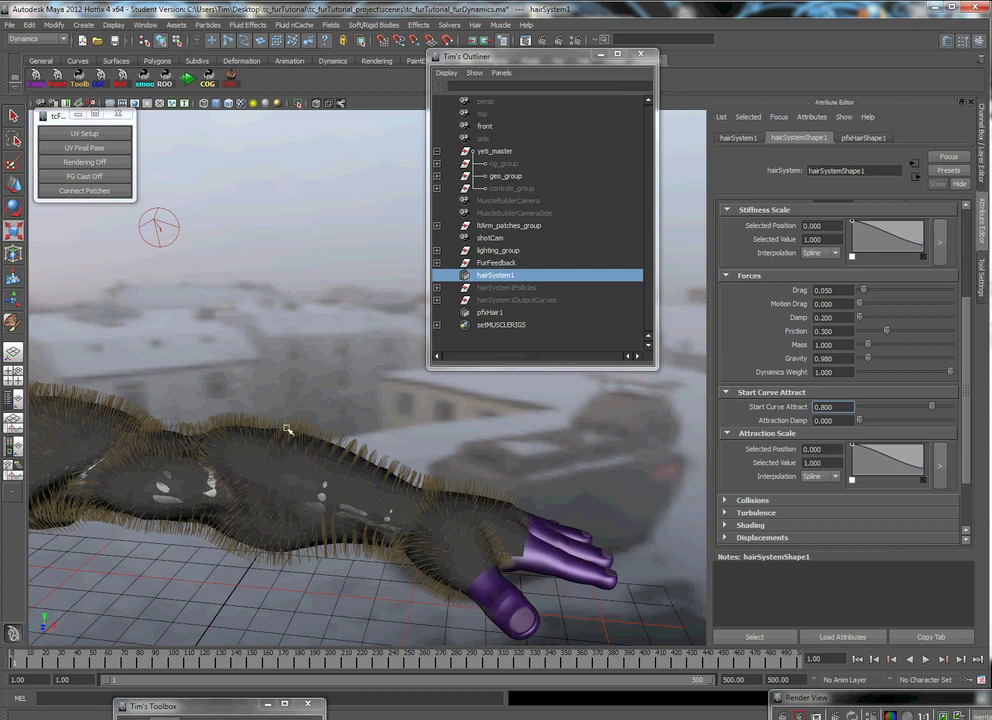
mouse_move(446, 442)
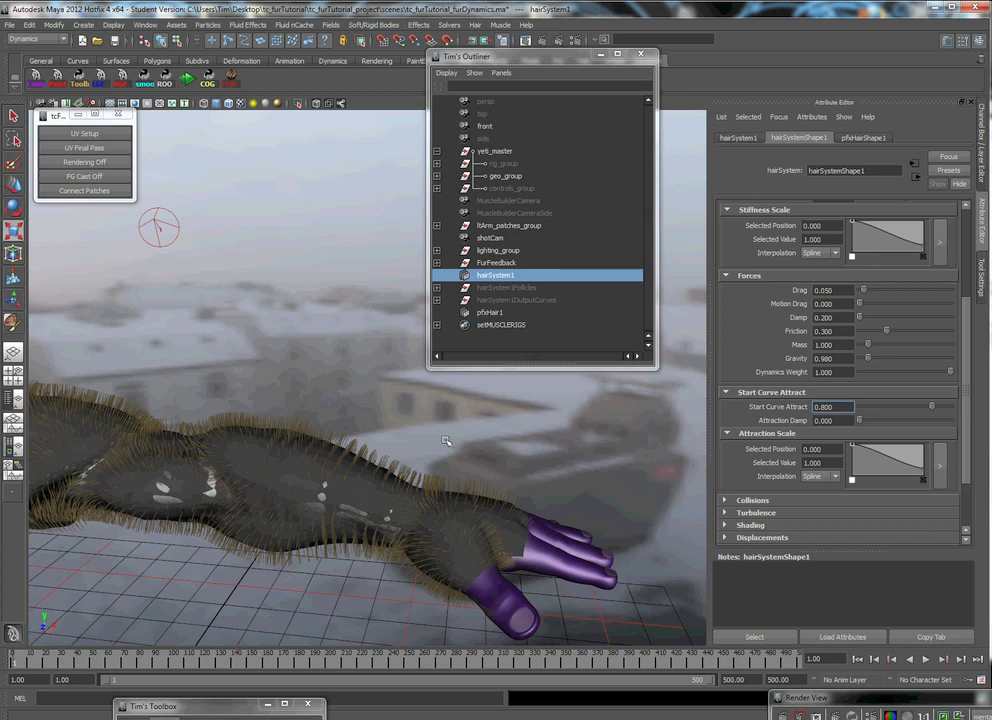
mouse_move(612, 424)
text(0.400)
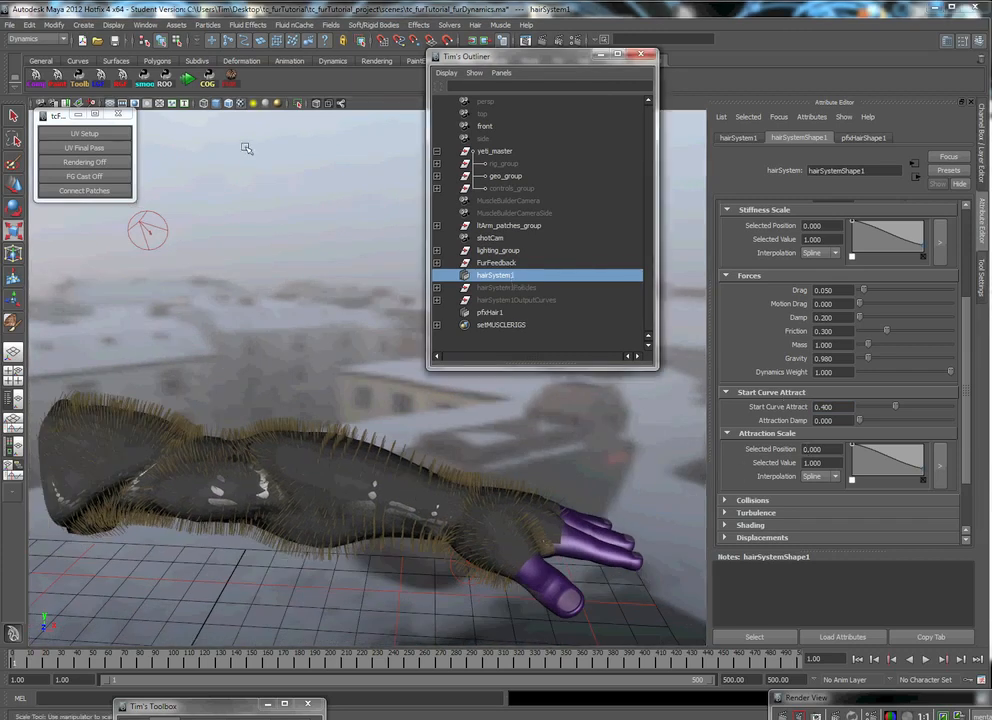
Attach hairSystem1 to the arm's fur description via Fur > Attach Hair System to Fur
click(36, 40)
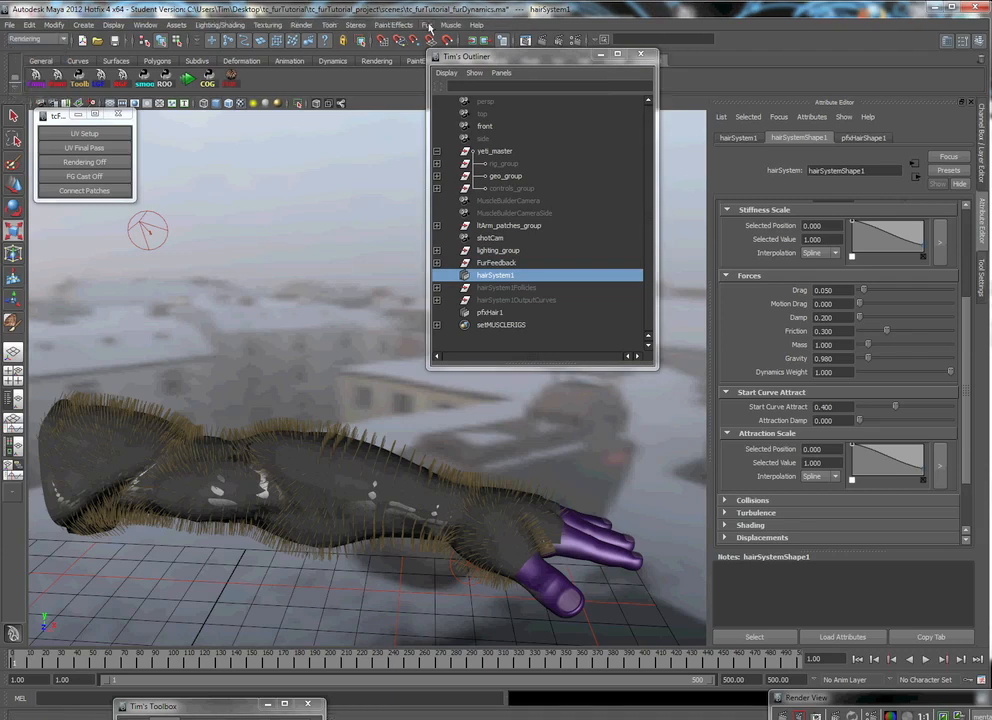
click(424, 24)
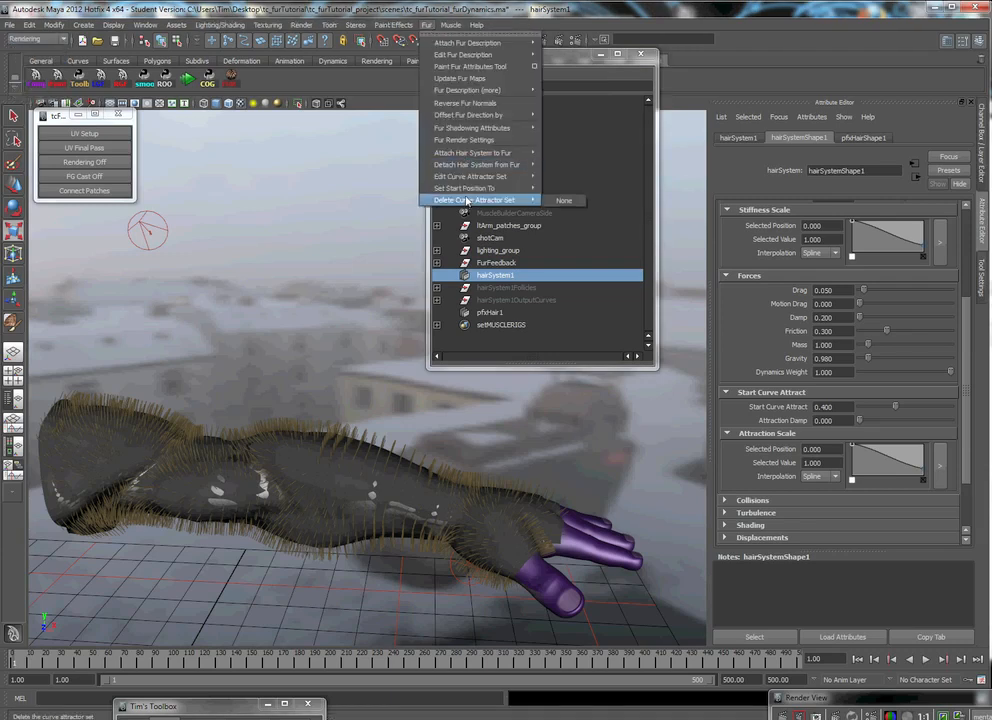
mouse_move(480, 152)
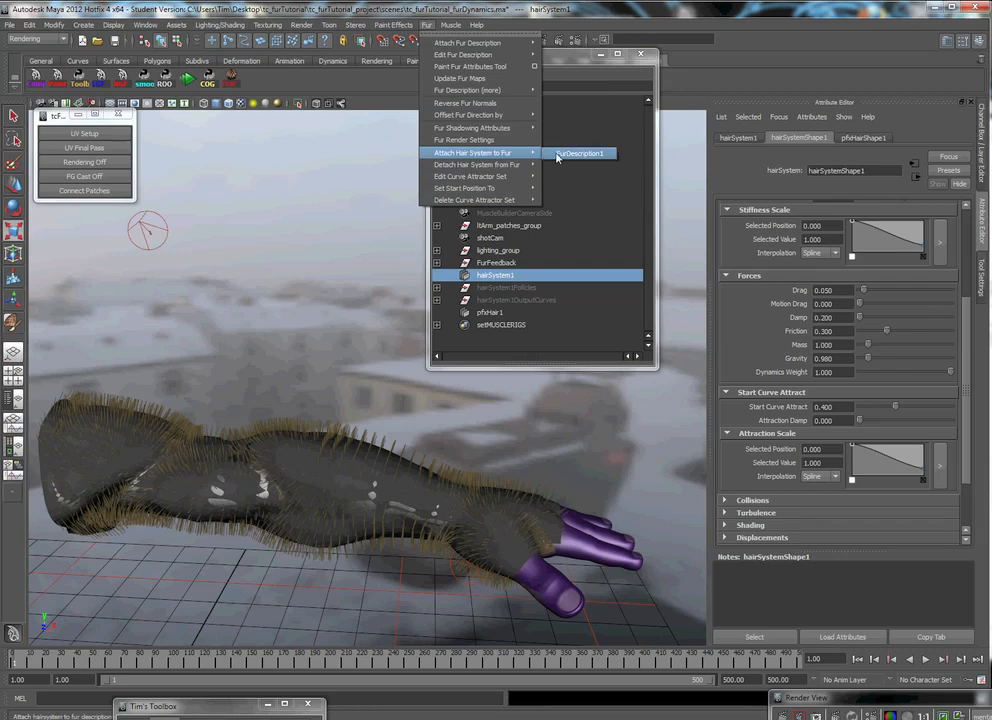
mouse_move(562, 156)
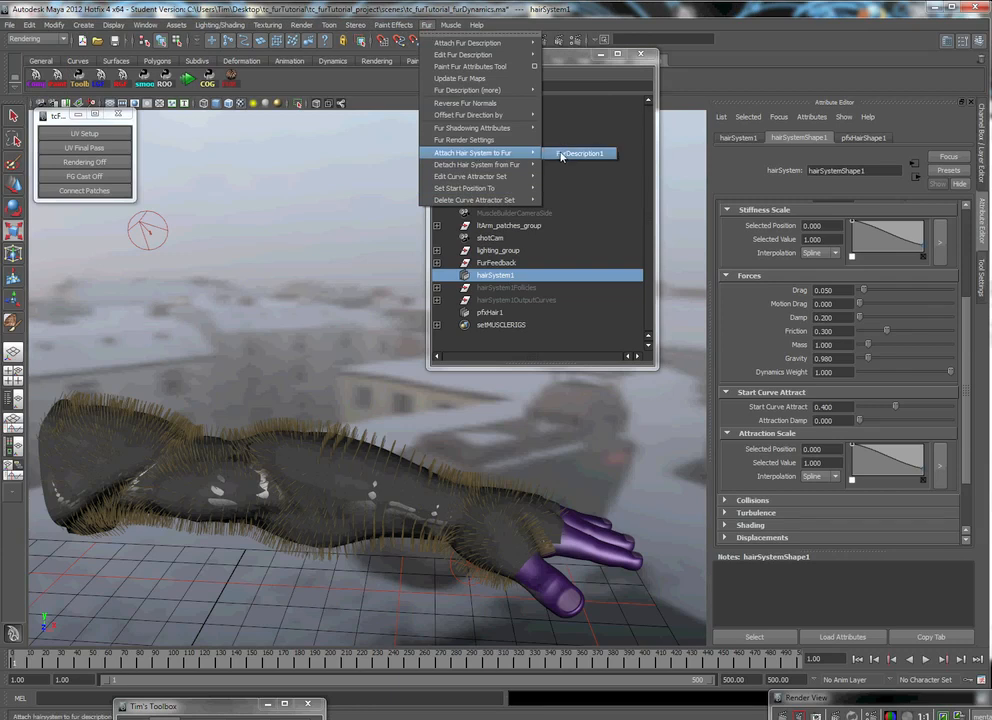
mouse_move(490, 156)
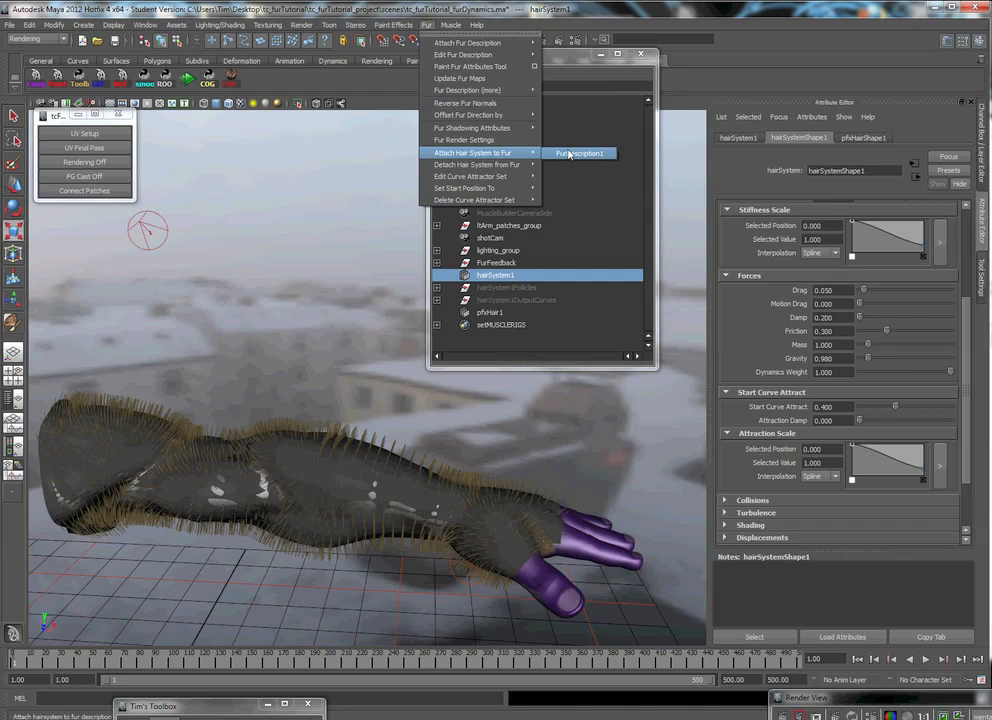
mouse_move(552, 156)
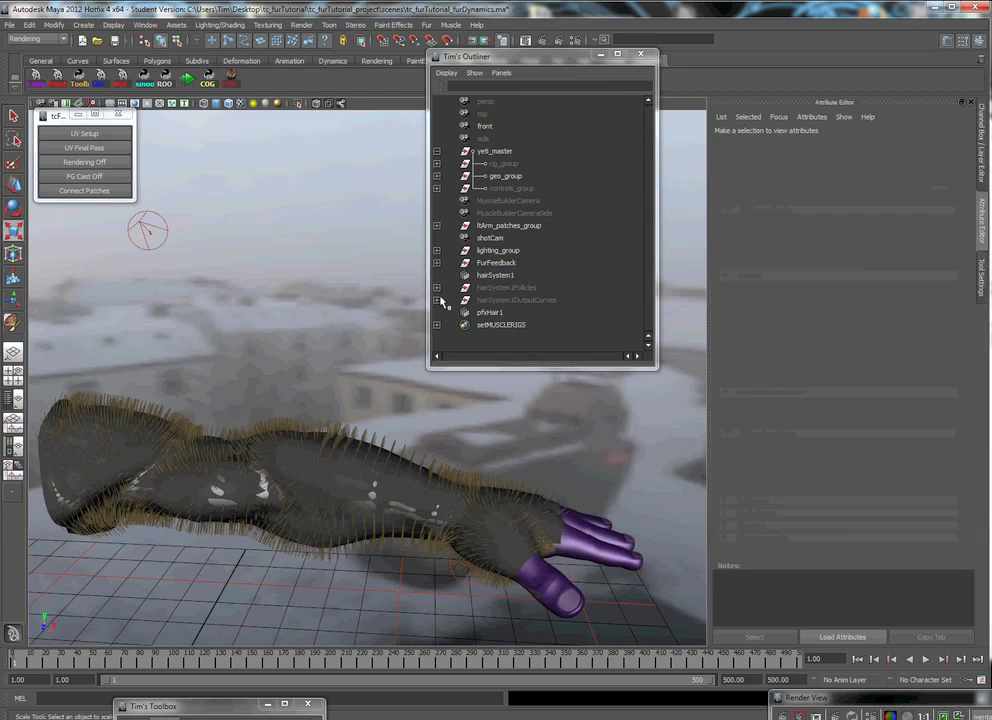
mouse_move(544, 420)
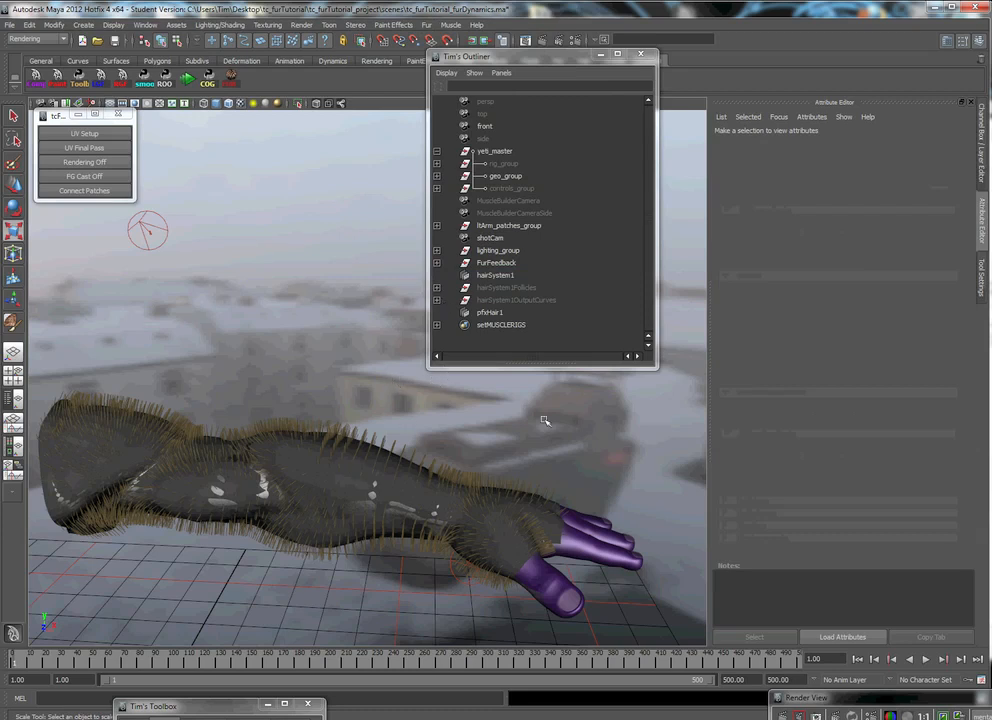
mouse_move(836, 384)
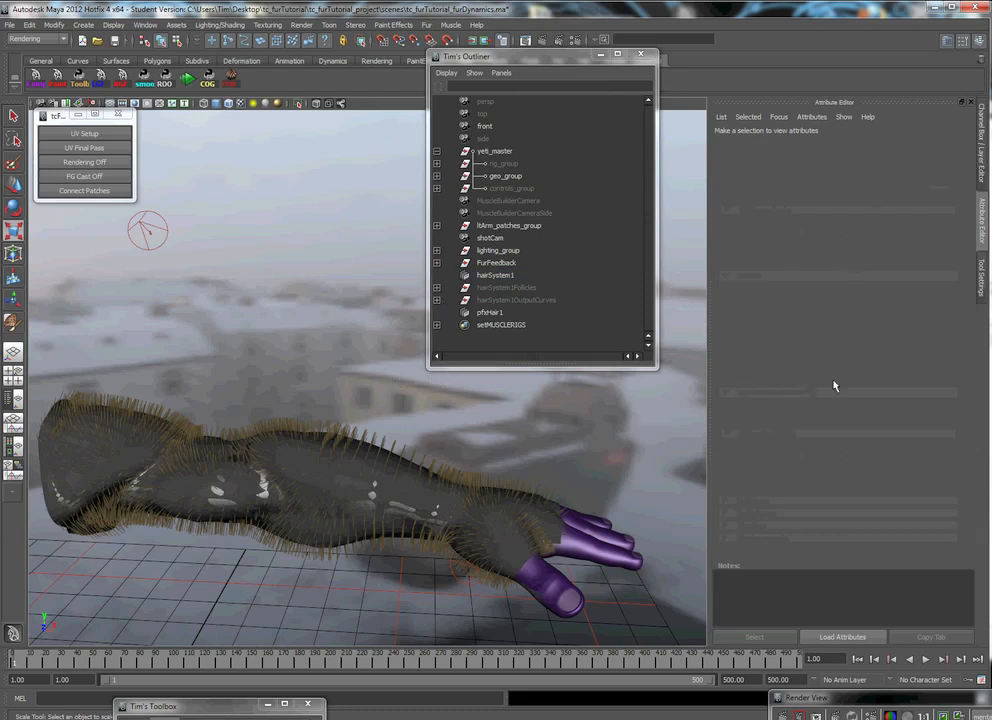
mouse_move(496, 122)
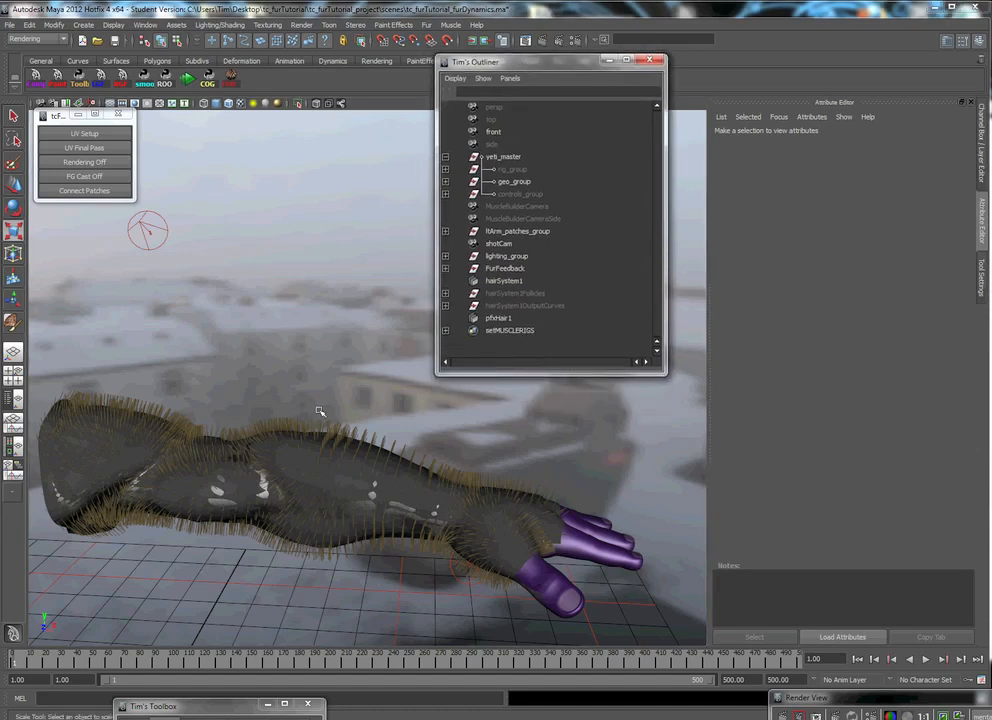
mouse_move(306, 480)
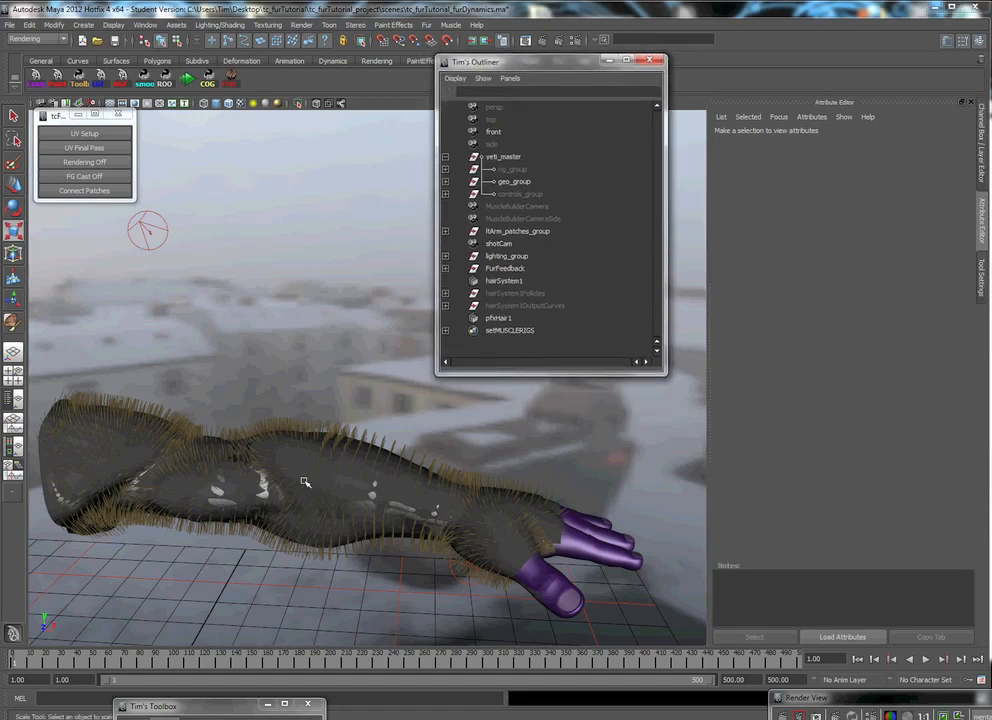
mouse_move(532, 512)
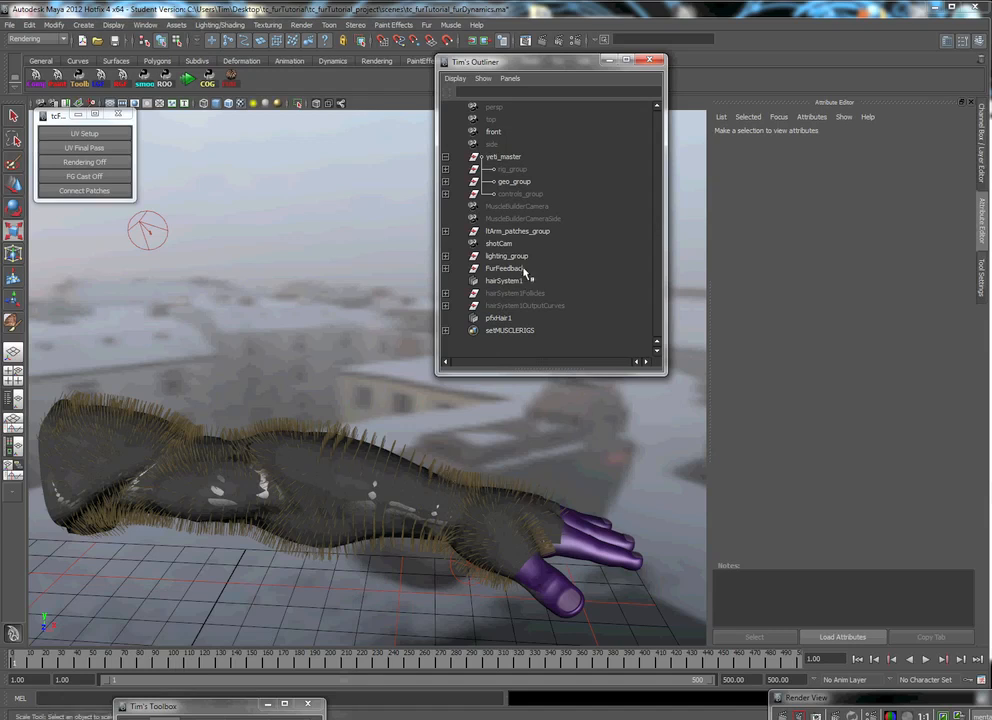
Select hairSystem1 and bring up Create New Cache options set to the Time Slider range
click(504, 280)
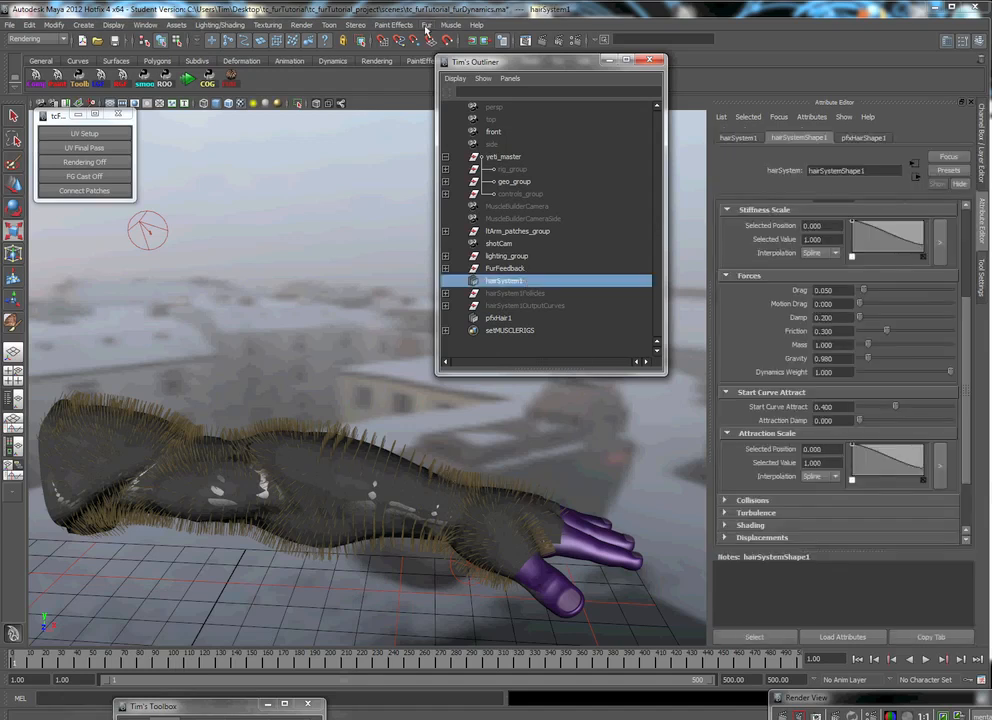
click(36, 40)
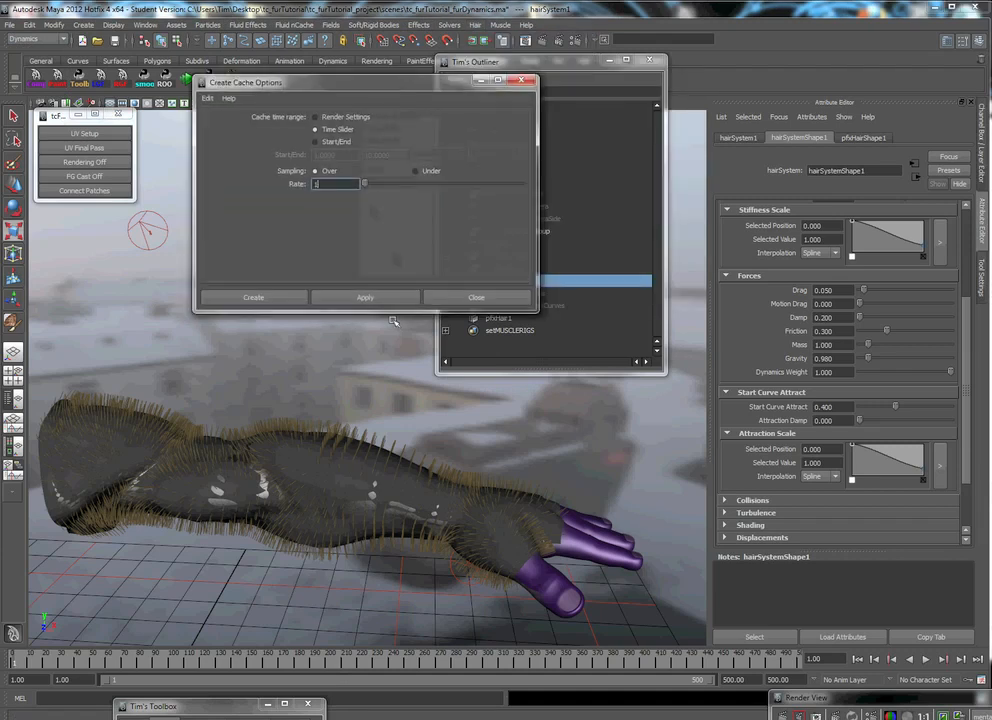
mouse_move(498, 202)
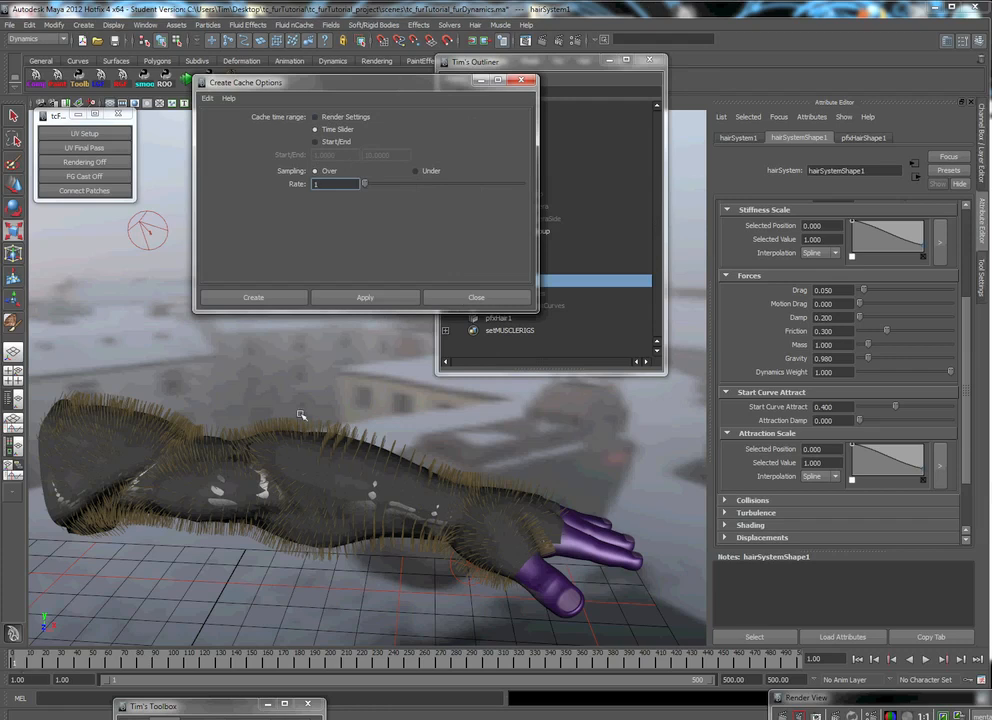
mouse_move(378, 182)
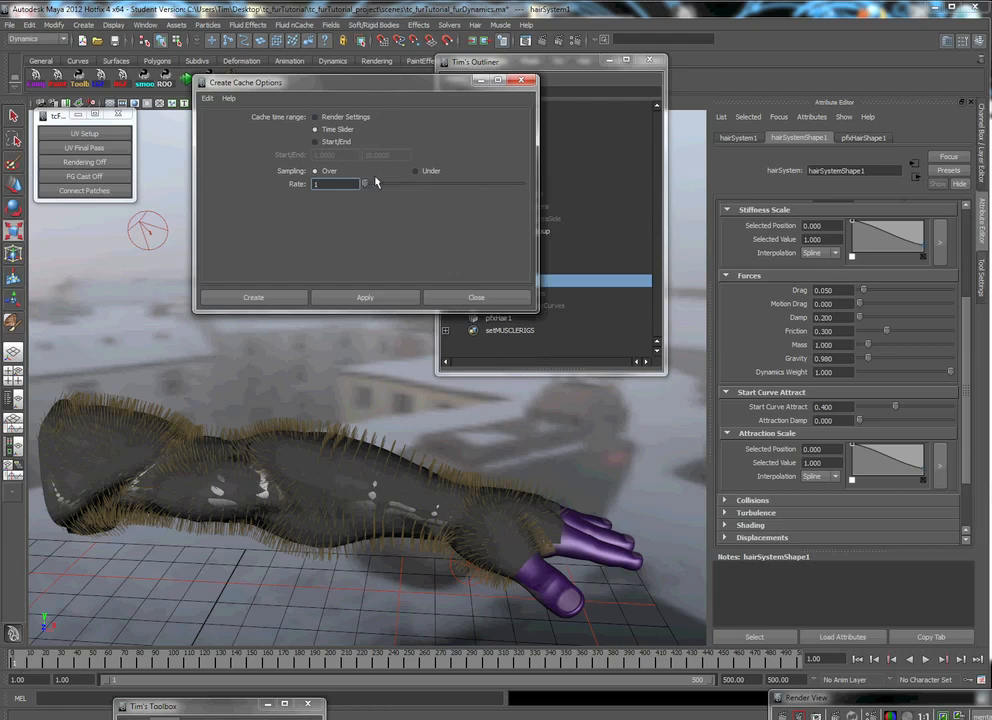
mouse_move(330, 112)
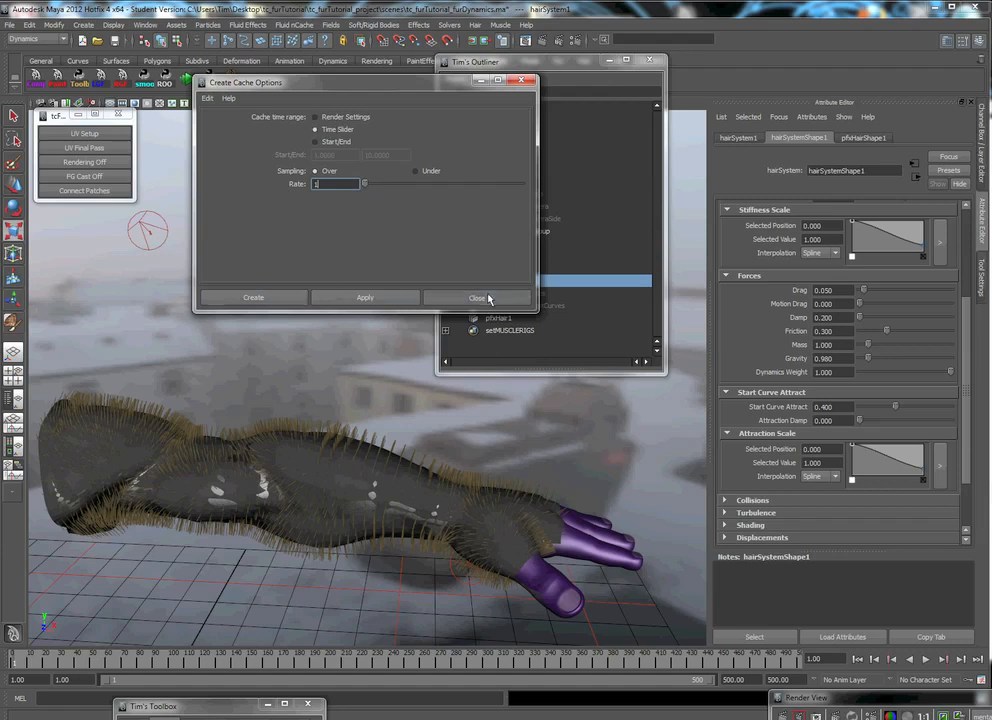
Close the Create Cache Options window, keeping the Time Slider cache range
click(478, 298)
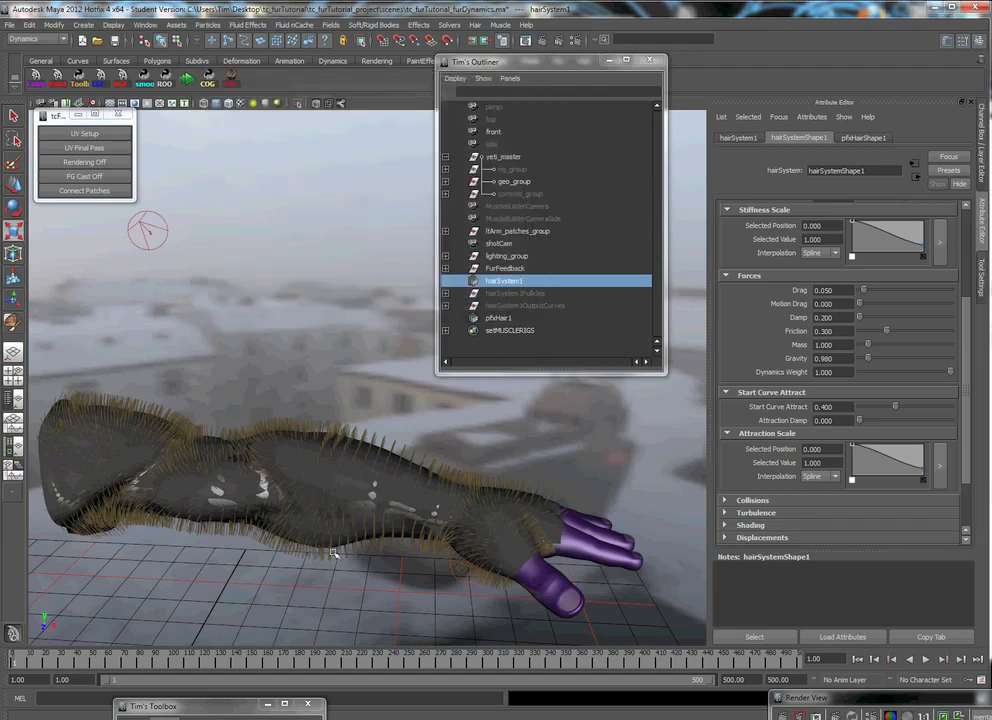
mouse_move(490, 510)
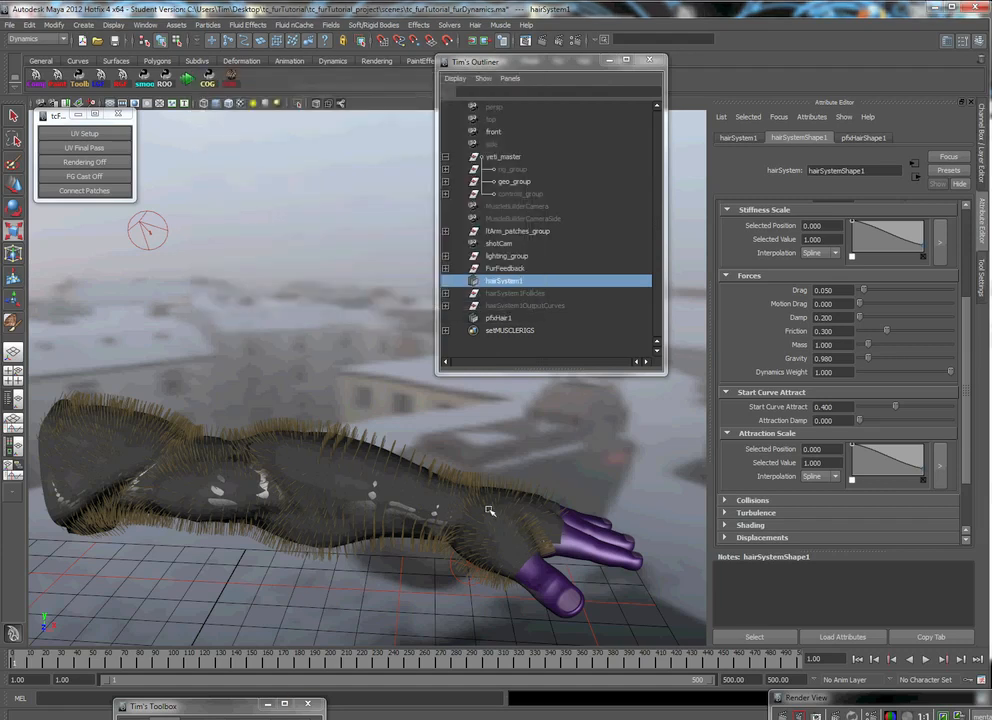
mouse_move(640, 504)
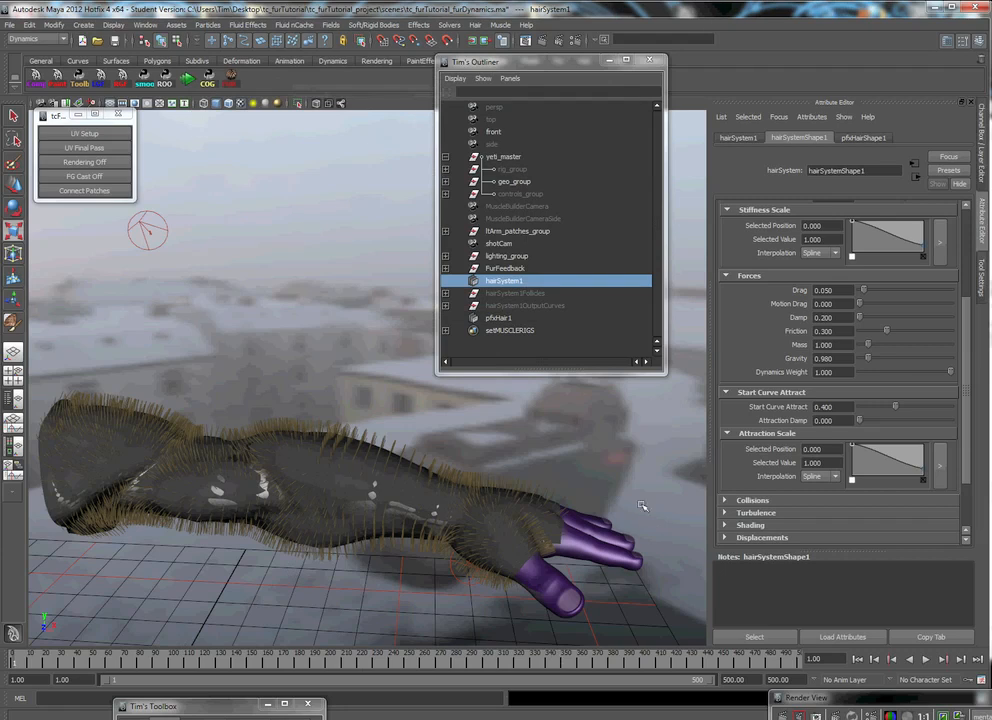
mouse_move(584, 64)
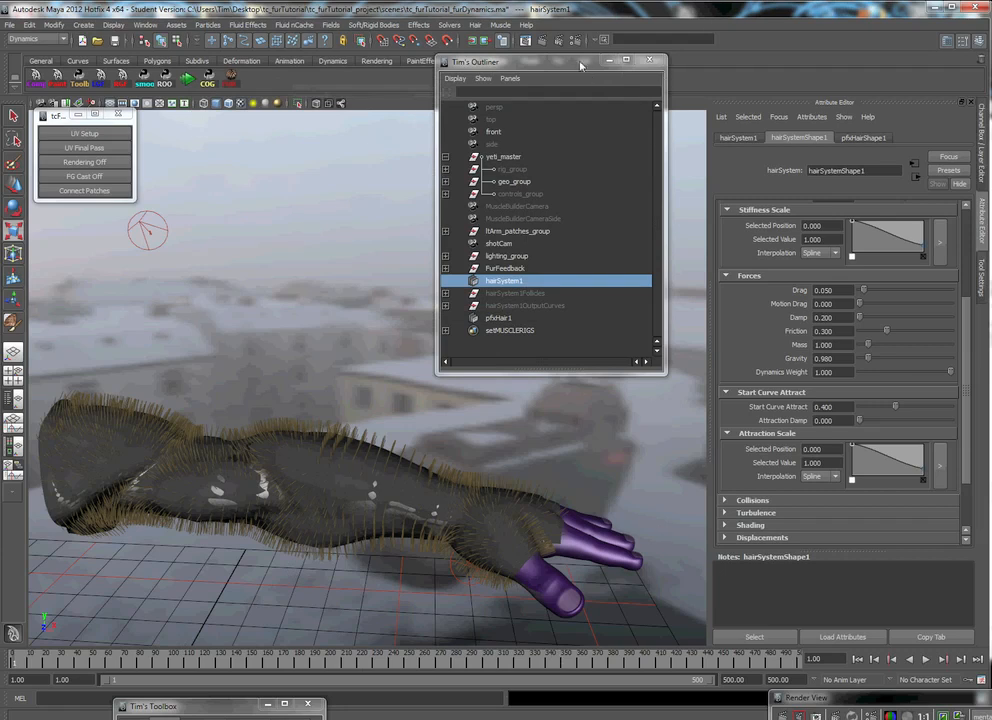